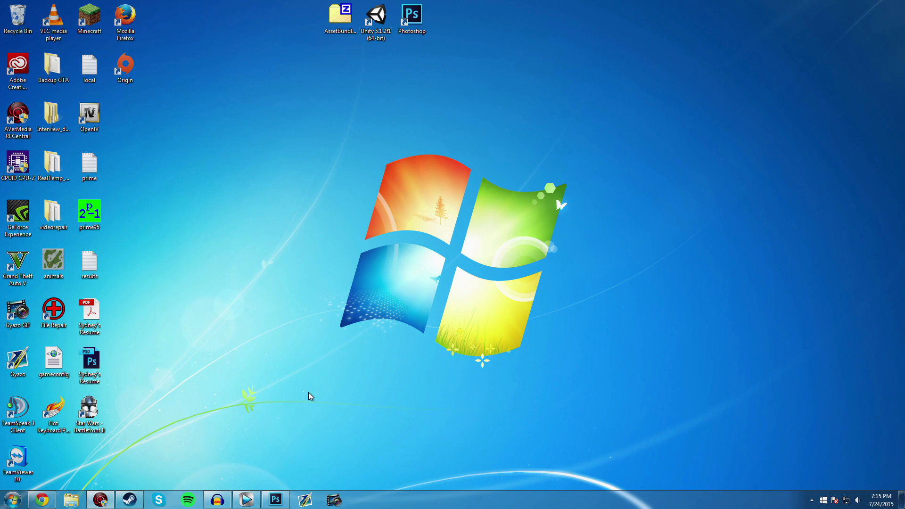
{"action": "mouse_move", "coordinate": [307, 398]}
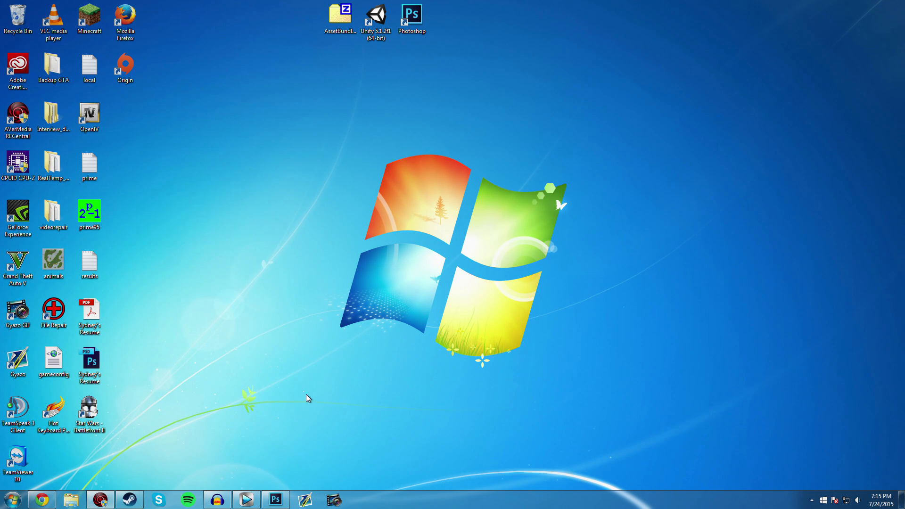
- Open the Unturned Workshop in Steam and filter it to curated items
{"action": "left_click", "coordinate": [129, 497]}
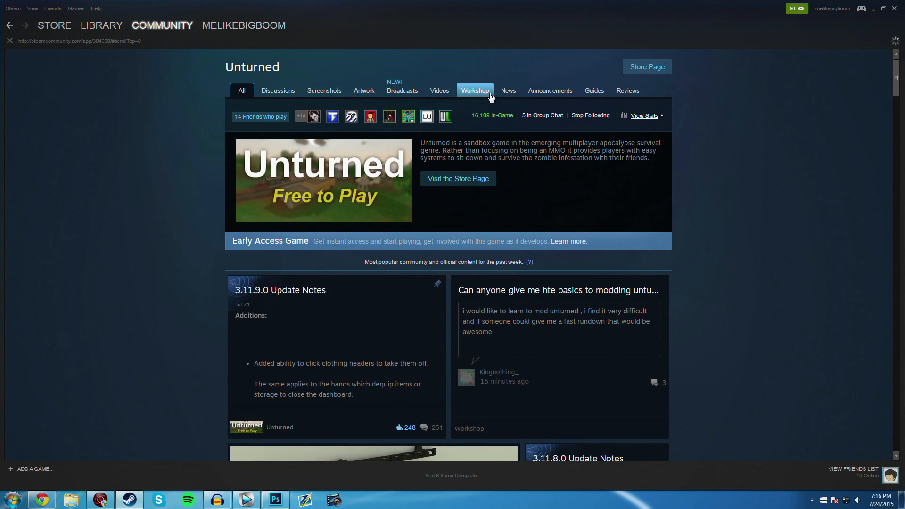
{"action": "left_click", "coordinate": [474, 90]}
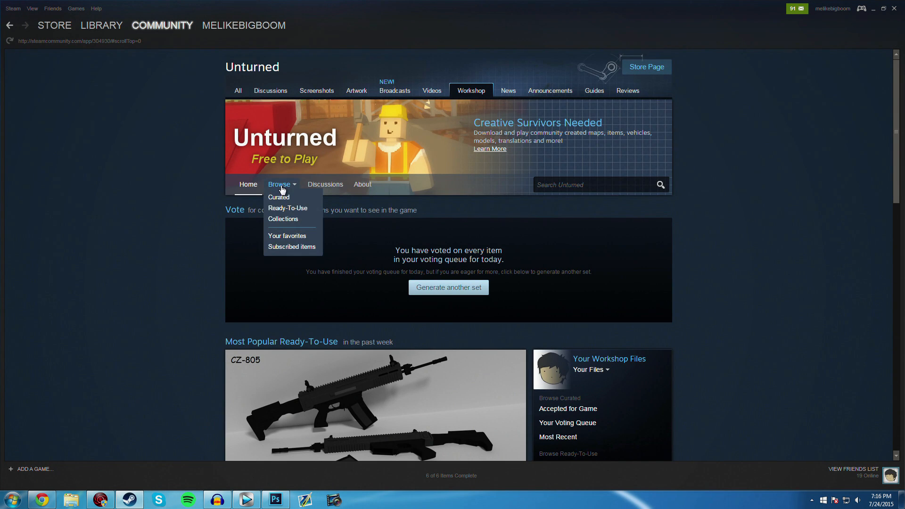
{"action": "left_click", "coordinate": [279, 197]}
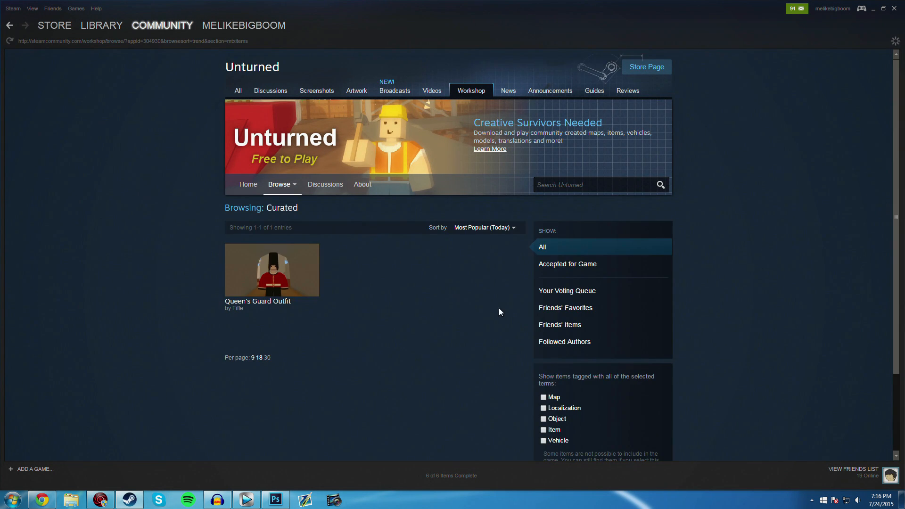
{"action": "mouse_move", "coordinate": [251, 306]}
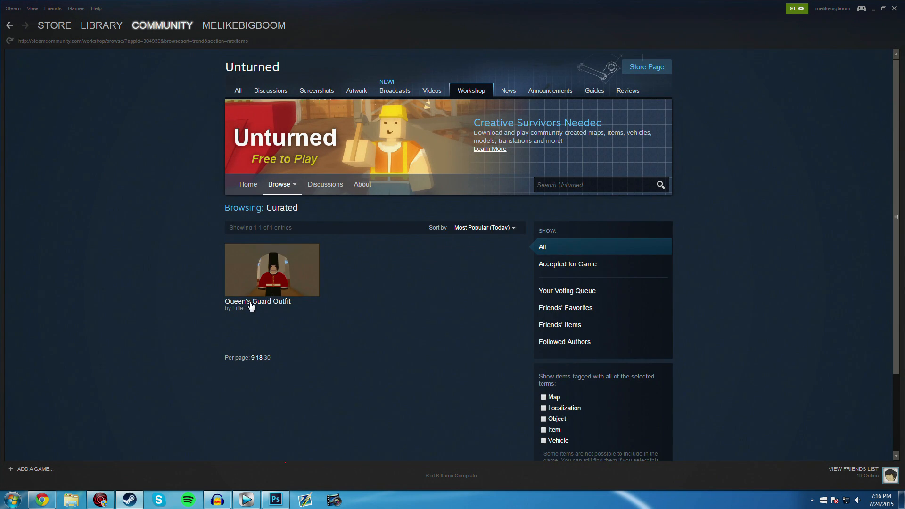
{"action": "mouse_move", "coordinate": [259, 307]}
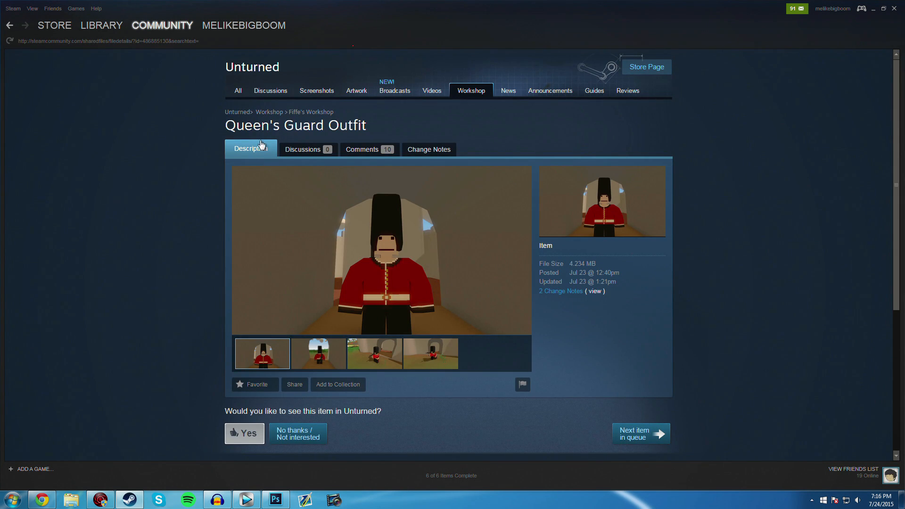
{"action": "mouse_move", "coordinate": [419, 301]}
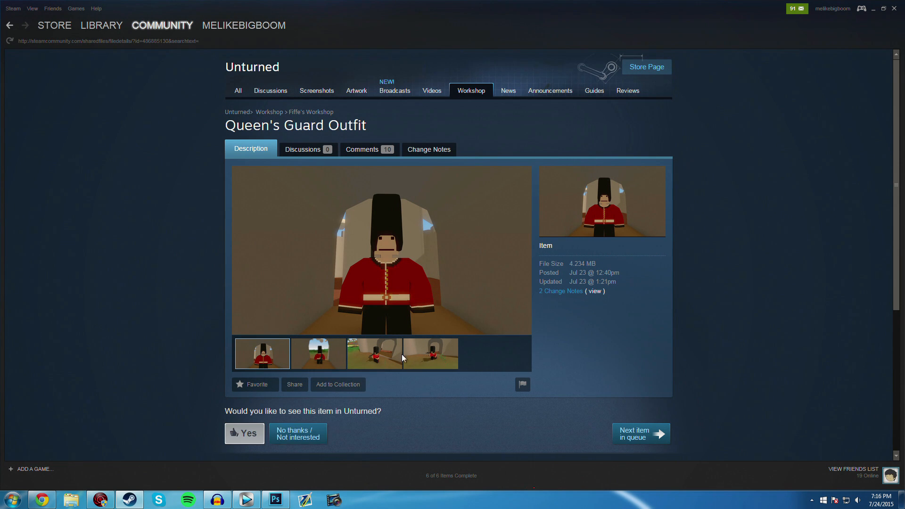
{"action": "mouse_move", "coordinate": [367, 446]}
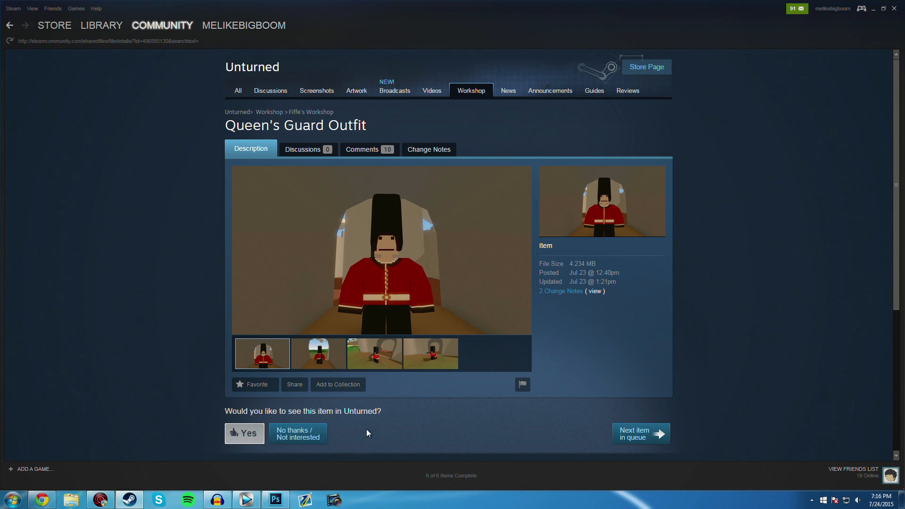
{"action": "mouse_move", "coordinate": [383, 432]}
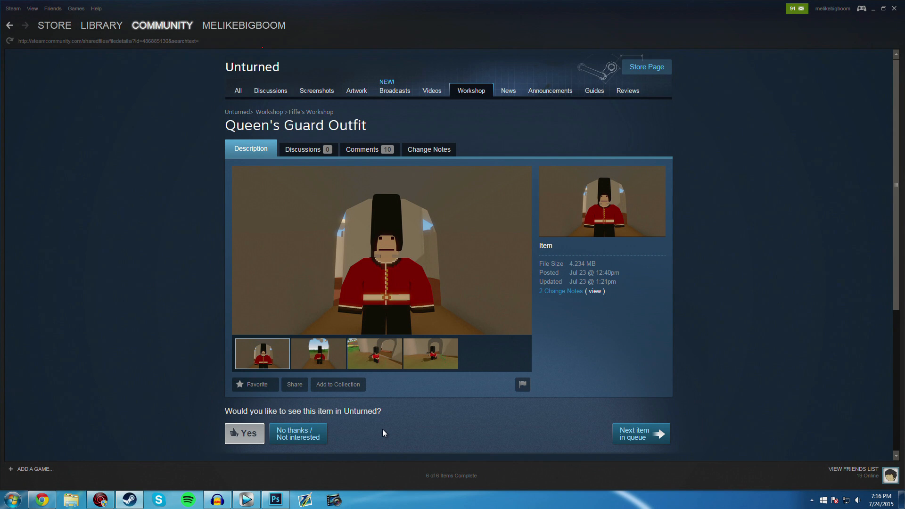
- Cycle through the Queen's Guard Outfit screenshots, from second to fourth and back
{"action": "left_click", "coordinate": [319, 354]}
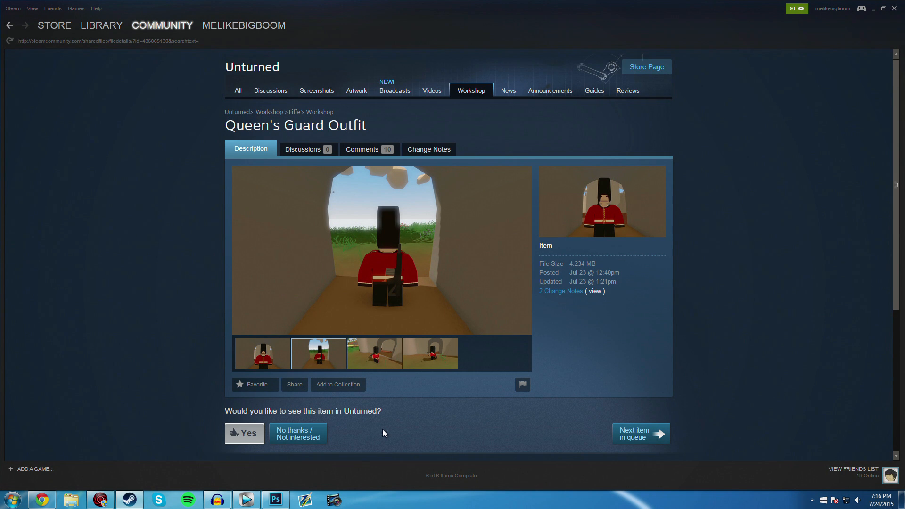
{"action": "left_click", "coordinate": [375, 354]}
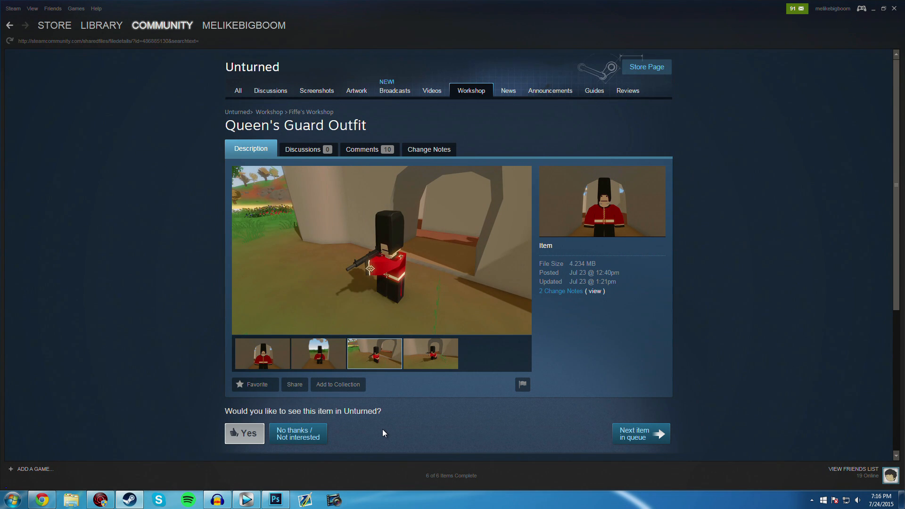
{"action": "left_click", "coordinate": [431, 354]}
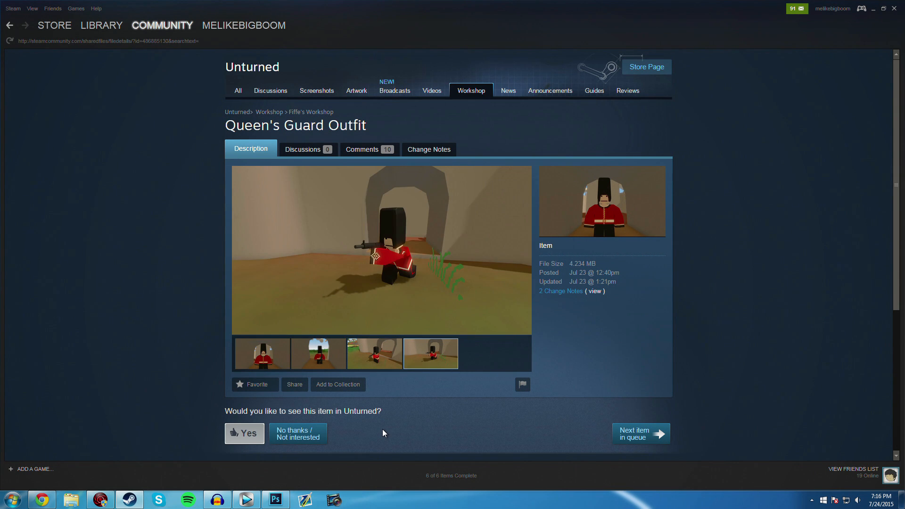
{"action": "left_click", "coordinate": [262, 354]}
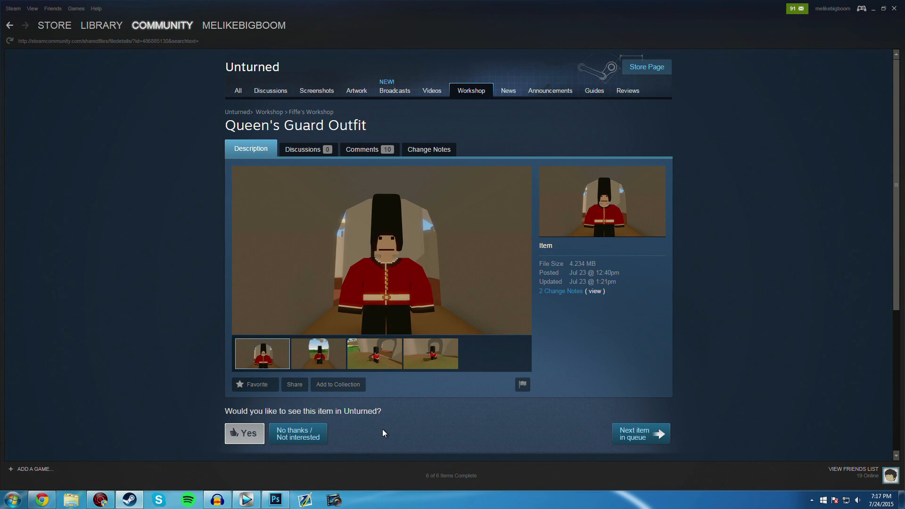
{"action": "left_click", "coordinate": [318, 354]}
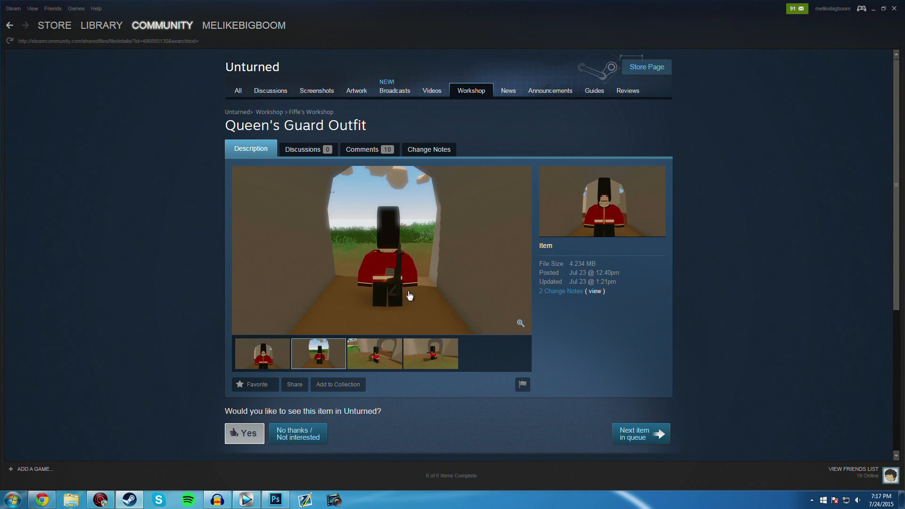
{"action": "mouse_move", "coordinate": [456, 129]}
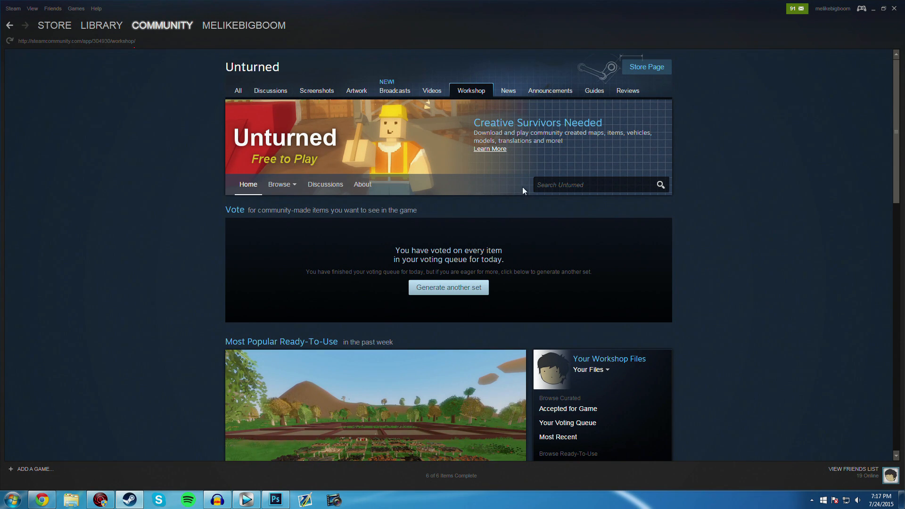
- Minimize Steam to reveal the AssetBundle zip, Unity and Photoshop desktop shortcuts
{"action": "scroll", "scroll_direction": "down", "scroll_amount": 3}
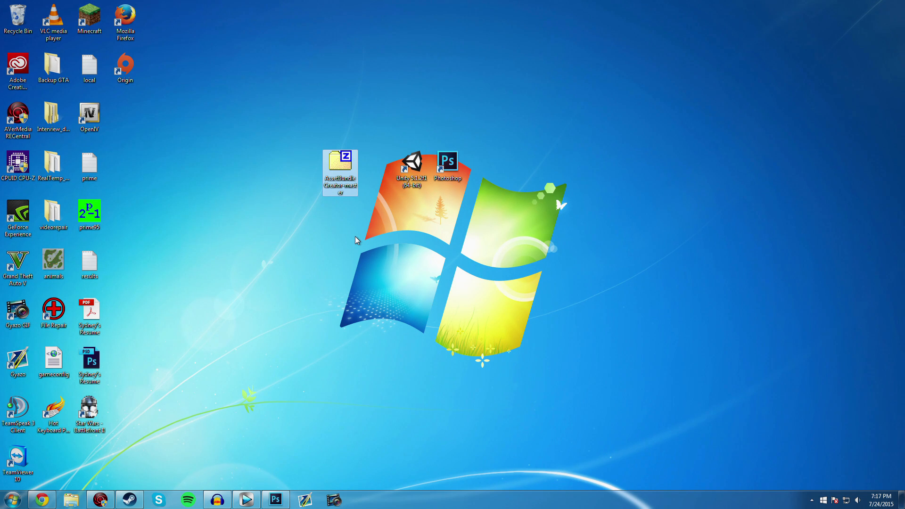
{"action": "mouse_move", "coordinate": [350, 185]}
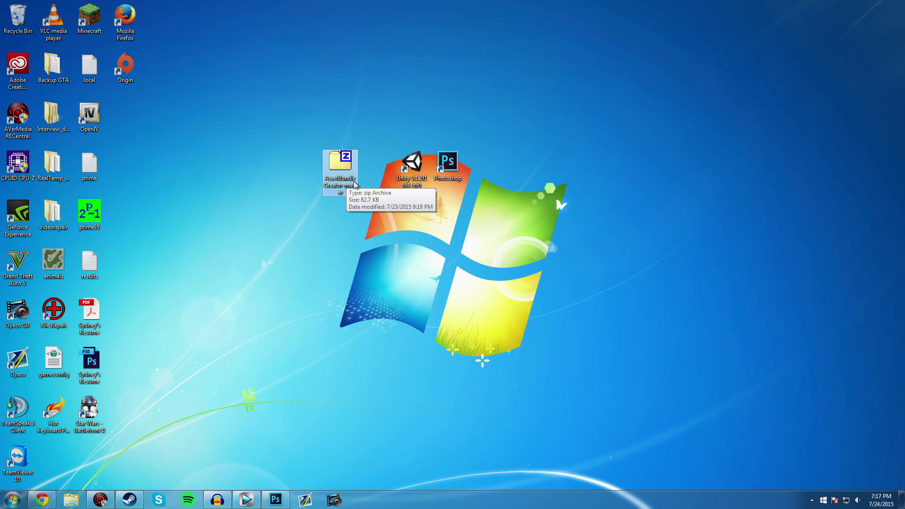
{"action": "mouse_move", "coordinate": [375, 214]}
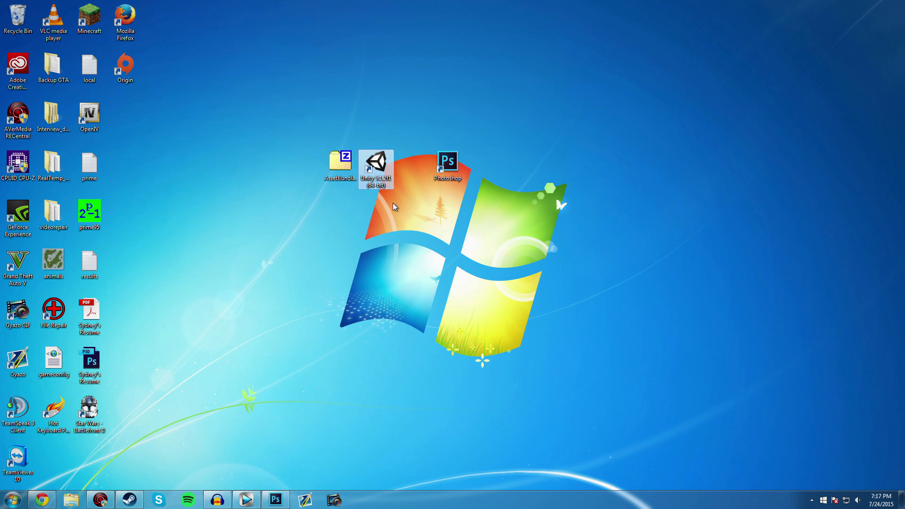
{"action": "mouse_move", "coordinate": [397, 205]}
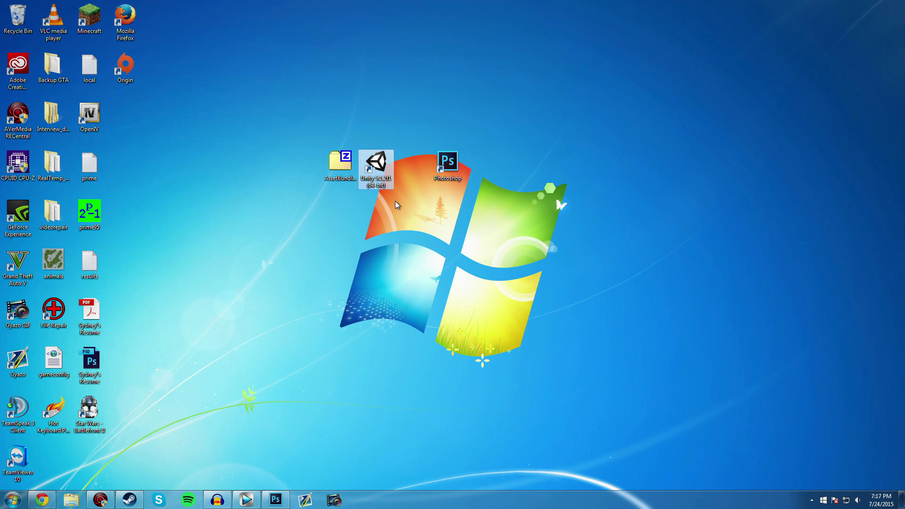
{"action": "mouse_move", "coordinate": [432, 200]}
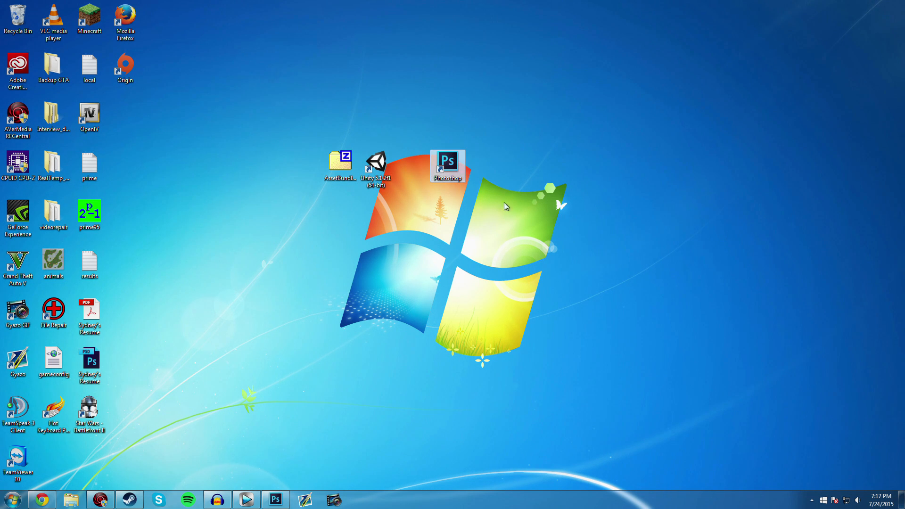
{"action": "mouse_move", "coordinate": [536, 223]}
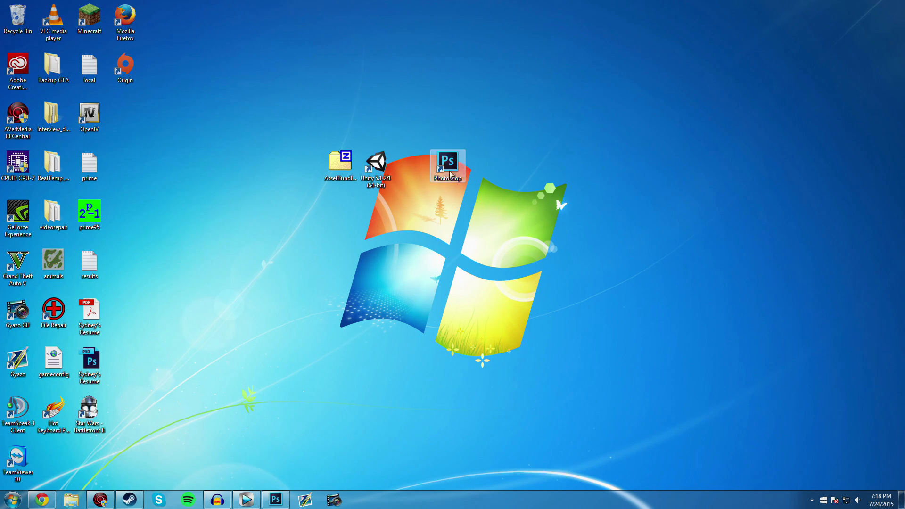
- Launch Photoshop and confirm Bundles > Sources > Animation's Texture.png is 128 x 128
{"action": "double_click", "coordinate": [447, 163]}
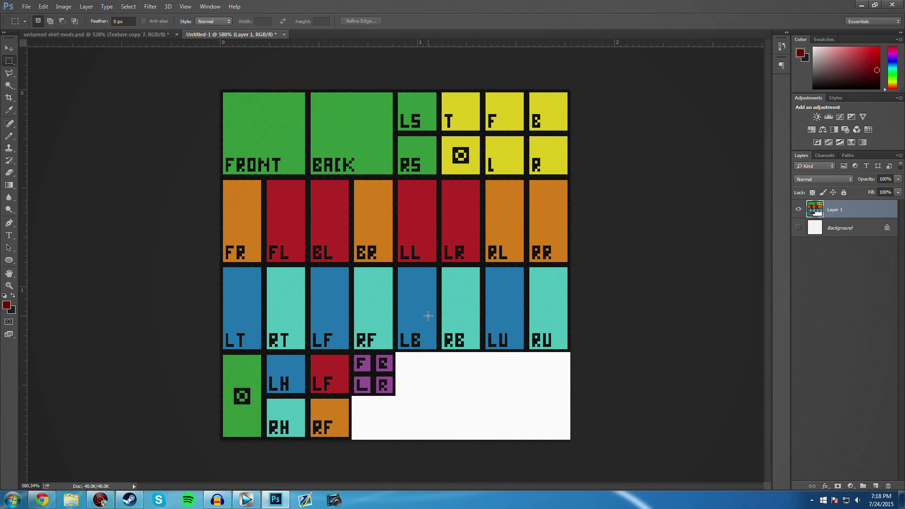
{"action": "left_click", "coordinate": [129, 500]}
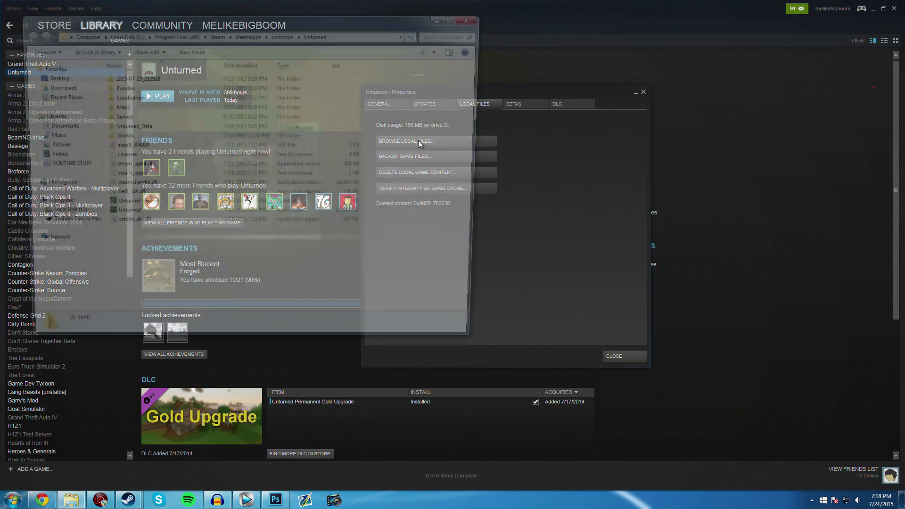
{"action": "left_click", "coordinate": [419, 141]}
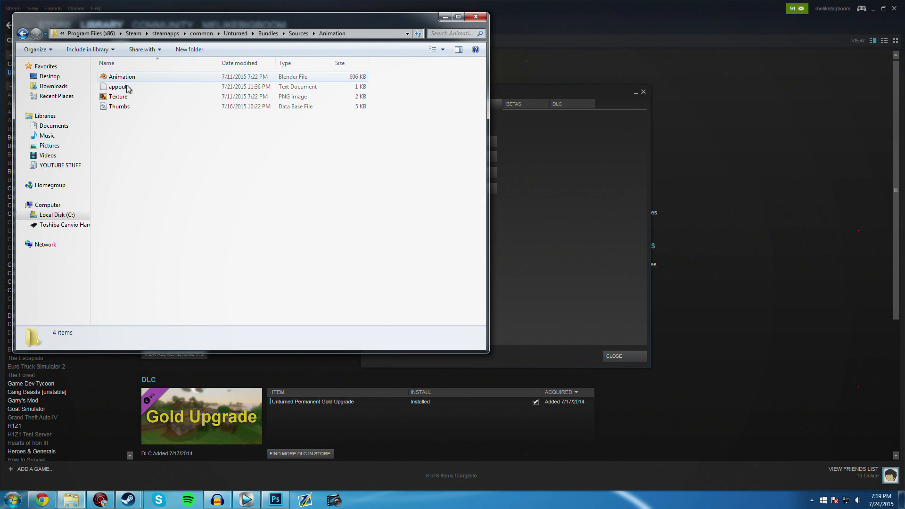
{"action": "left_click", "coordinate": [117, 96]}
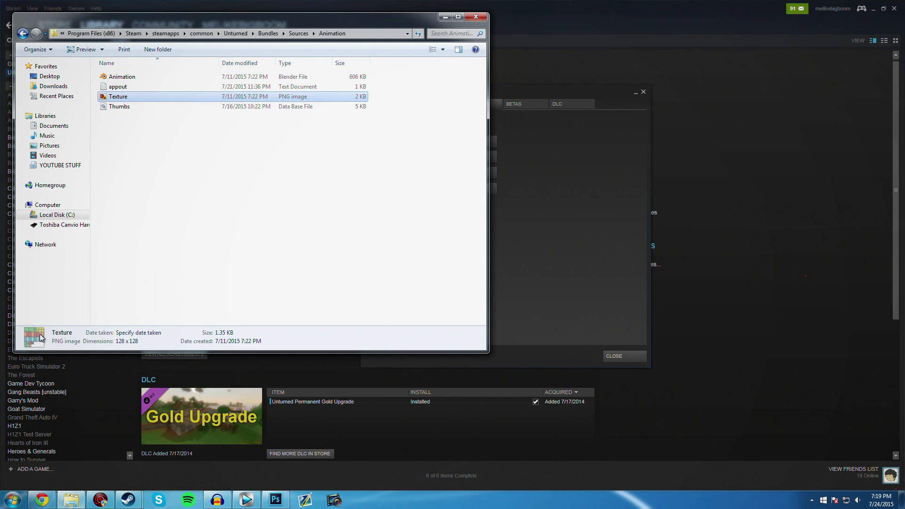
{"action": "left_click", "coordinate": [275, 499]}
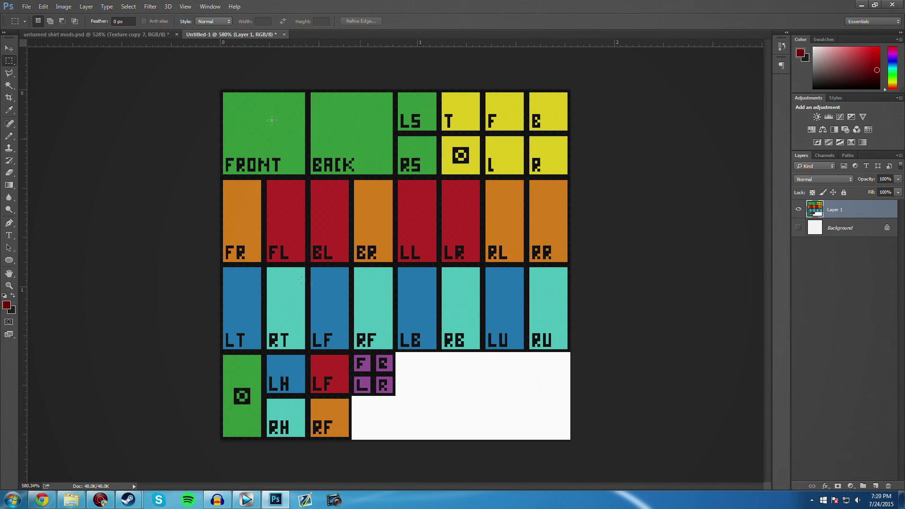
{"action": "mouse_move", "coordinate": [444, 299]}
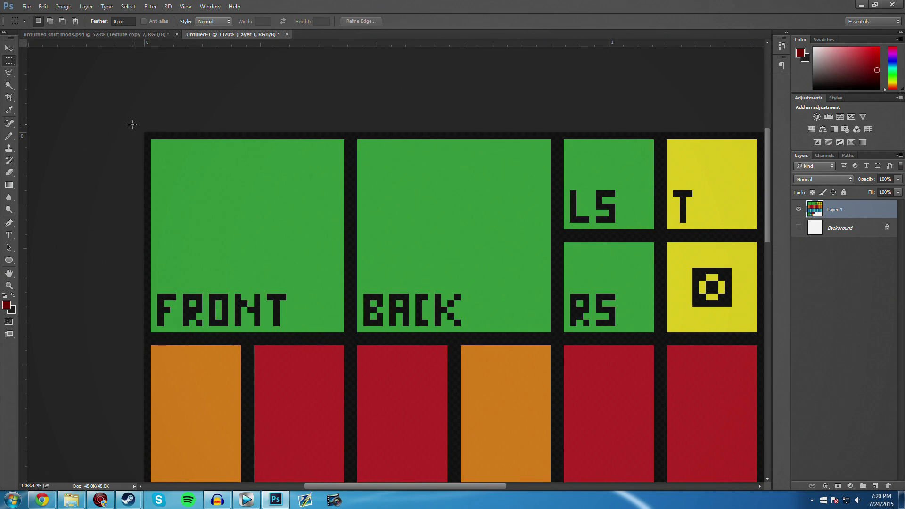
- Scribble a dark red test squiggle on the FRONT panel, then try a rectangular selection
{"action": "left_click_drag", "start_coordinate": [153, 137], "coordinate": [210, 187]}
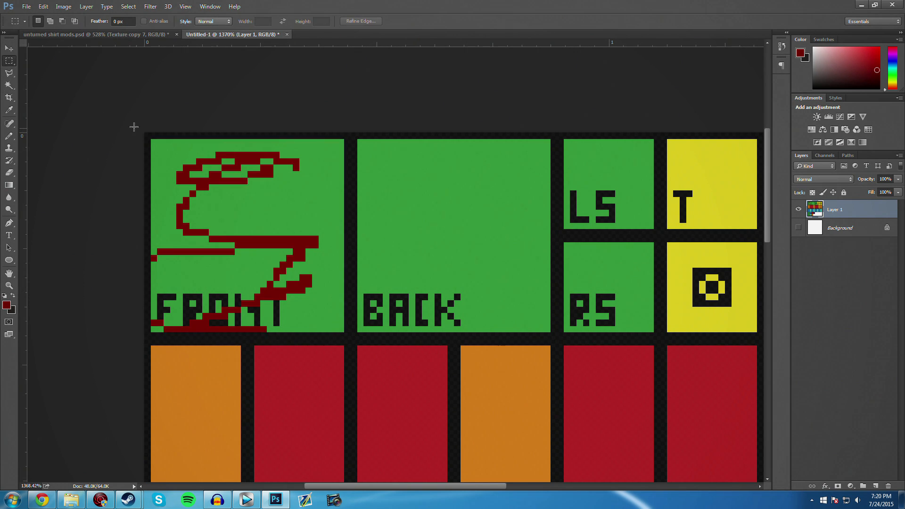
{"action": "left_click_drag", "start_coordinate": [147, 134], "coordinate": [321, 339]}
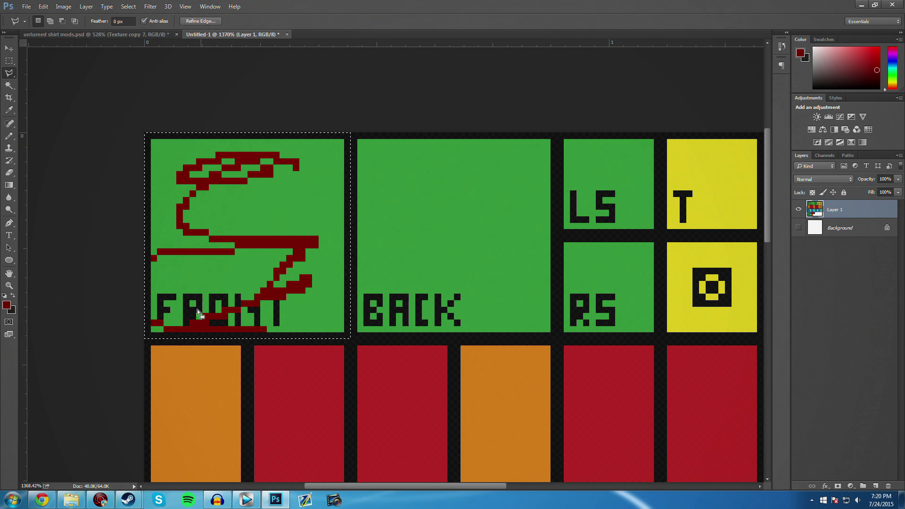
{"action": "left_click", "coordinate": [8, 140]}
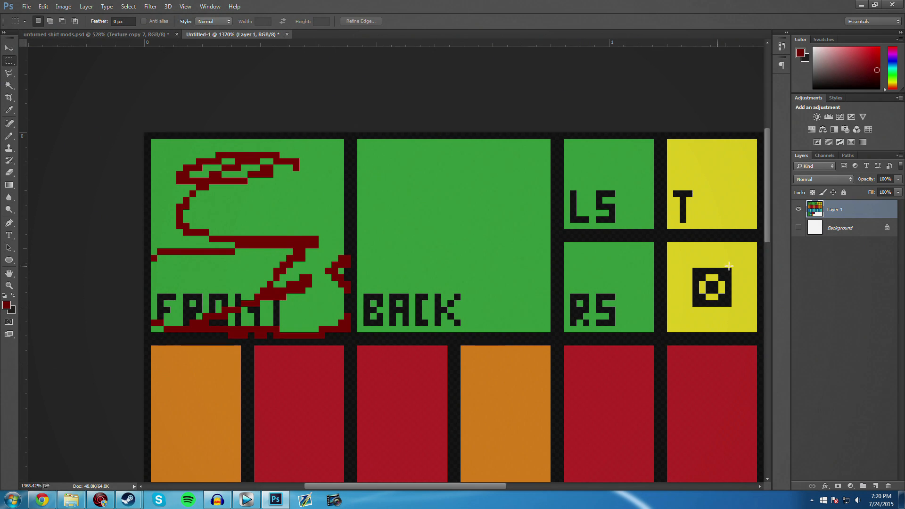
{"action": "scroll", "scroll_direction": "right", "scroll_amount": 3}
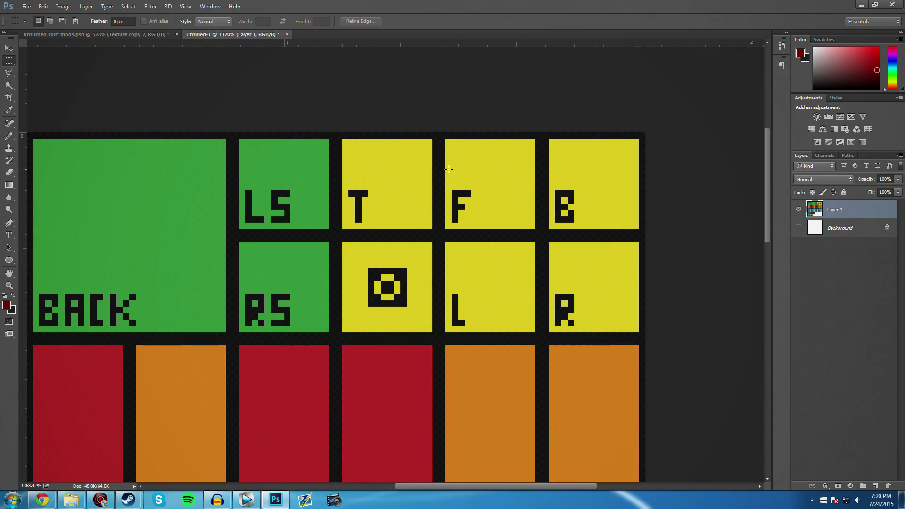
{"action": "left_click_drag", "start_coordinate": [439, 133], "coordinate": [541, 234]}
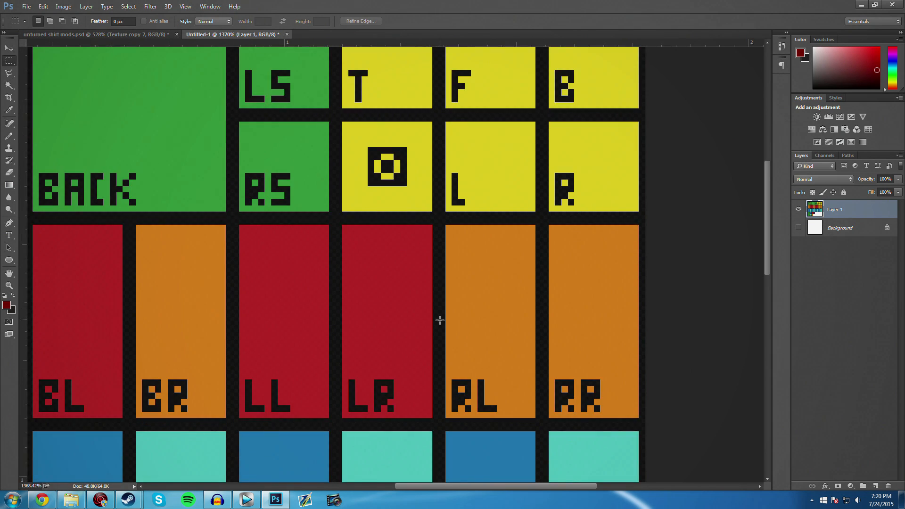
{"action": "scroll", "scroll_direction": "down", "scroll_amount": 3}
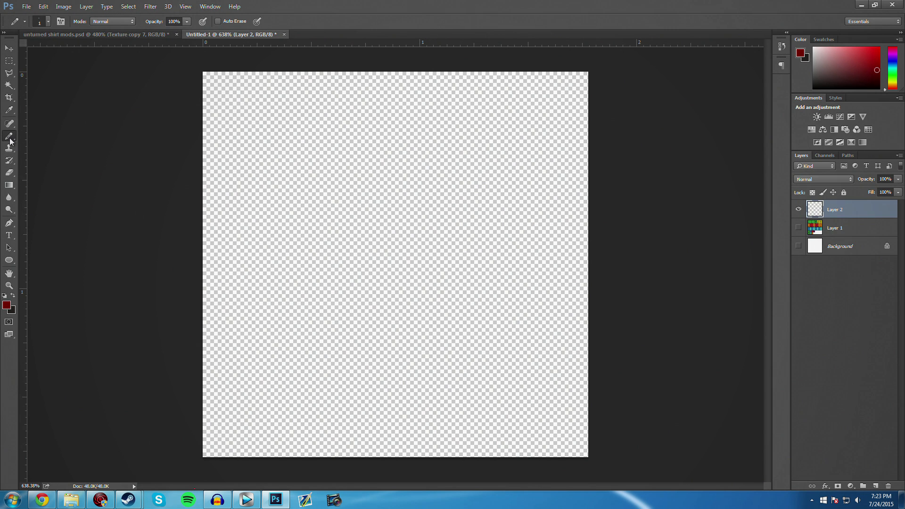
{"action": "mouse_move", "coordinate": [13, 174]}
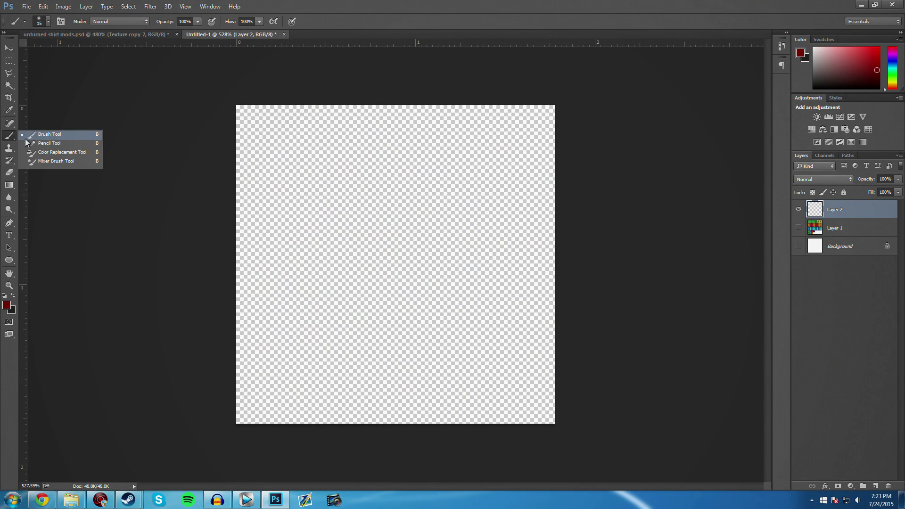
- Select the Pencil Tool for hard-edged drawing and drag across the template
{"action": "left_click", "coordinate": [48, 143]}
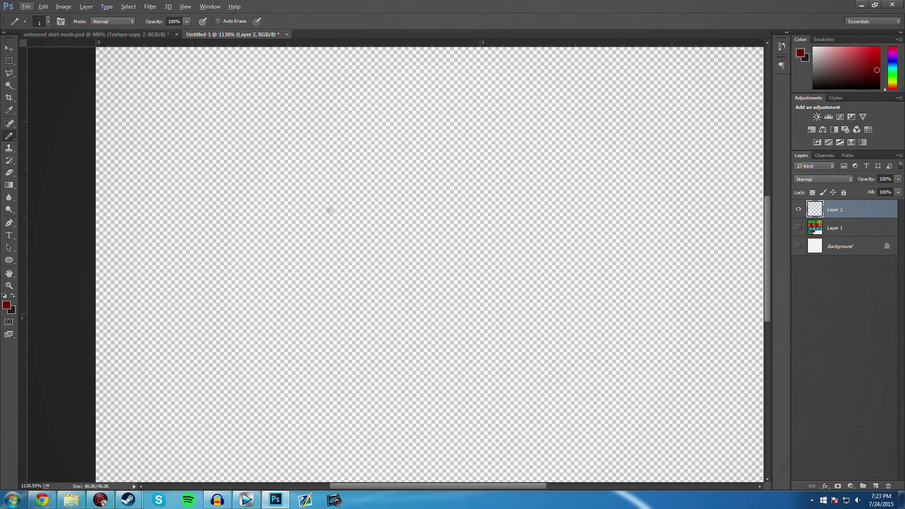
{"action": "left_click_drag", "start_coordinate": [312, 208], "coordinate": [610, 319]}
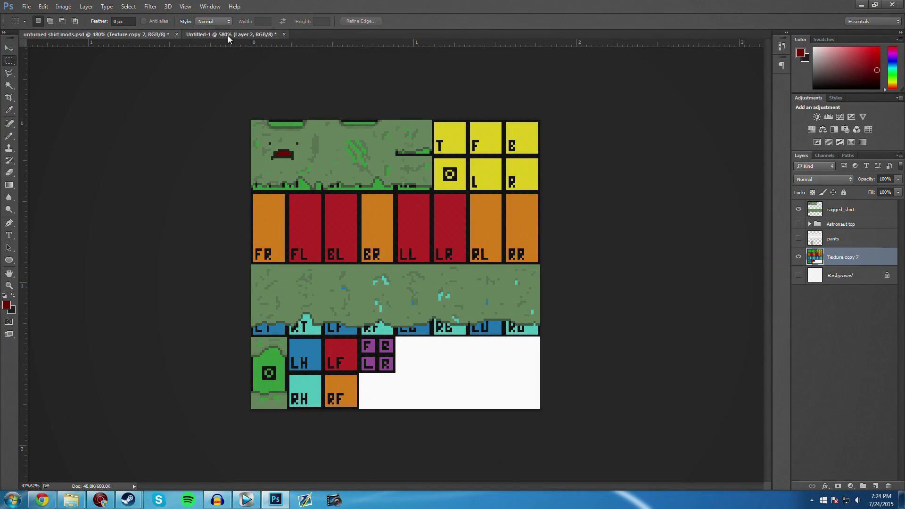
- Return to the Untitled-1 template and pick the pencil colour in the Color Picker
{"action": "left_click", "coordinate": [235, 34]}
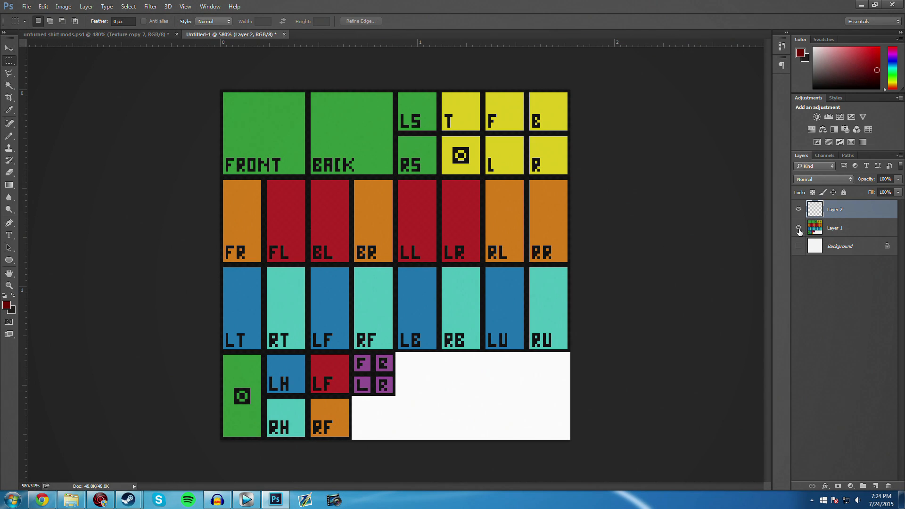
{"action": "mouse_move", "coordinate": [799, 228]}
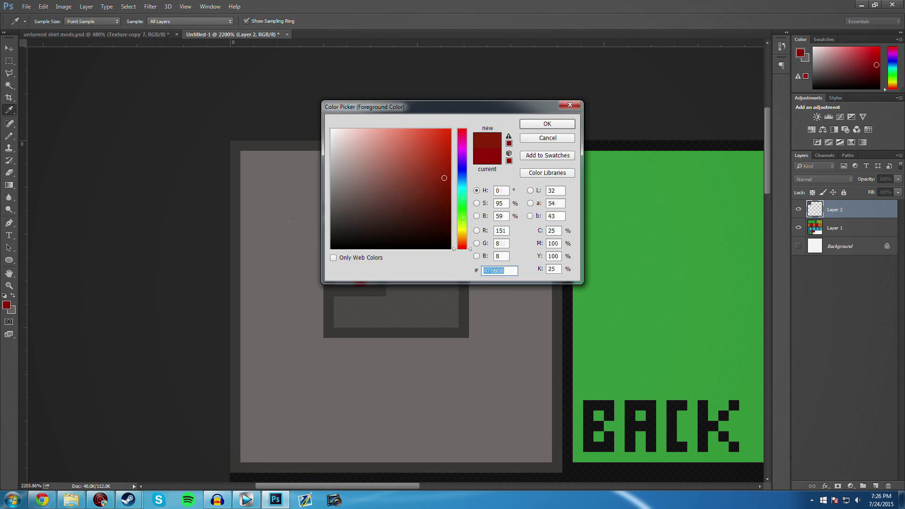
{"action": "left_click", "coordinate": [548, 123]}
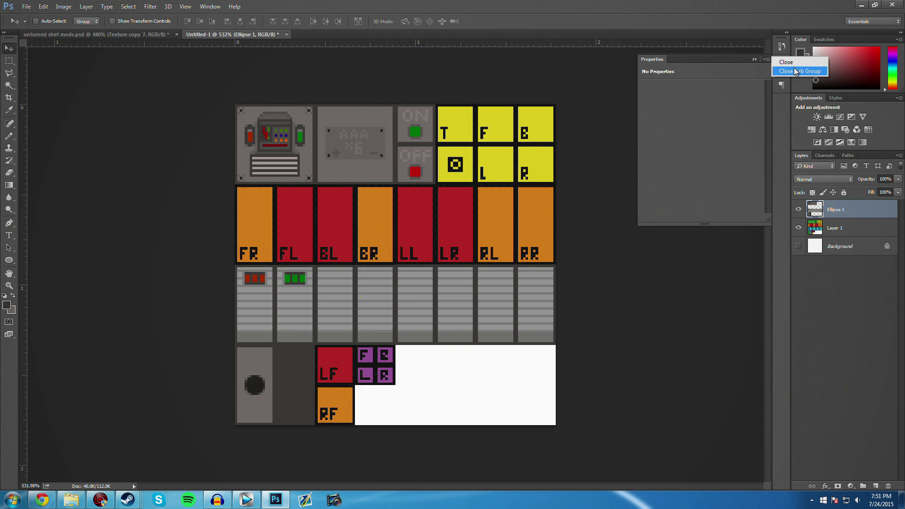
- Close the empty Properties panel and zoom out to fit the whole texture
{"action": "left_click", "coordinate": [800, 71]}
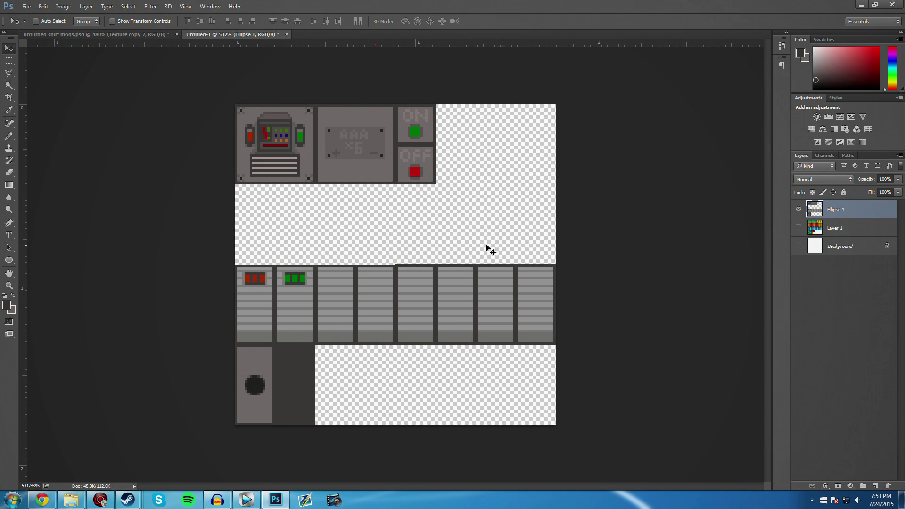
{"action": "mouse_move", "coordinate": [490, 221]}
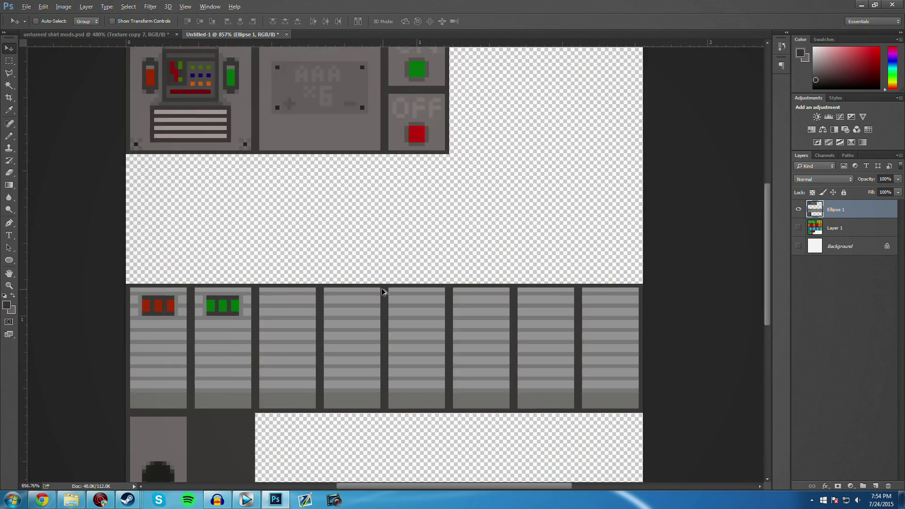
{"action": "key", "text": "ctrl+-"}
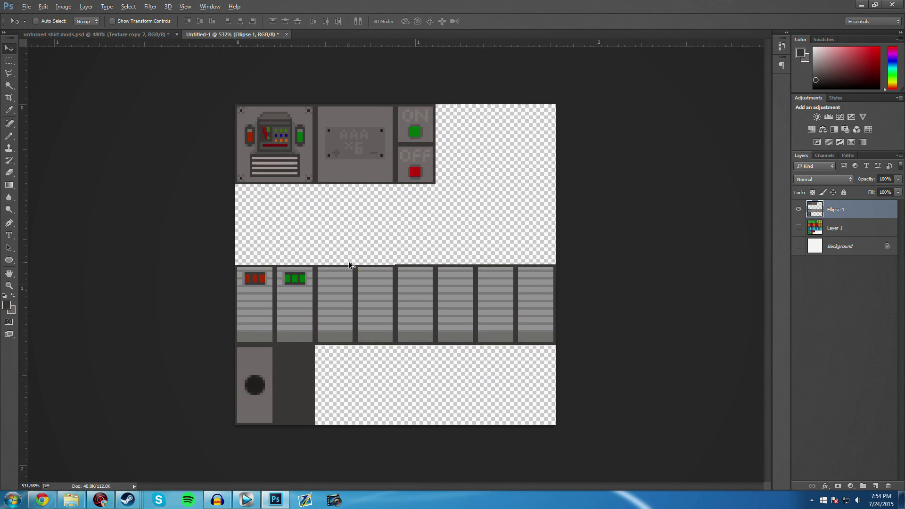
- Save the artwork as PNG named robot_top in Pictures > Unturned Mods
{"action": "left_click", "coordinate": [32, 7]}
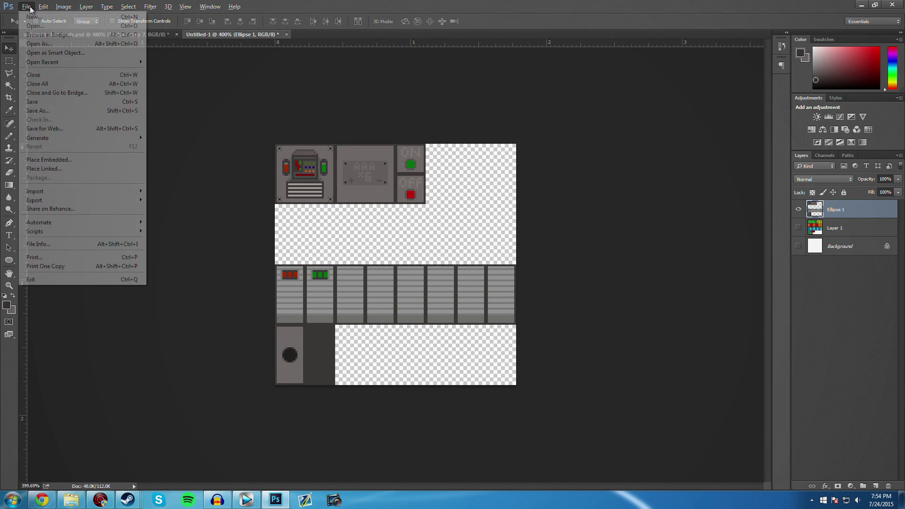
{"action": "left_click", "coordinate": [36, 111]}
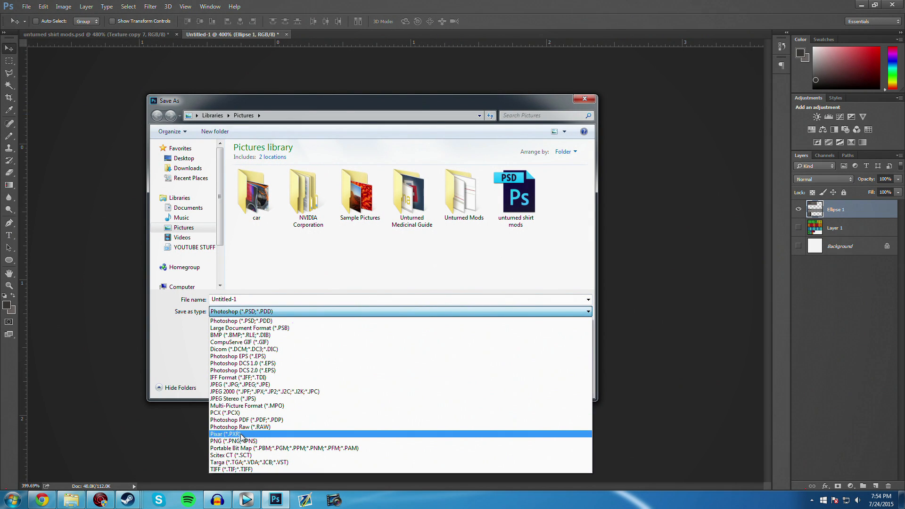
{"action": "left_click", "coordinate": [239, 441]}
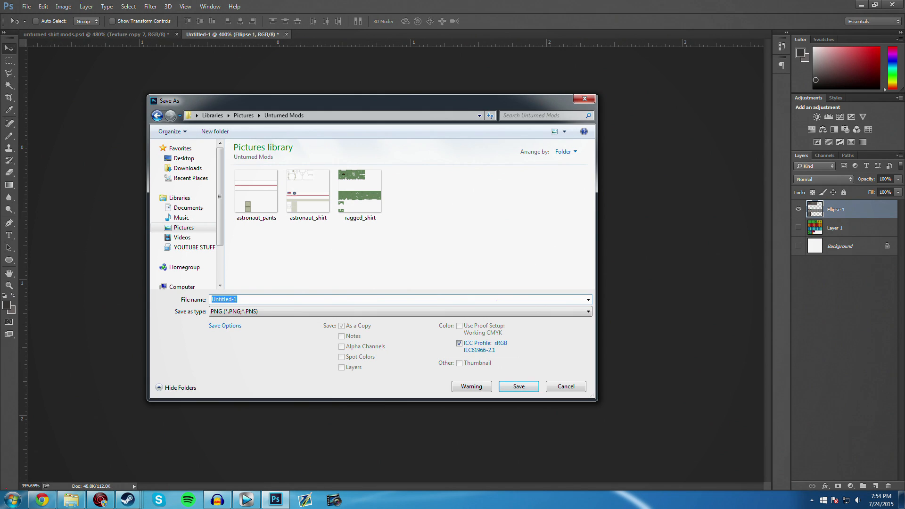
{"action": "type", "text": "robot_top"}
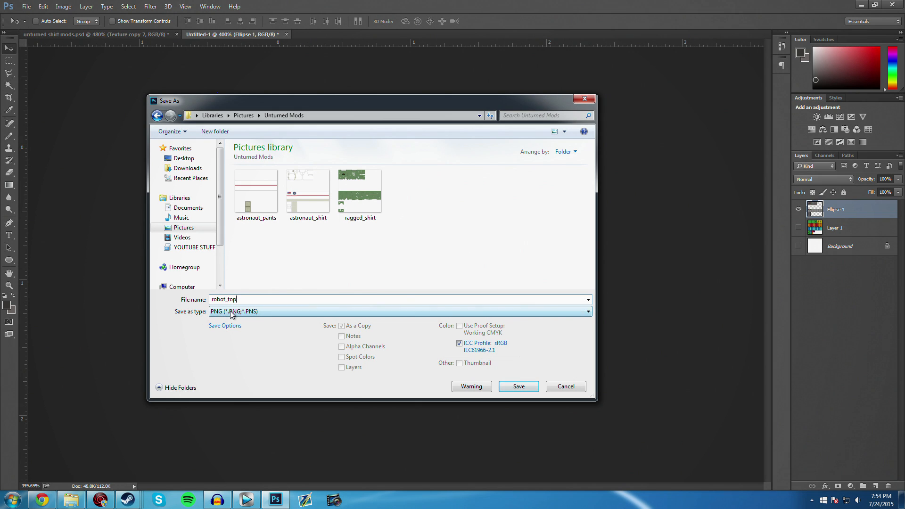
{"action": "left_click", "coordinate": [518, 386]}
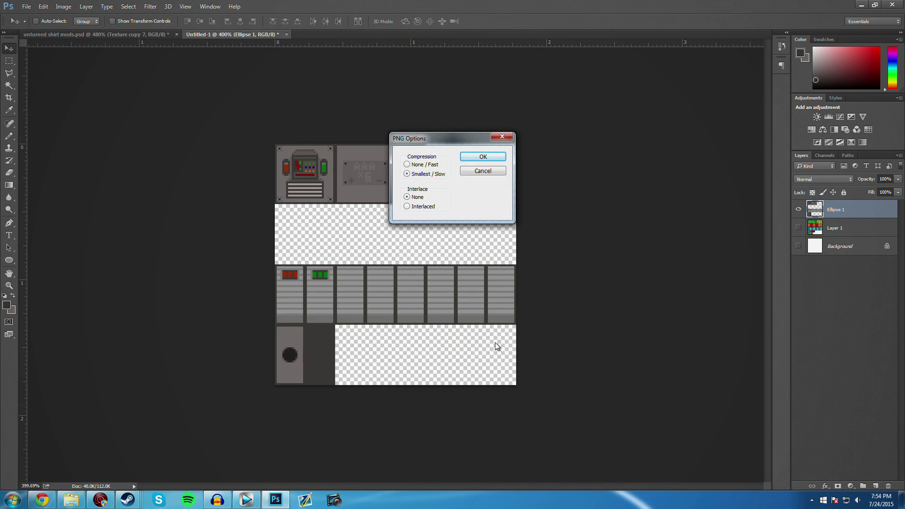
- Accept the PNG Options compression settings and turn Layer 1 visible again
{"action": "left_click", "coordinate": [483, 156]}
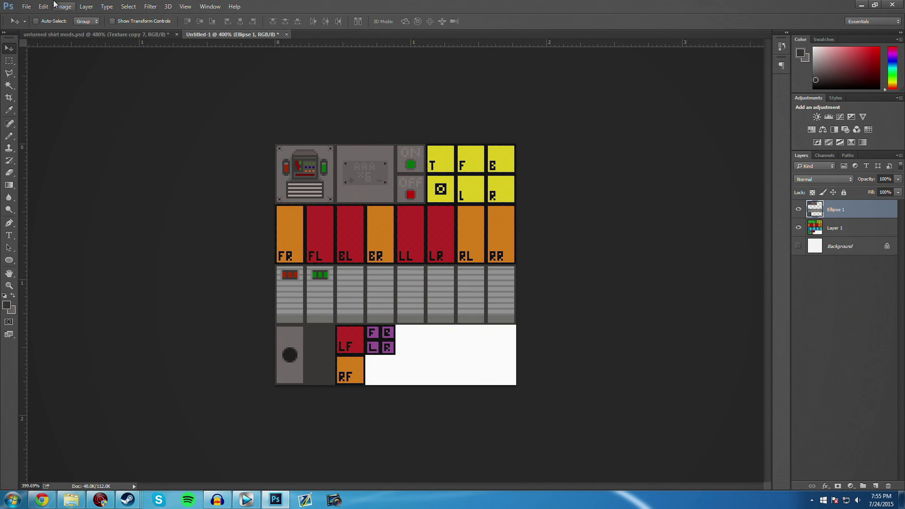
{"action": "left_click", "coordinate": [64, 7]}
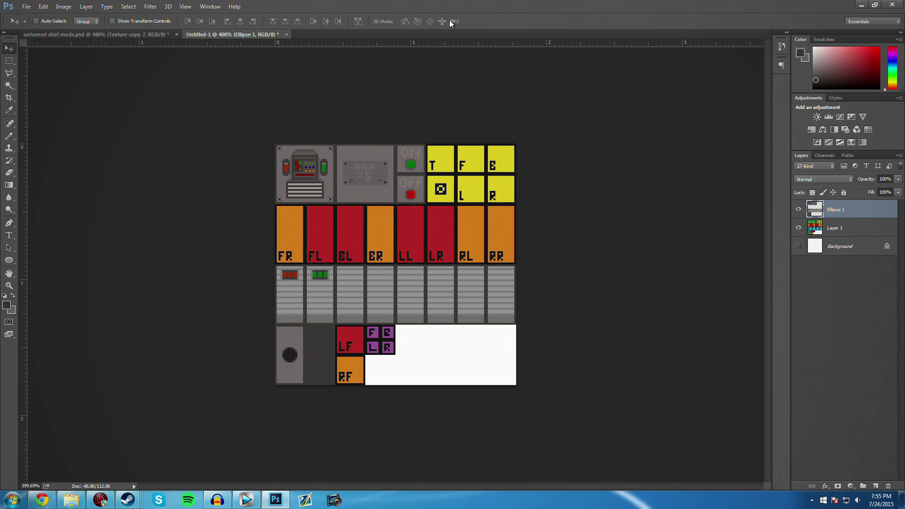
{"action": "mouse_move", "coordinate": [445, 22]}
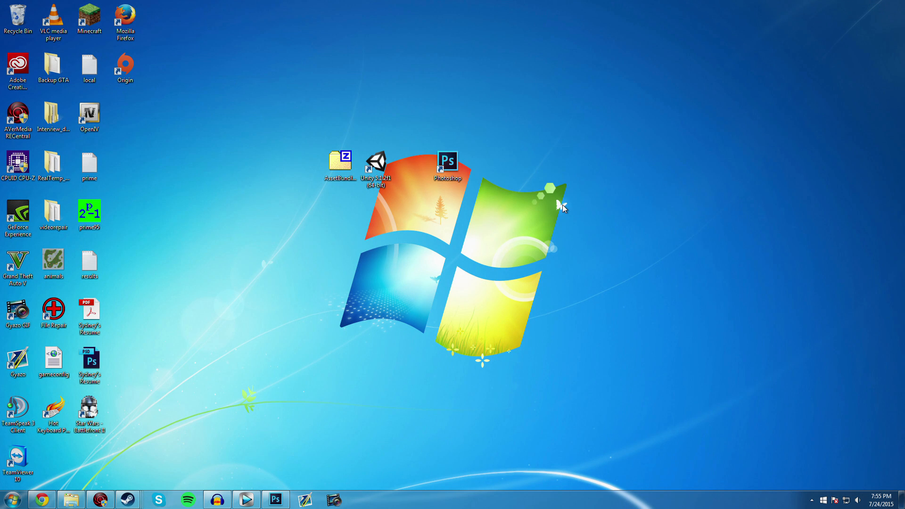
{"action": "mouse_move", "coordinate": [462, 207]}
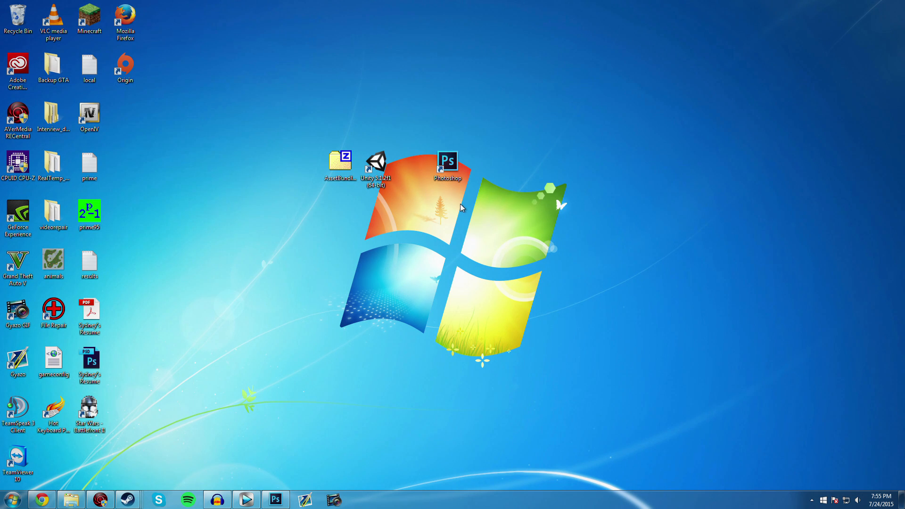
{"action": "mouse_move", "coordinate": [376, 165]}
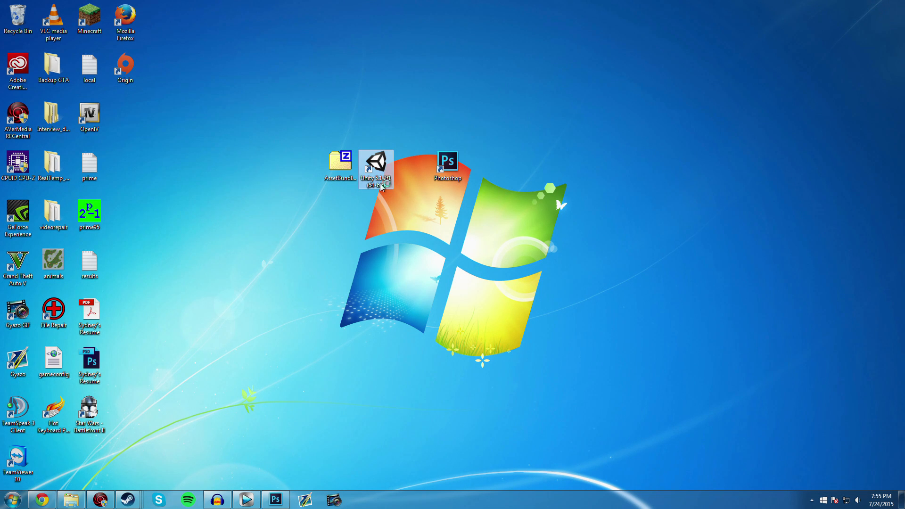
- Launch Unity and create a new project named 'asdf'
{"action": "double_click", "coordinate": [377, 168]}
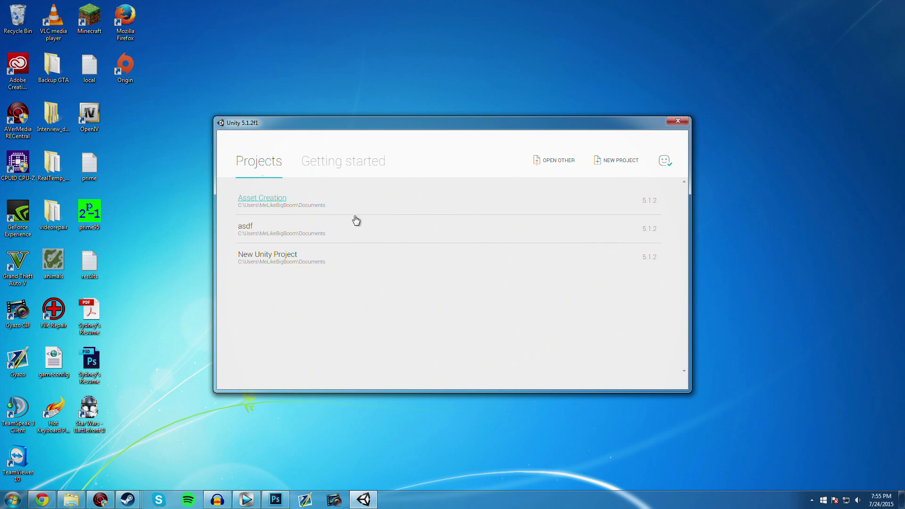
{"action": "left_click", "coordinate": [616, 160]}
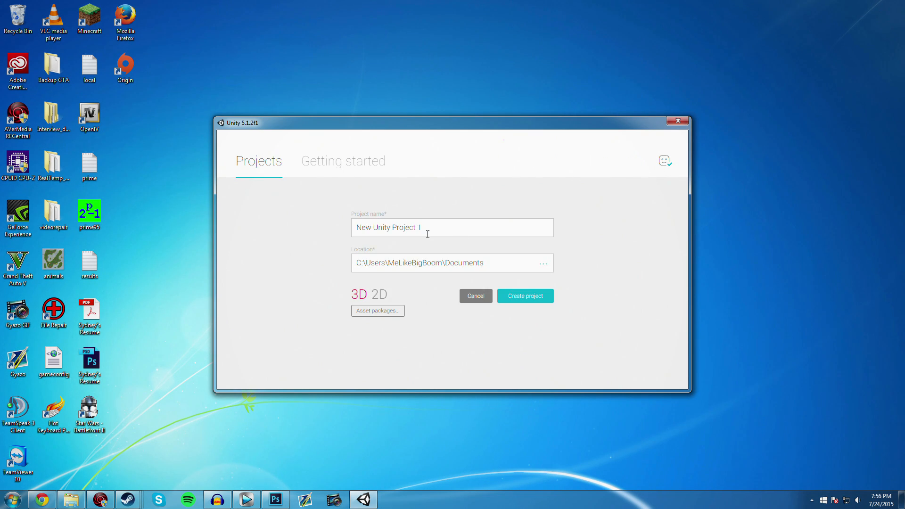
{"action": "type", "text": "asdfasdf"}
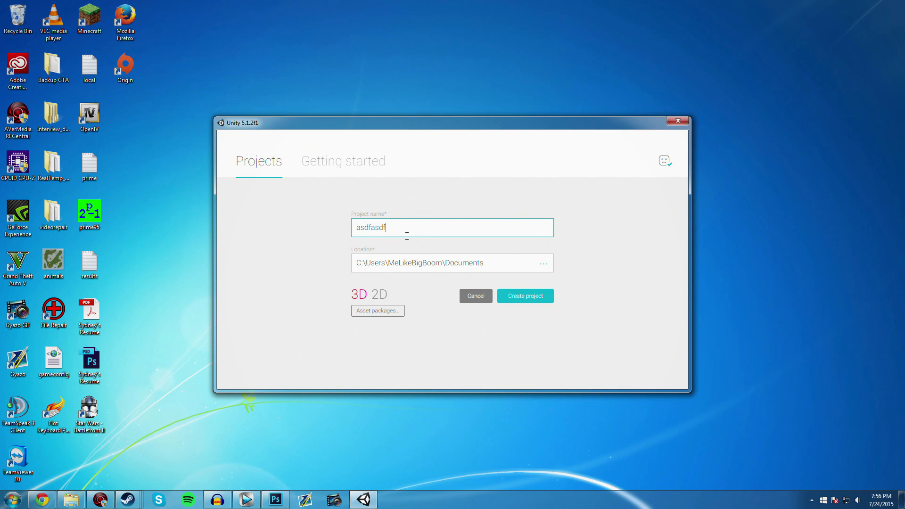
{"action": "mouse_move", "coordinate": [492, 280]}
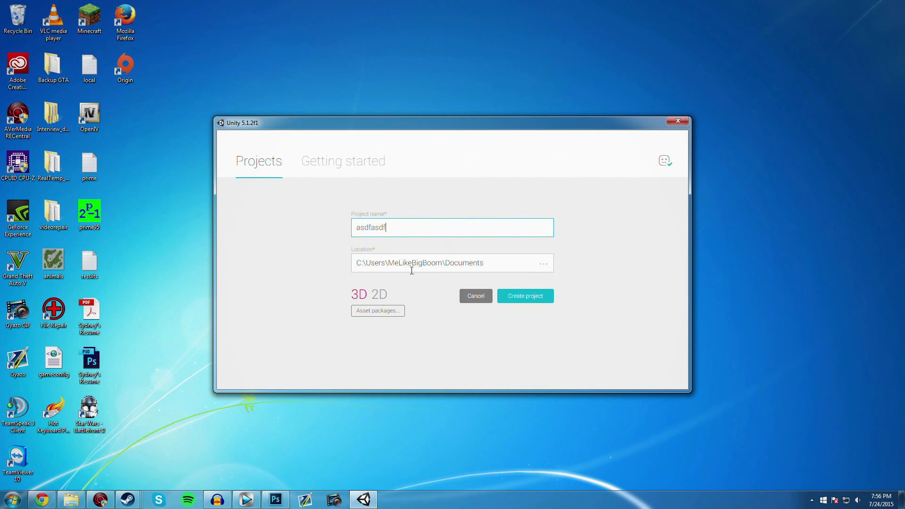
{"action": "mouse_move", "coordinate": [455, 326]}
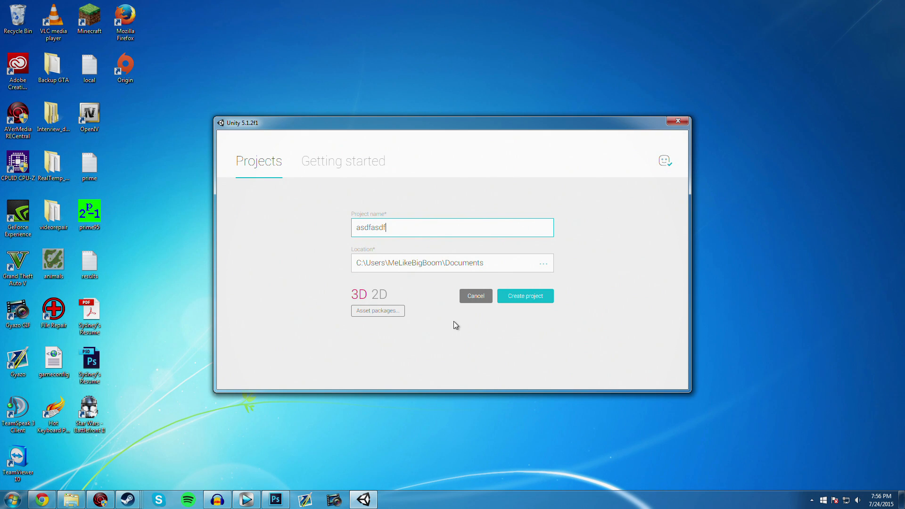
{"action": "left_click", "coordinate": [476, 296]}
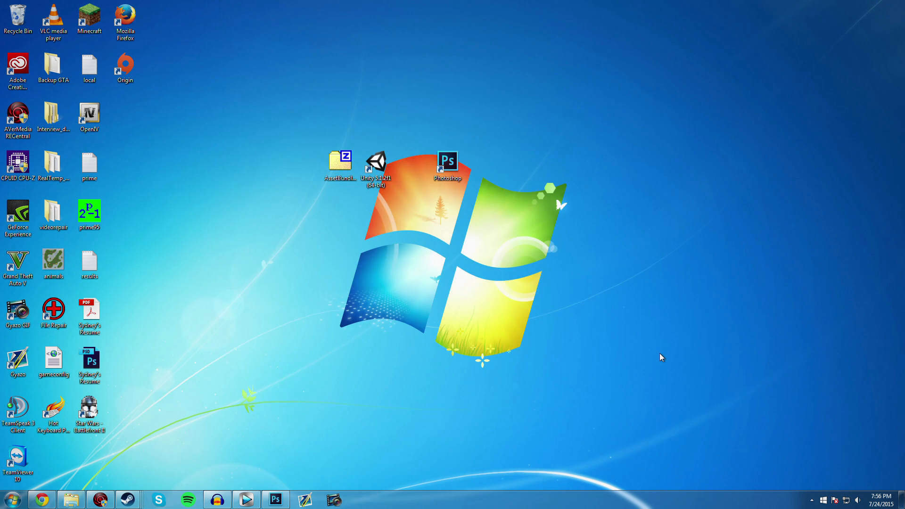
{"action": "mouse_move", "coordinate": [660, 361]}
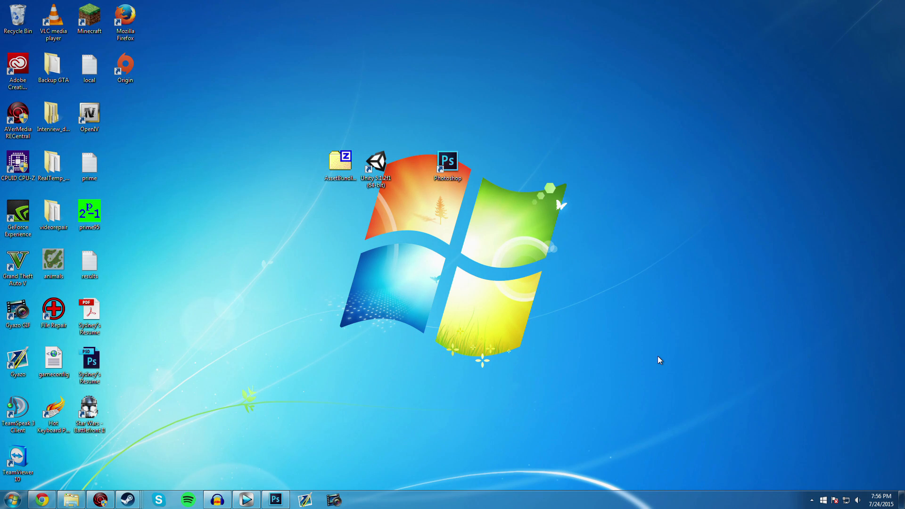
{"action": "mouse_move", "coordinate": [657, 359]}
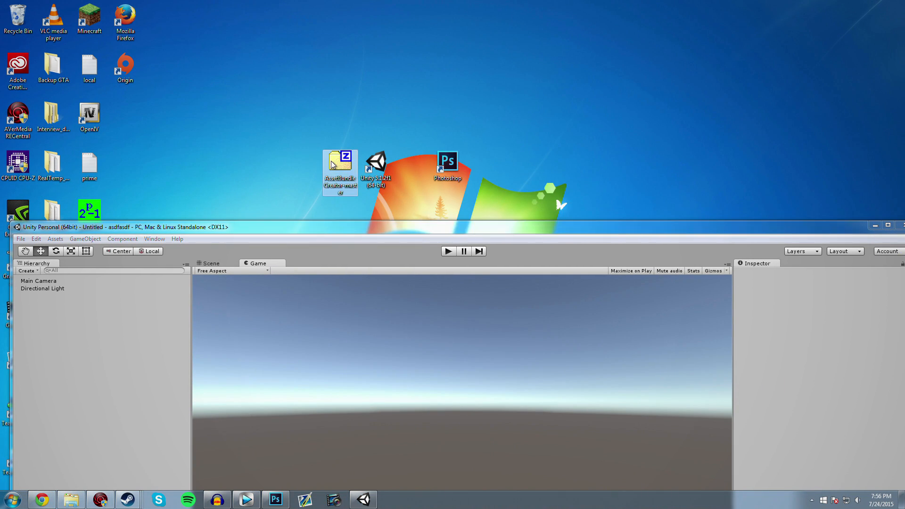
- Open AssetBundleCreator-master in 7-Zip and import its Data, Scenes, Scripts and Textures folders into Assets
{"action": "double_click", "coordinate": [340, 163]}
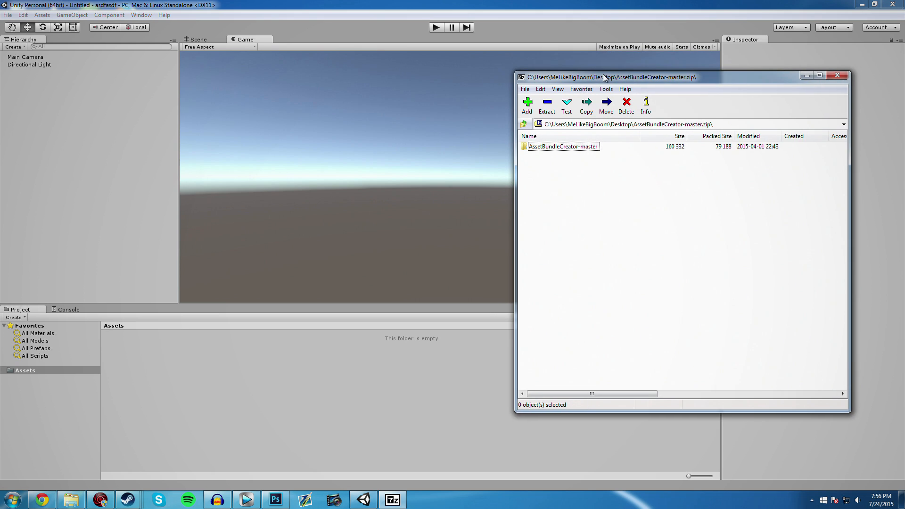
{"action": "double_click", "coordinate": [563, 146]}
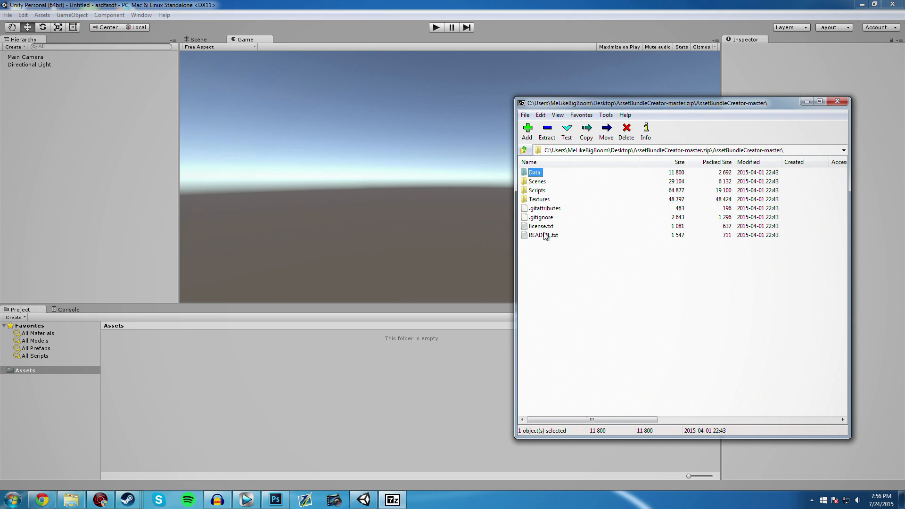
{"action": "left_click", "coordinate": [540, 199]}
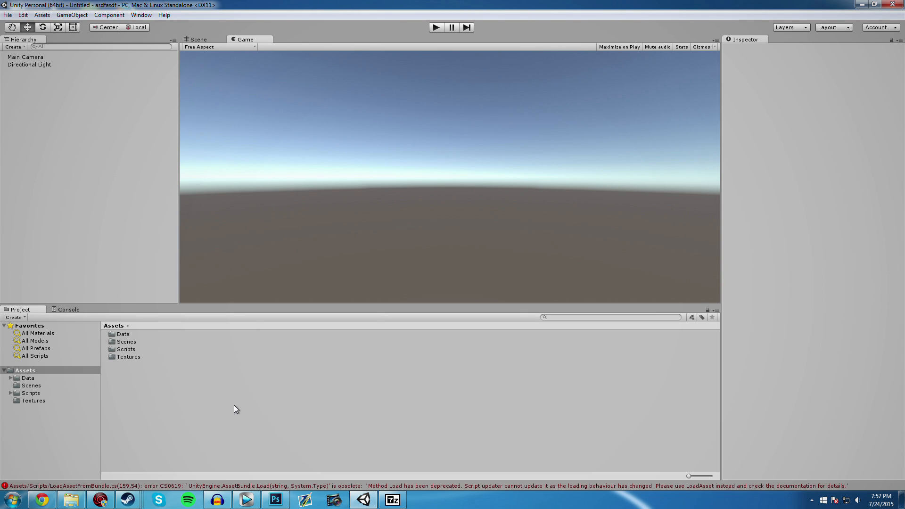
{"action": "mouse_move", "coordinate": [351, 488]}
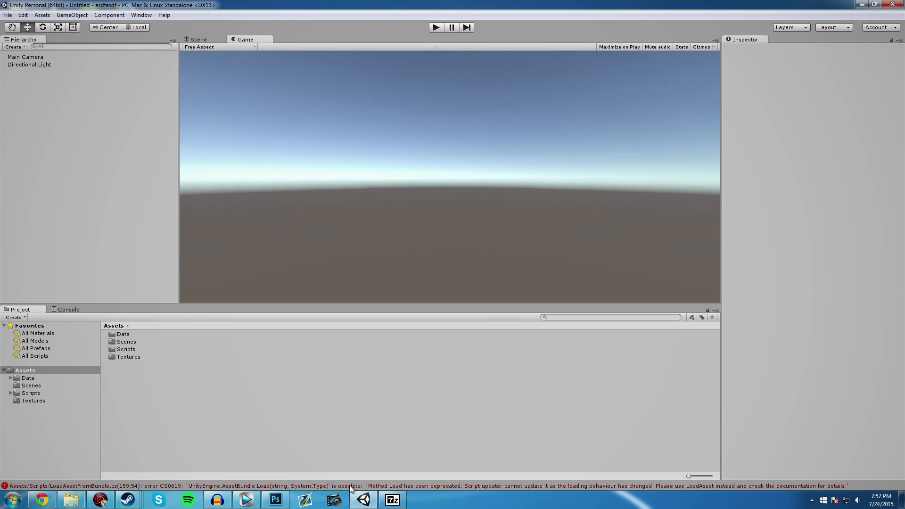
- Change the obsolete Load calls on lines 159 and 187 of LoadAssetFromBundle.cs to LoadAsset
{"action": "left_click", "coordinate": [69, 309]}
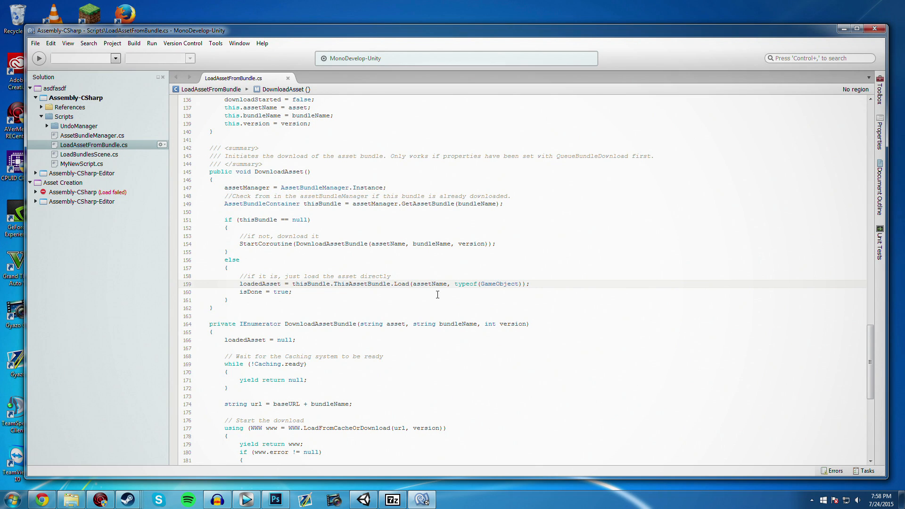
{"action": "double_click", "coordinate": [403, 284]}
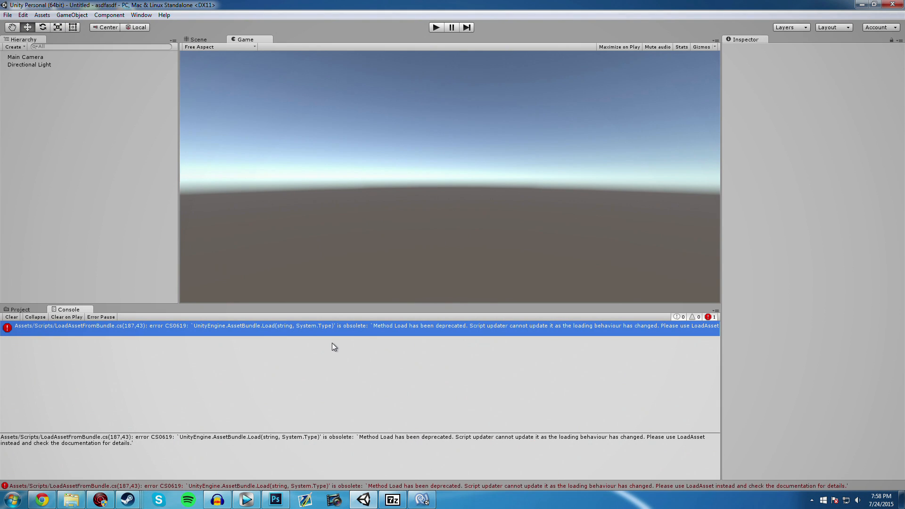
{"action": "mouse_move", "coordinate": [133, 329]}
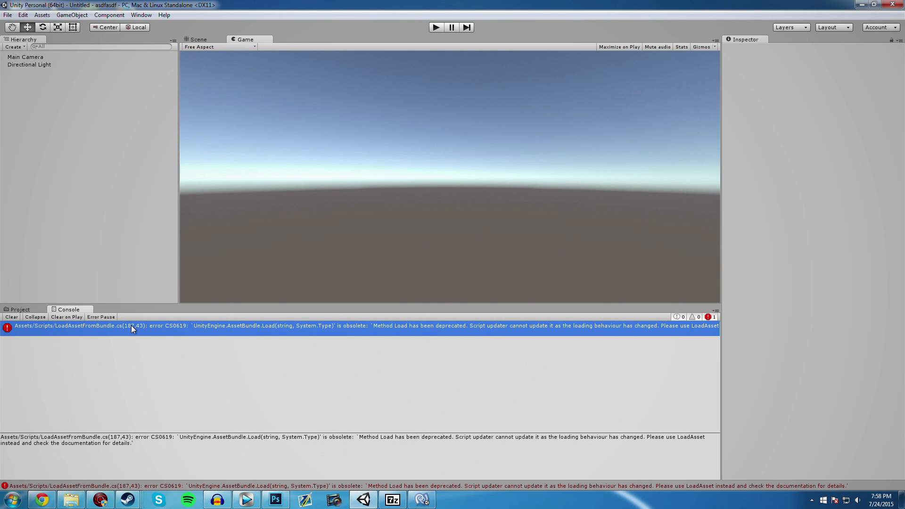
{"action": "double_click", "coordinate": [133, 326]}
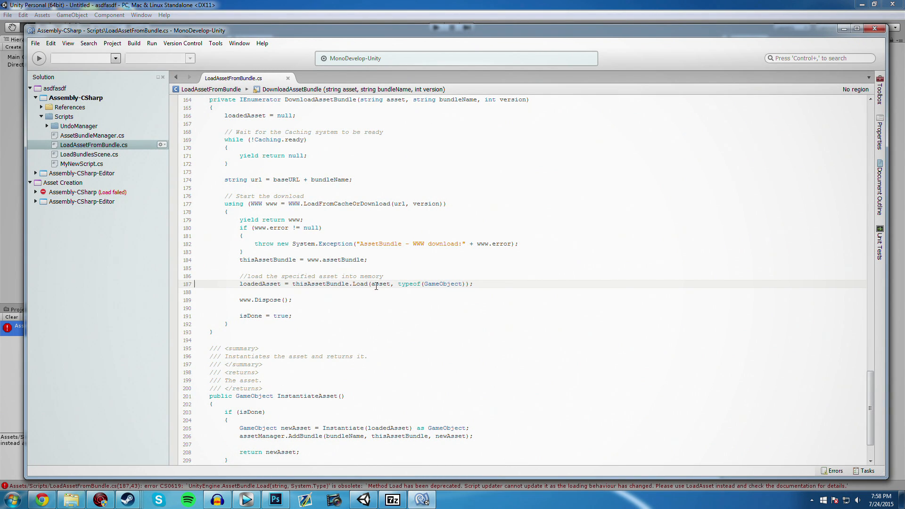
{"action": "double_click", "coordinate": [361, 284]}
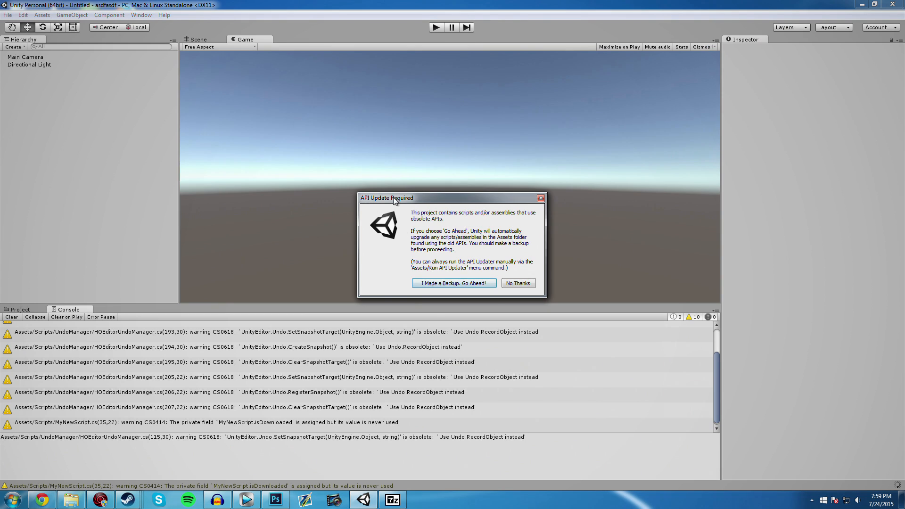
{"action": "mouse_move", "coordinate": [461, 290]}
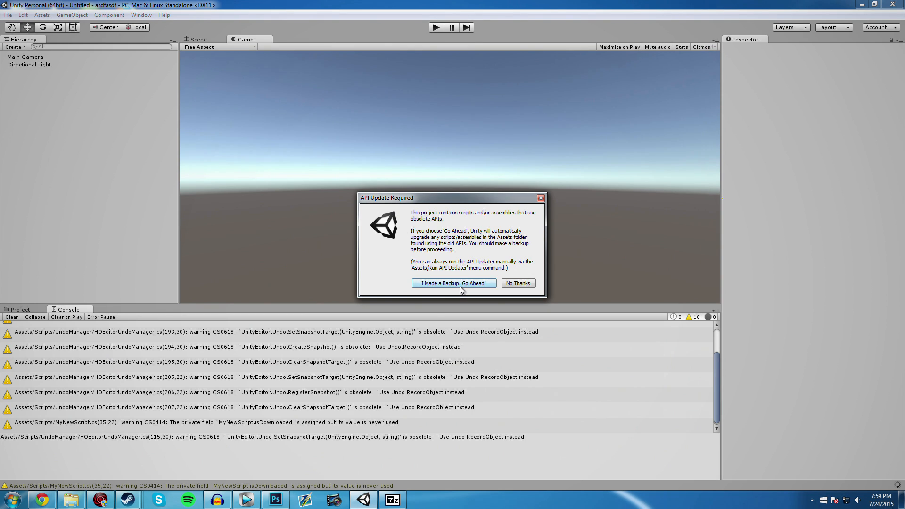
- Approve Unity's API updater with 'I Made a Backup, Go Ahead!'
{"action": "left_click", "coordinate": [454, 283]}
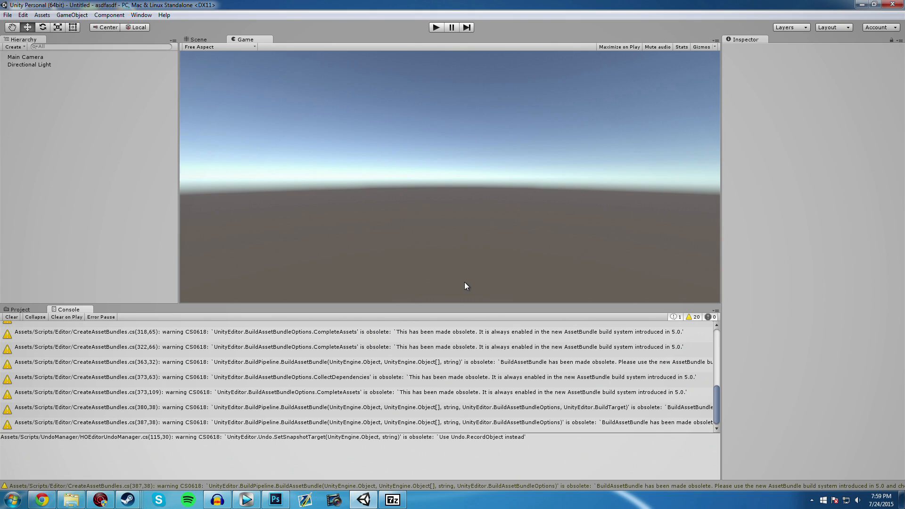
{"action": "mouse_move", "coordinate": [32, 312]}
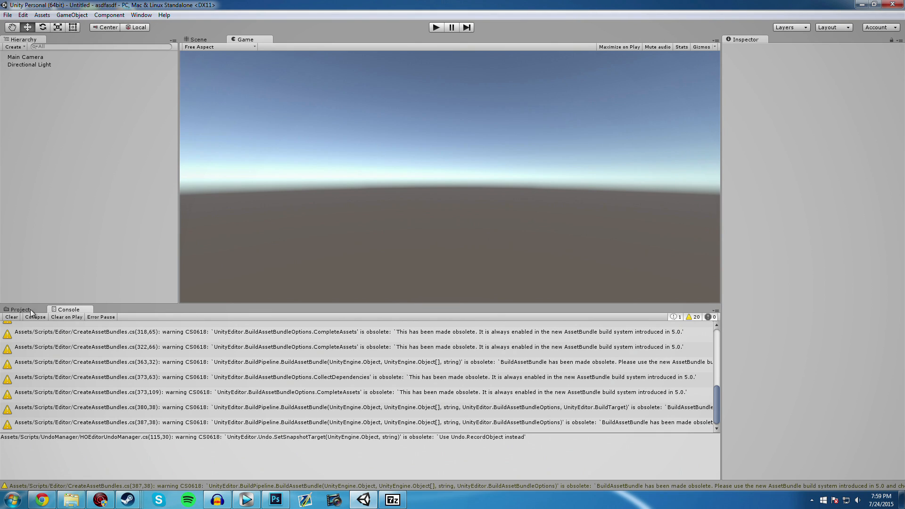
- Browse the Project panel to Data > AssetBundles > logobundle_01 and back to AssetBundles
{"action": "left_click", "coordinate": [18, 310]}
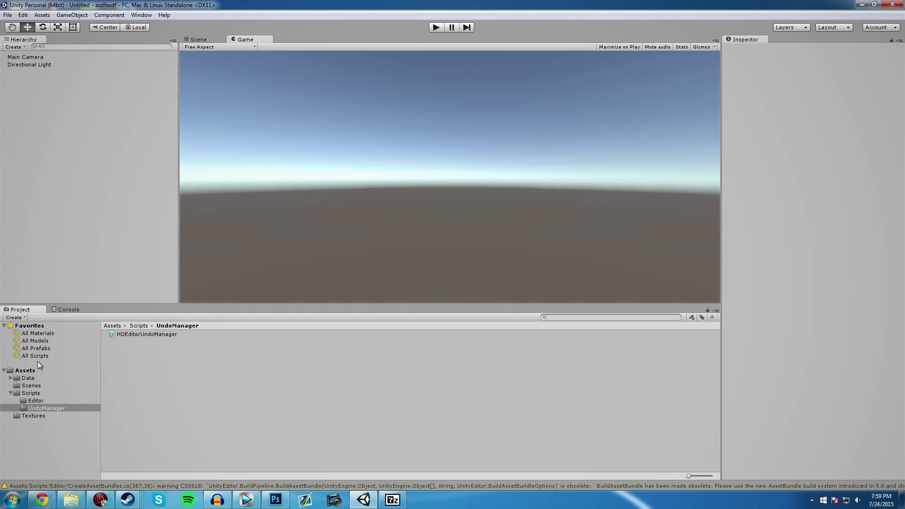
{"action": "left_click", "coordinate": [28, 378]}
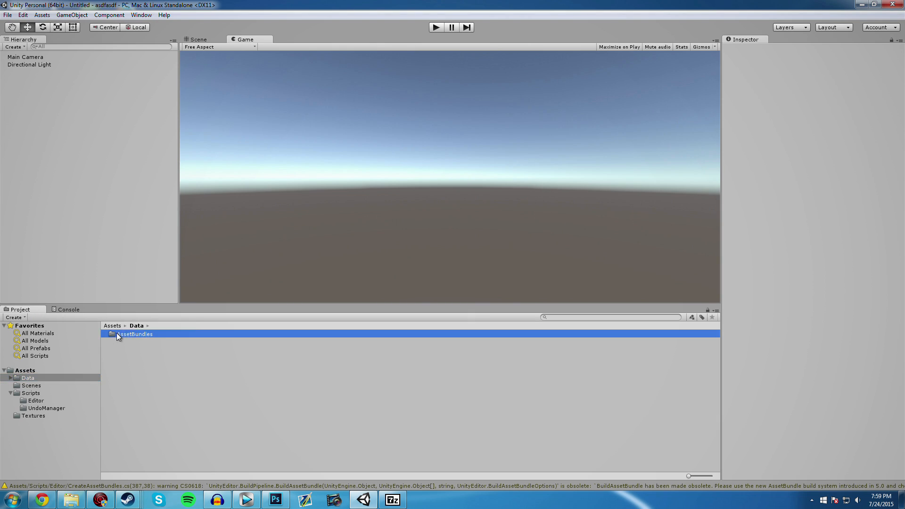
{"action": "double_click", "coordinate": [135, 333]}
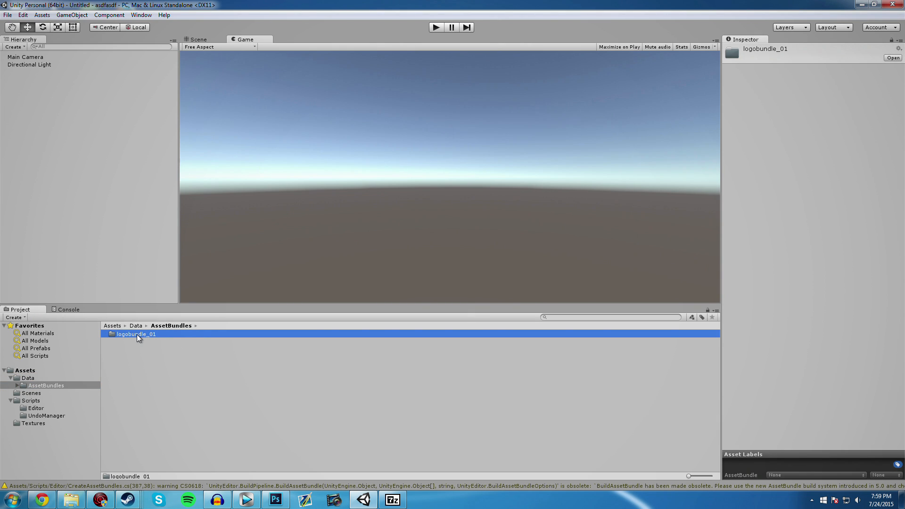
{"action": "double_click", "coordinate": [136, 335]}
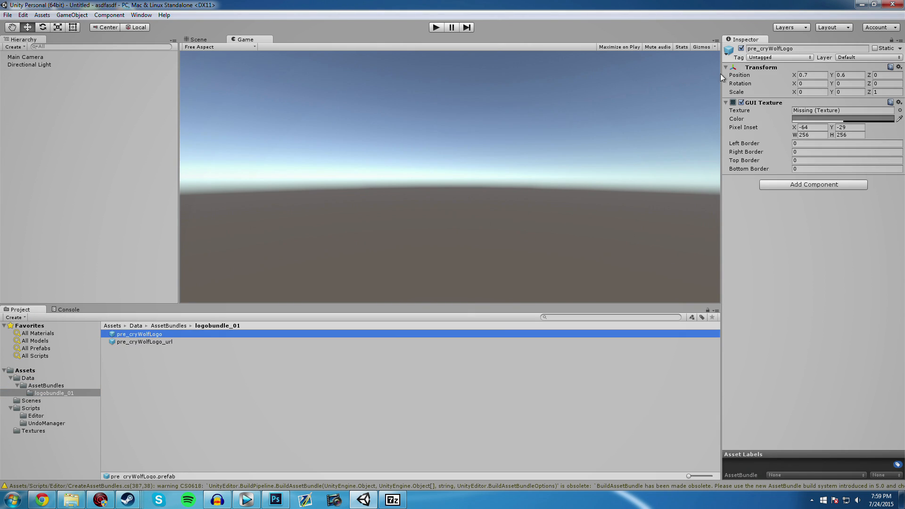
{"action": "left_click", "coordinate": [44, 385]}
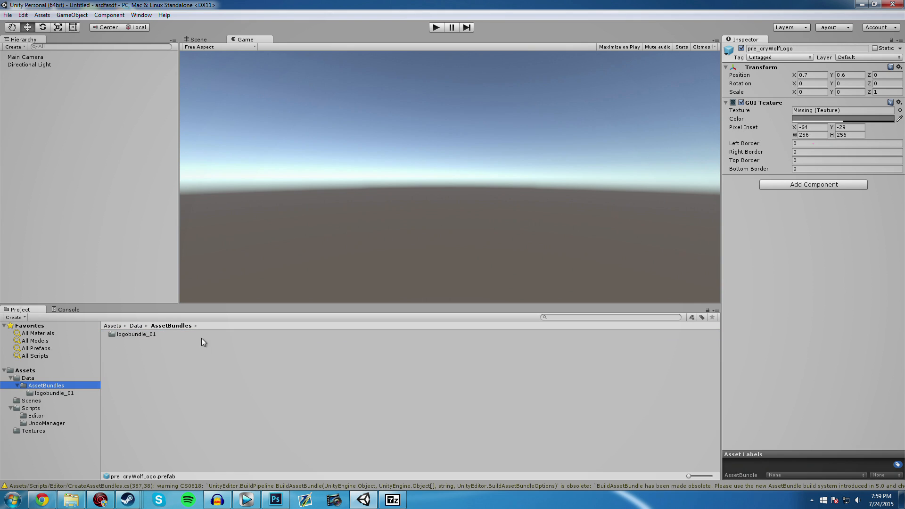
- Open the Asset Bundle Creator from logobundle_01's context menu, review it, and close it
{"action": "right_click", "coordinate": [136, 334]}
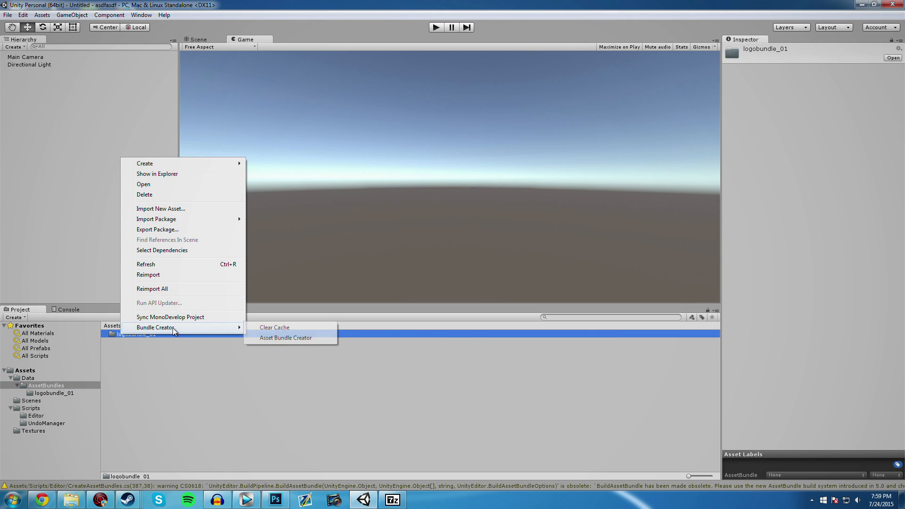
{"action": "left_click", "coordinate": [286, 337]}
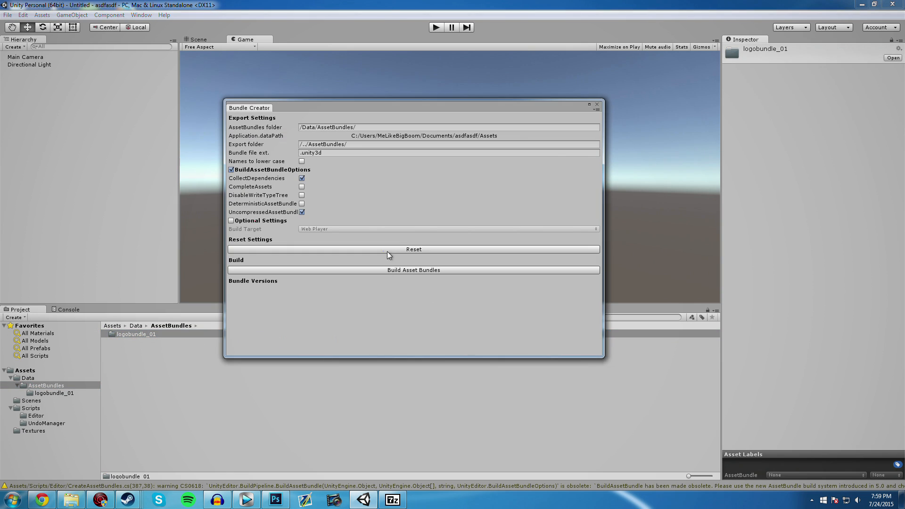
{"action": "mouse_move", "coordinate": [416, 279]}
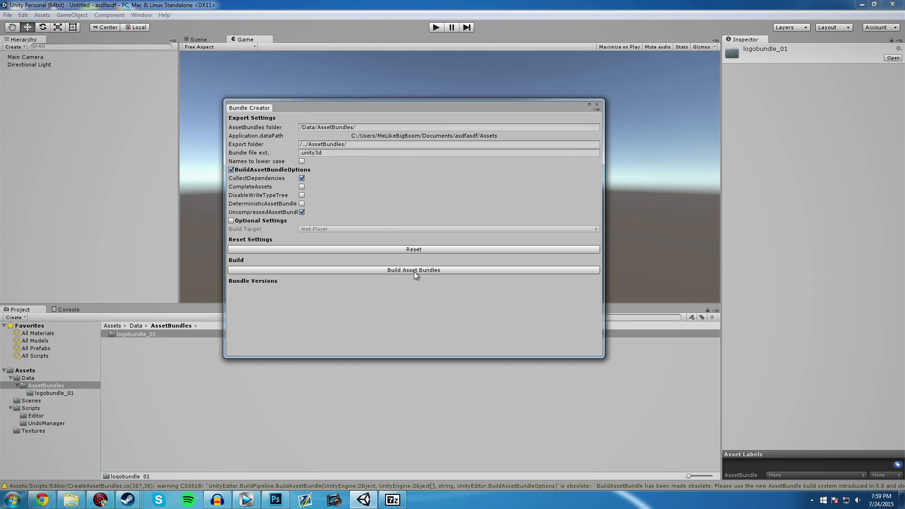
{"action": "mouse_move", "coordinate": [434, 284]}
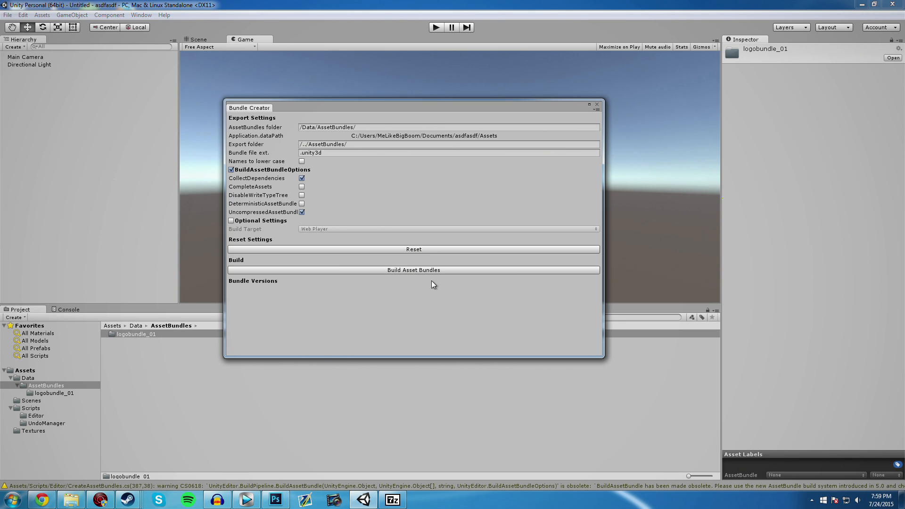
{"action": "left_click", "coordinate": [447, 153]}
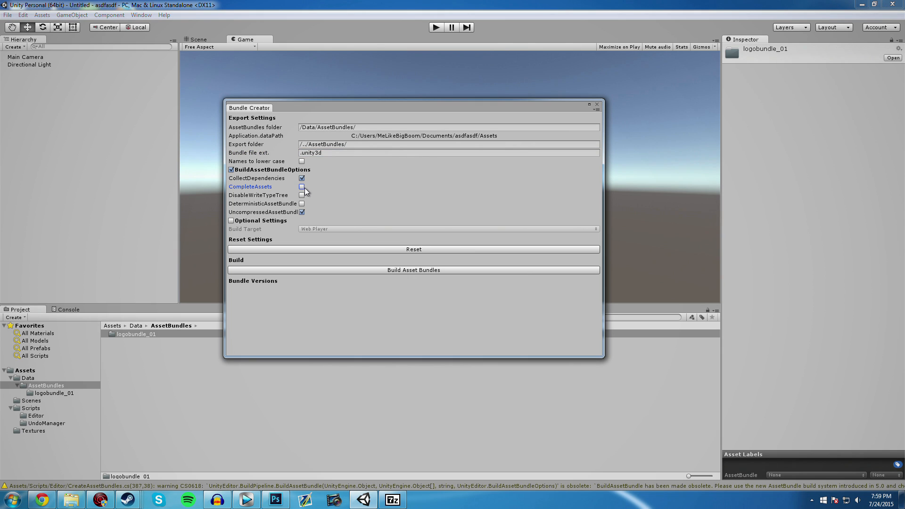
{"action": "left_click", "coordinate": [597, 105]}
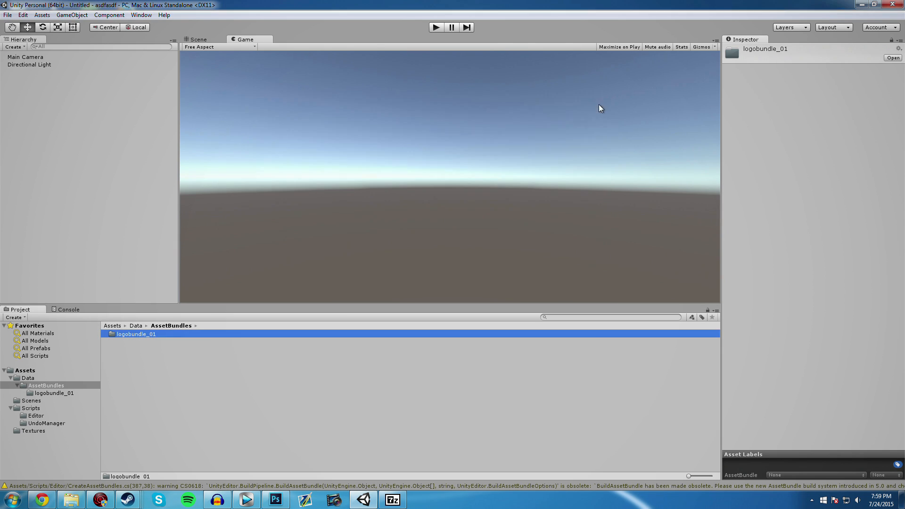
{"action": "right_click", "coordinate": [209, 359]}
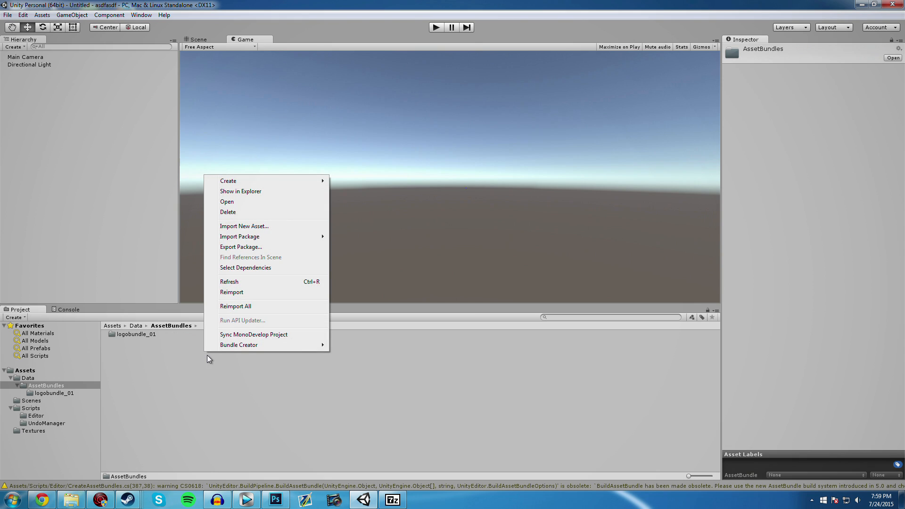
{"action": "mouse_move", "coordinate": [181, 362]}
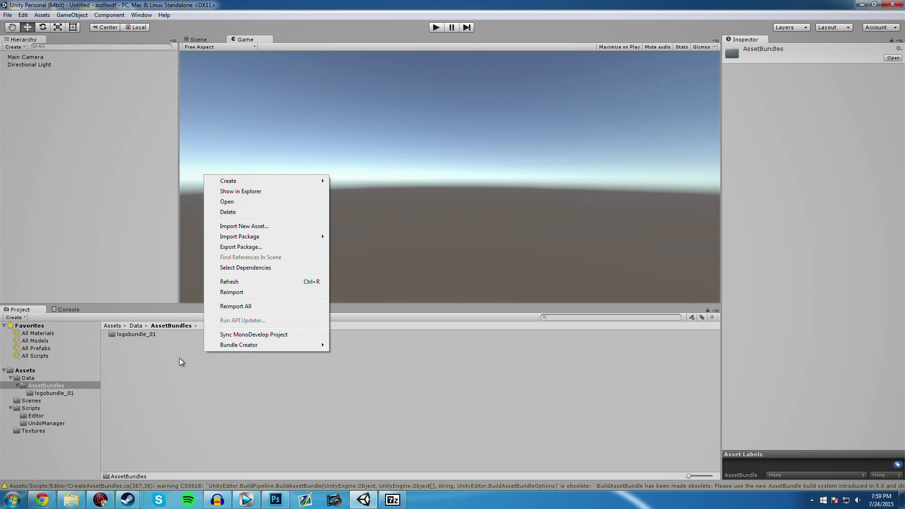
- Create a new folder named robot_top inside the AssetBundles folder
{"action": "left_click", "coordinate": [25, 371]}
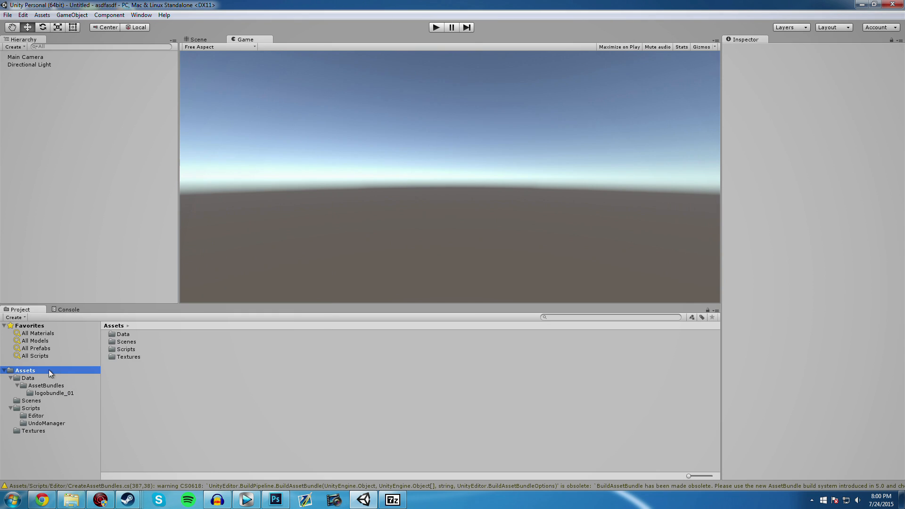
{"action": "left_click", "coordinate": [27, 377]}
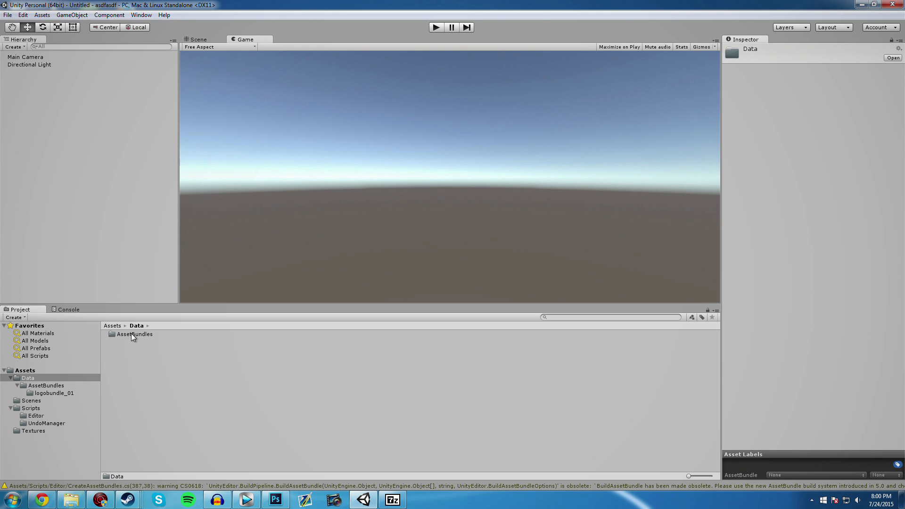
{"action": "right_click", "coordinate": [134, 334]}
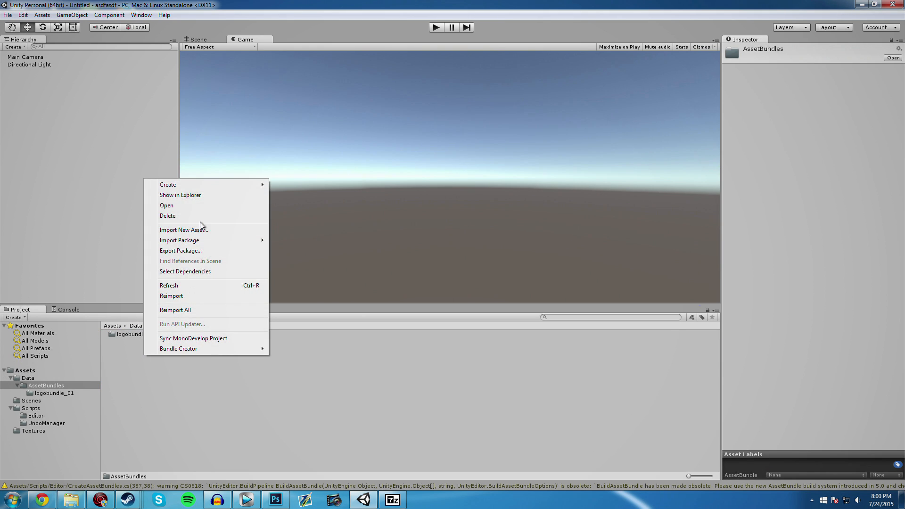
{"action": "left_click", "coordinate": [168, 184]}
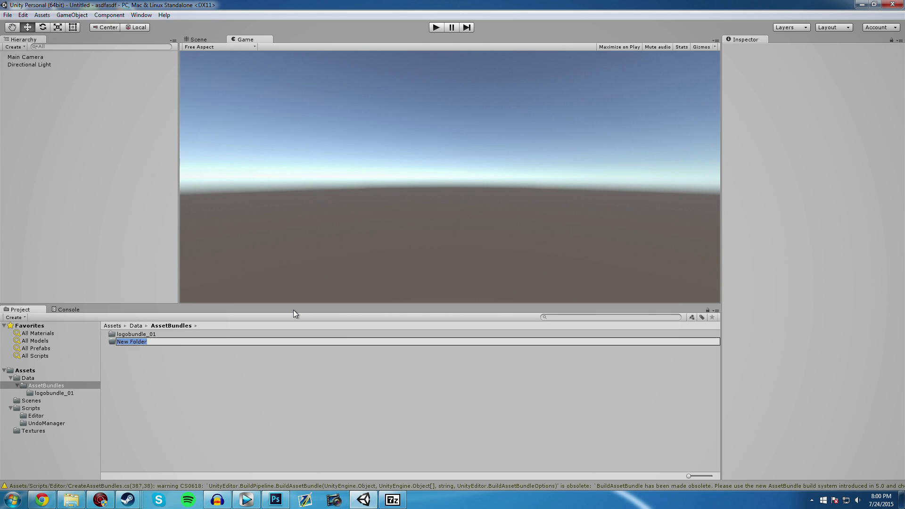
{"action": "type", "text": "robot_top"}
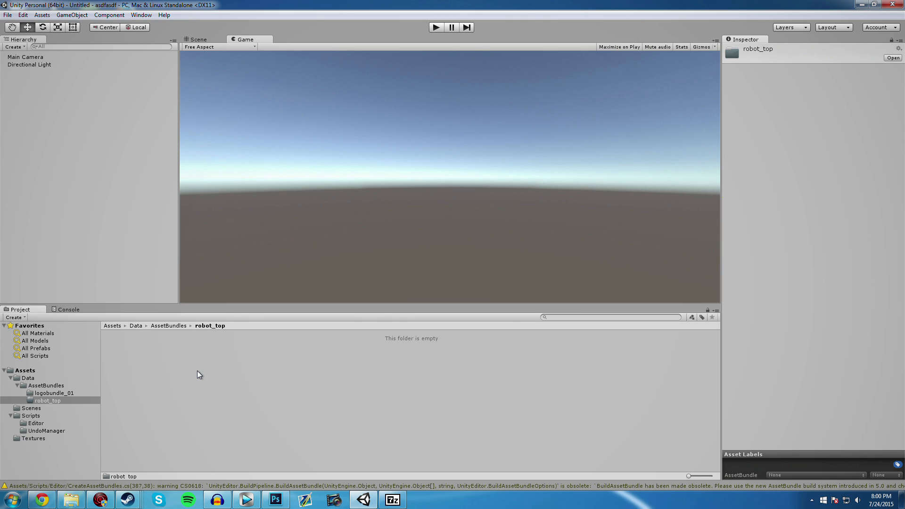
{"action": "mouse_move", "coordinate": [148, 354]}
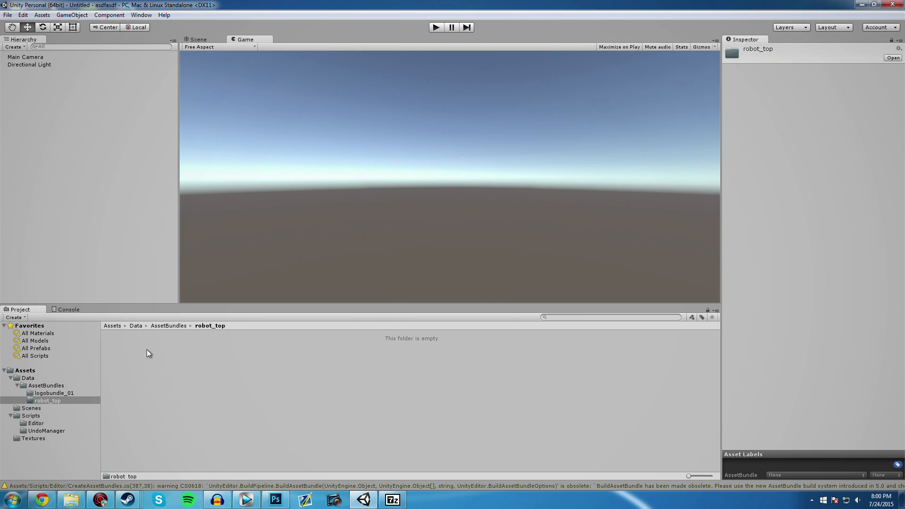
{"action": "mouse_move", "coordinate": [80, 31]}
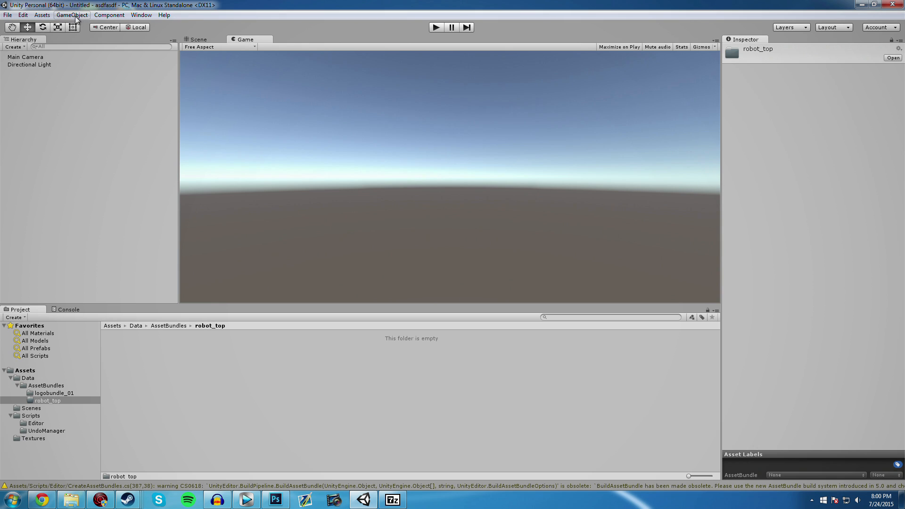
- Add an empty GameObject to the scene and rename it Item
{"action": "left_click", "coordinate": [70, 15]}
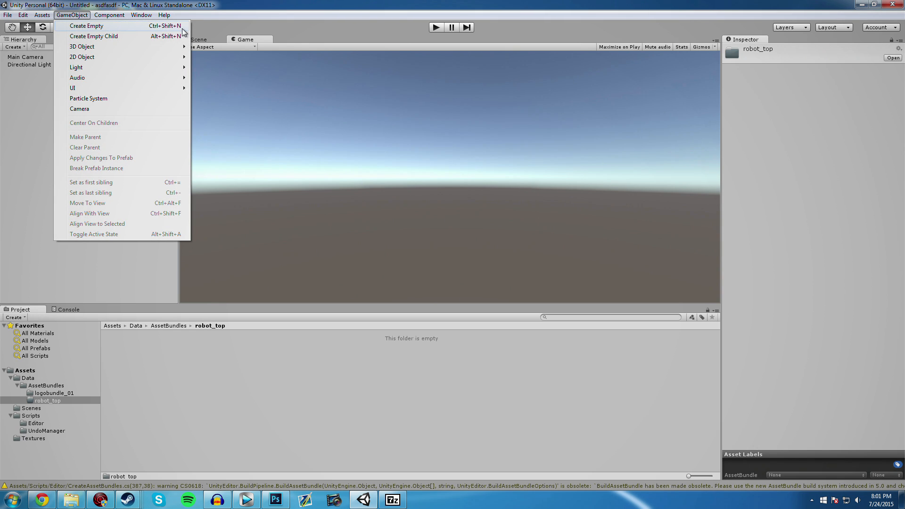
{"action": "left_click", "coordinate": [92, 26]}
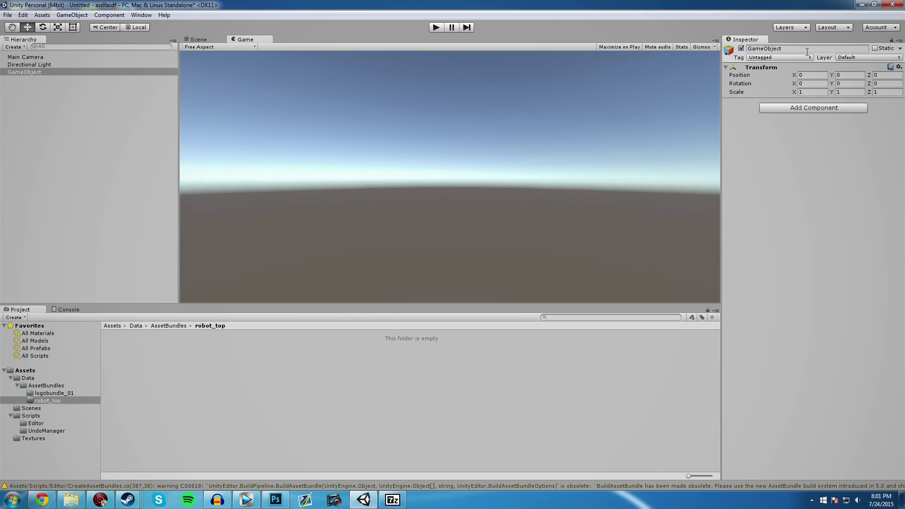
{"action": "mouse_move", "coordinate": [776, 76]}
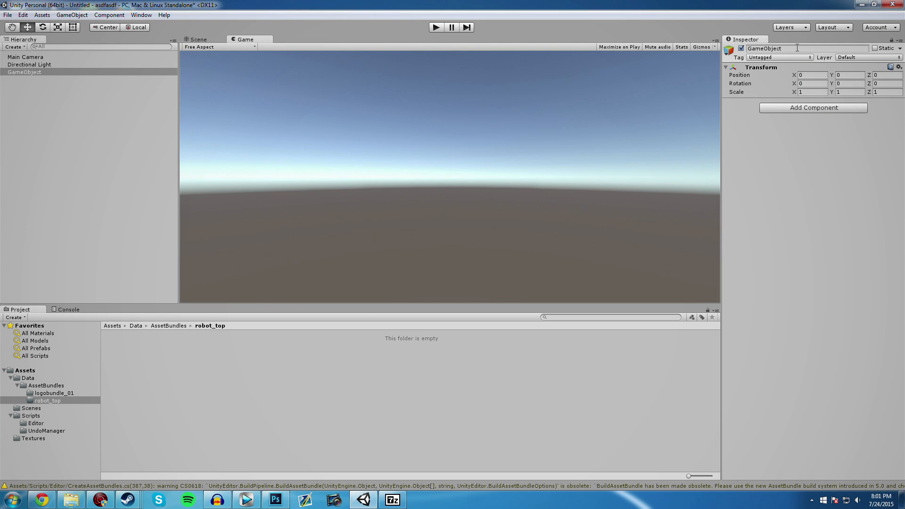
{"action": "double_click", "coordinate": [764, 48]}
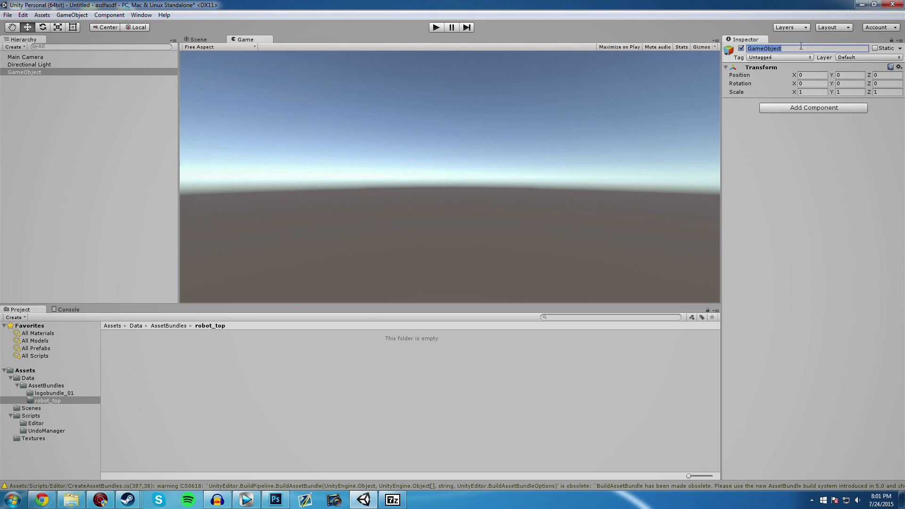
{"action": "type", "text": "Item"}
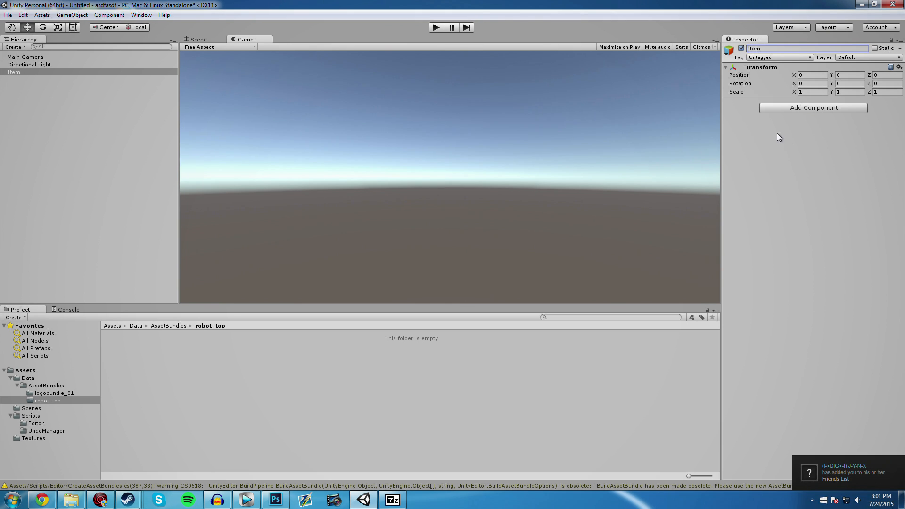
{"action": "mouse_move", "coordinate": [36, 42]}
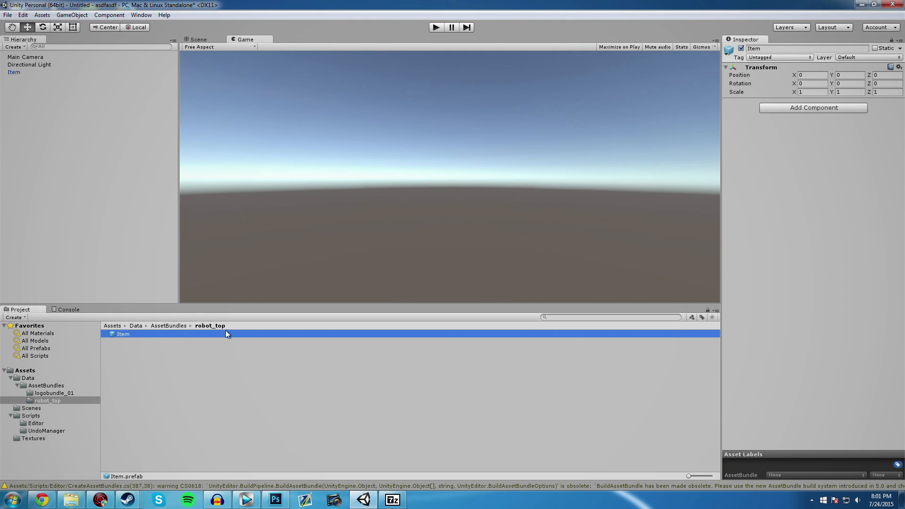
{"action": "mouse_move", "coordinate": [225, 372]}
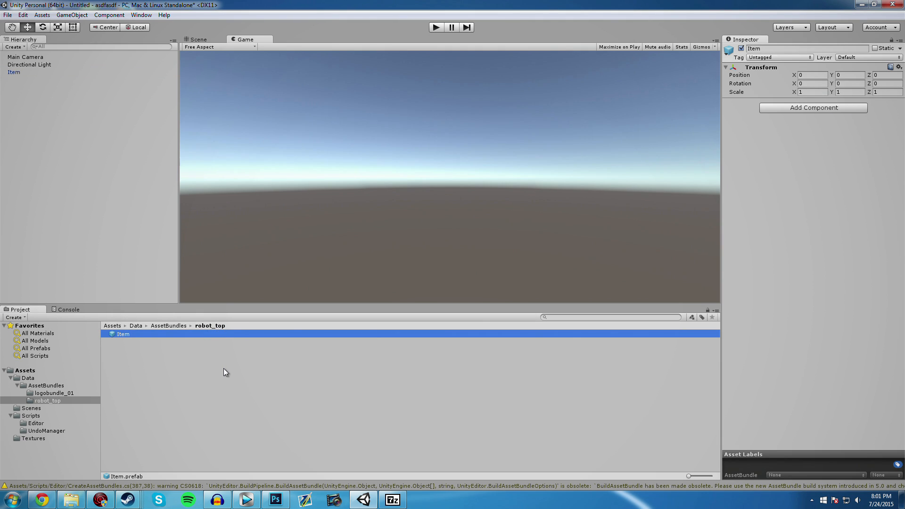
{"action": "mouse_move", "coordinate": [165, 344]}
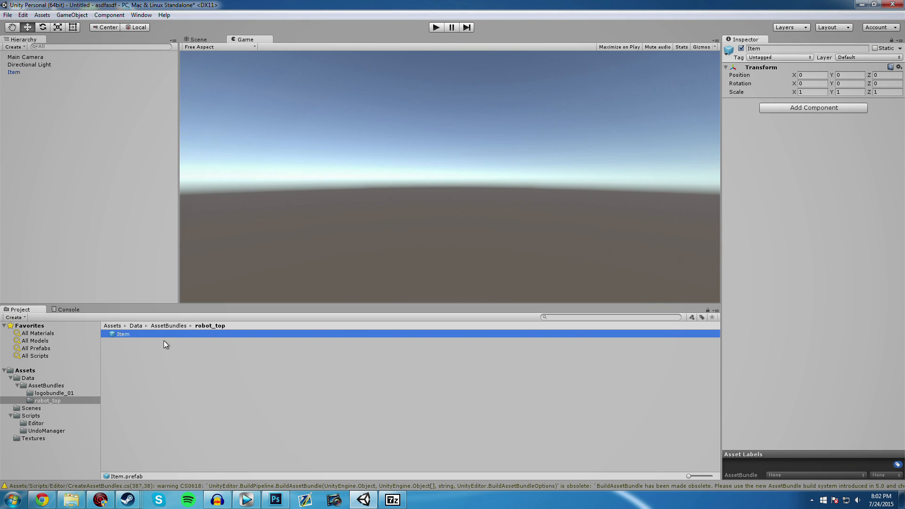
{"action": "mouse_move", "coordinate": [121, 341]}
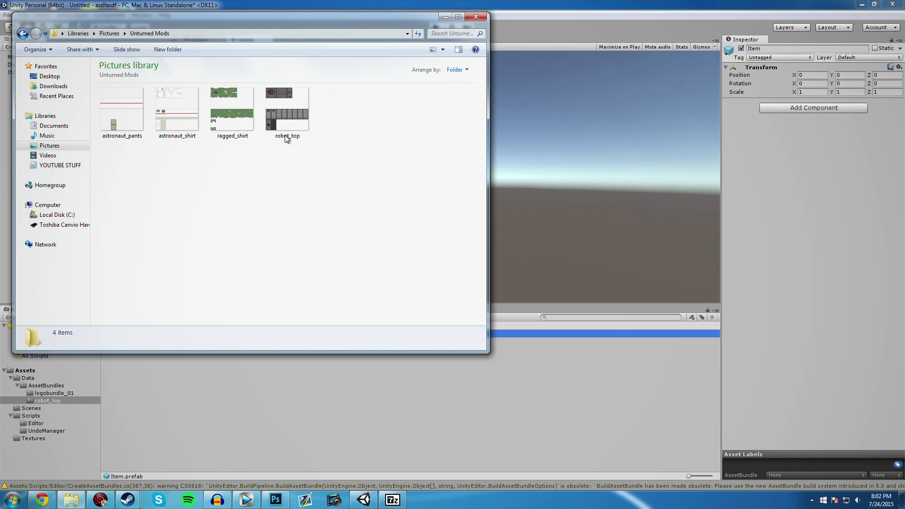
- Import robot_top.png into the robot_top folder and rename it Shirt
{"action": "left_click", "coordinate": [287, 109]}
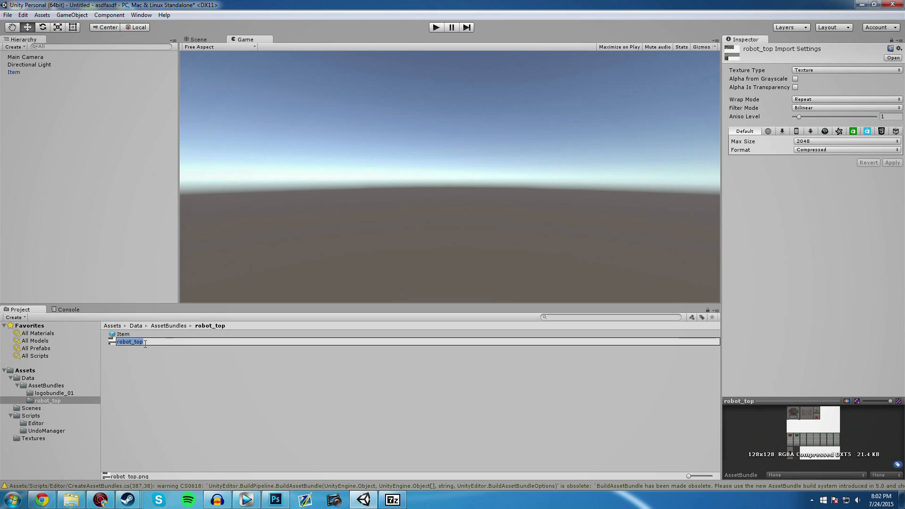
{"action": "type", "text": "Shirt"}
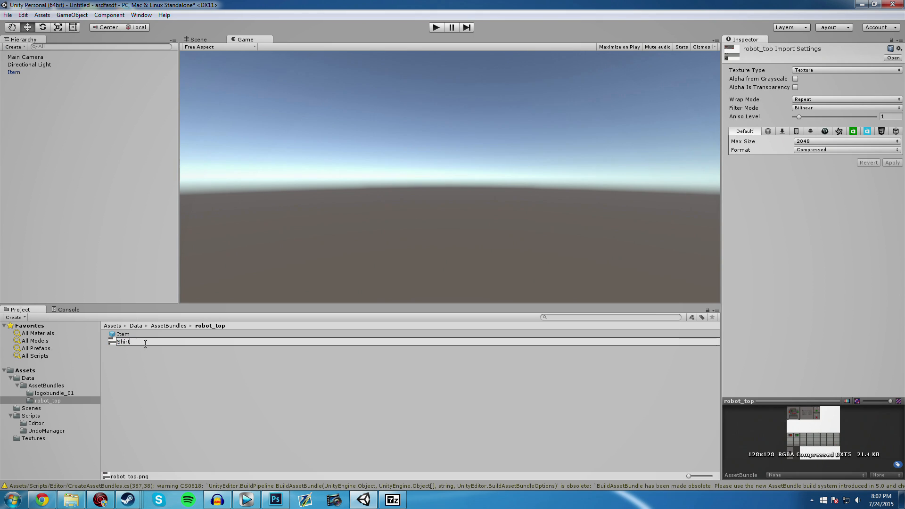
{"action": "mouse_move", "coordinate": [153, 365]}
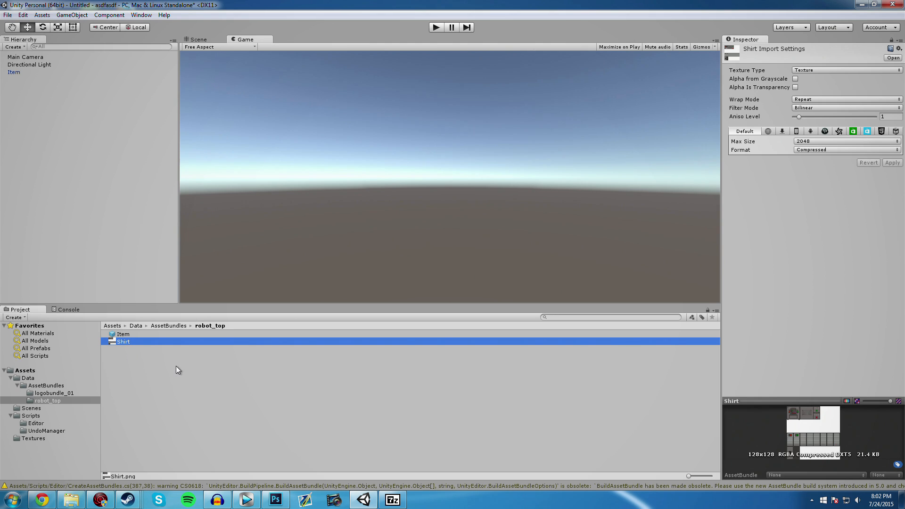
{"action": "mouse_move", "coordinate": [275, 501]}
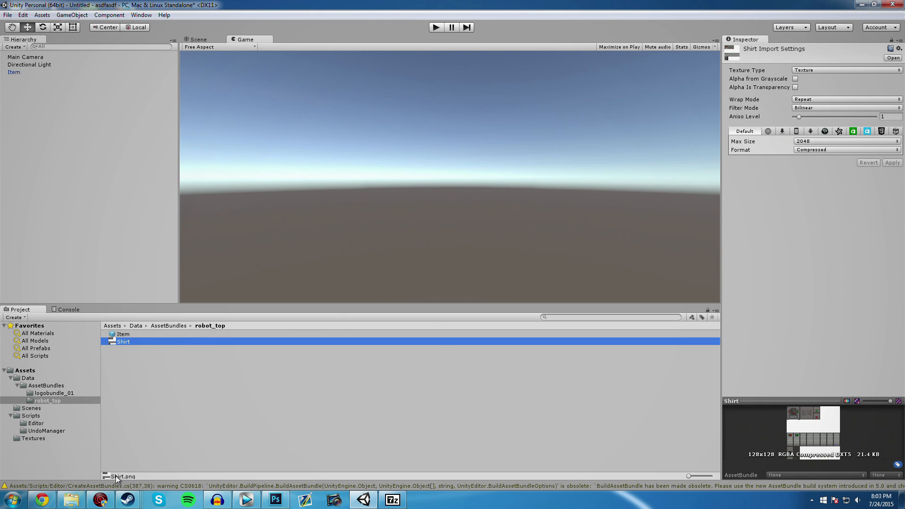
{"action": "mouse_move", "coordinate": [180, 398]}
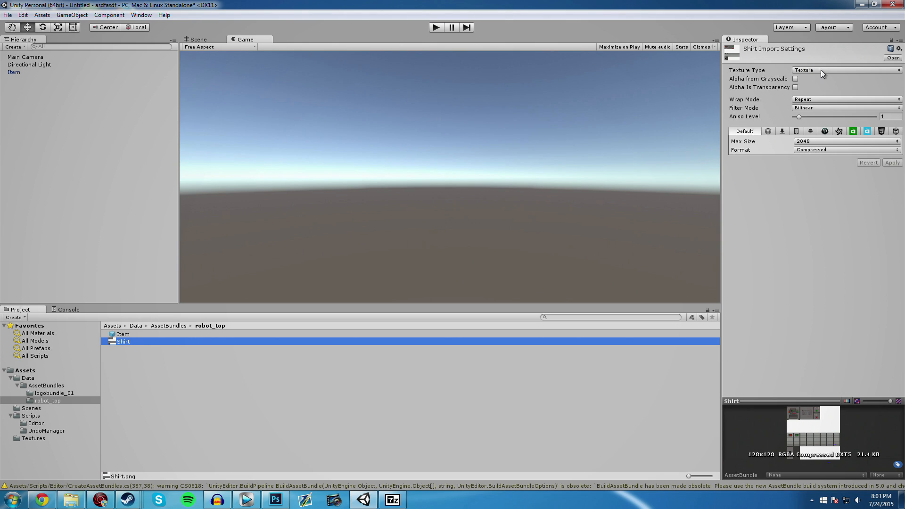
{"action": "mouse_move", "coordinate": [751, 71]}
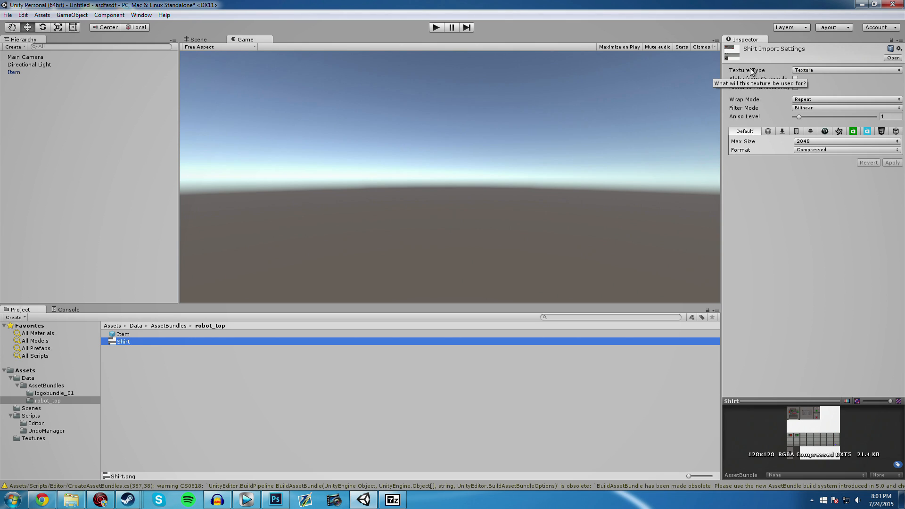
- Set Shirt to Advanced type with Read/Write, Alpha Is Transparency and Point filtering
{"action": "left_click", "coordinate": [847, 69]}
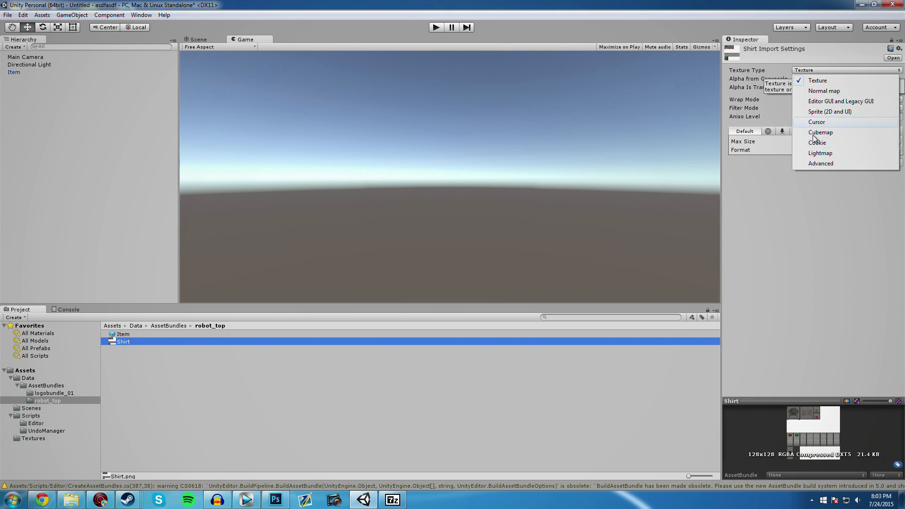
{"action": "left_click", "coordinate": [821, 163]}
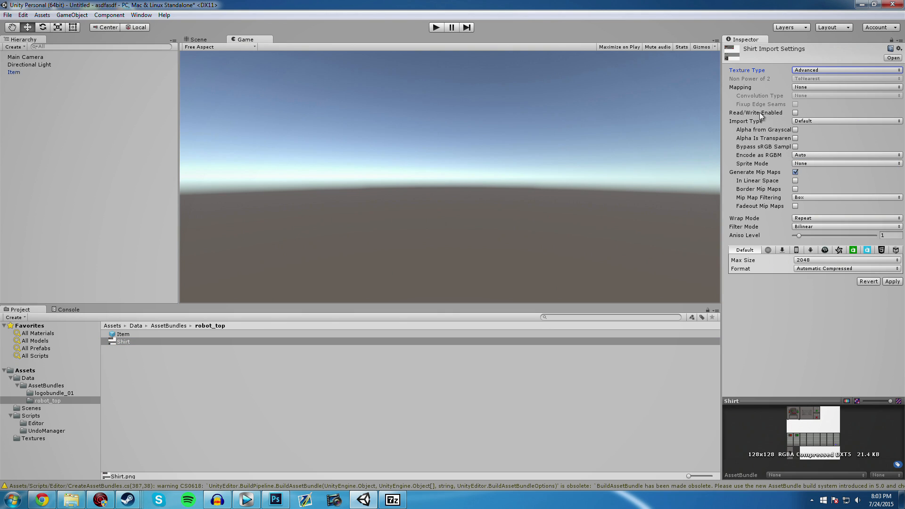
{"action": "left_click", "coordinate": [795, 112]}
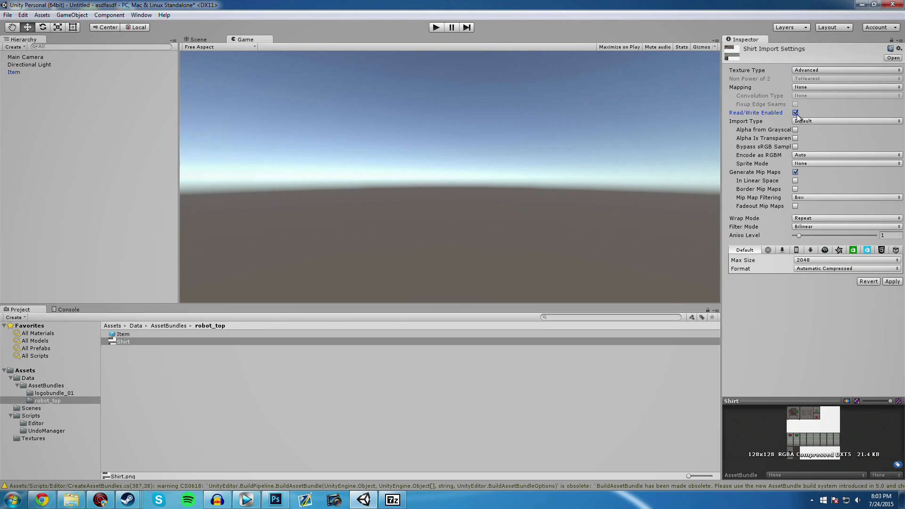
{"action": "left_click", "coordinate": [795, 138]}
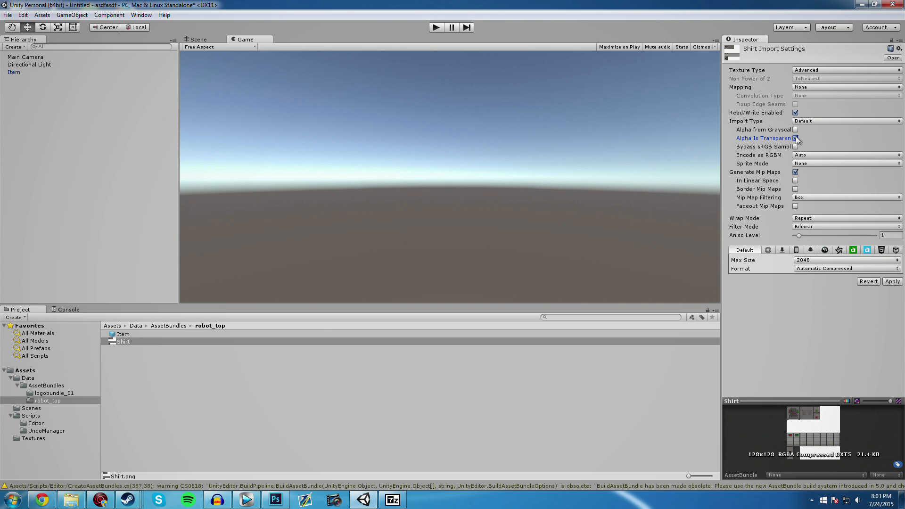
{"action": "left_click", "coordinate": [796, 138]}
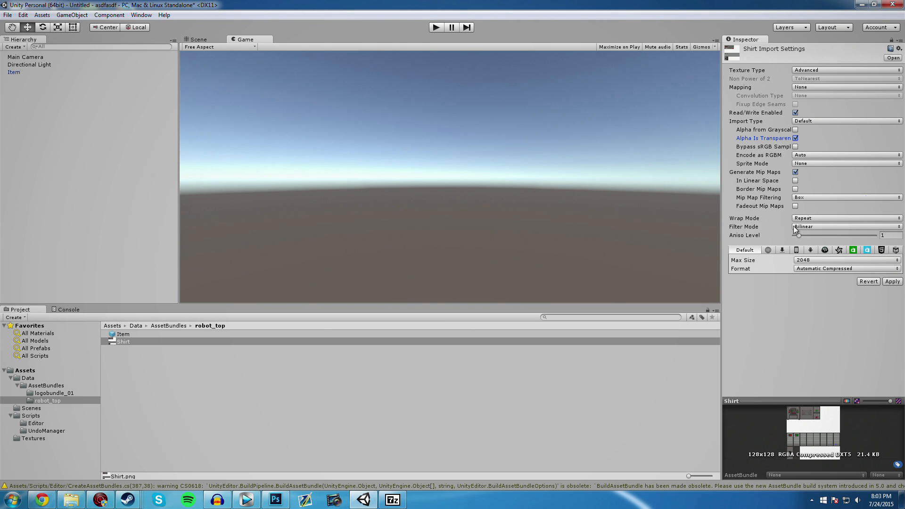
{"action": "left_click", "coordinate": [846, 226]}
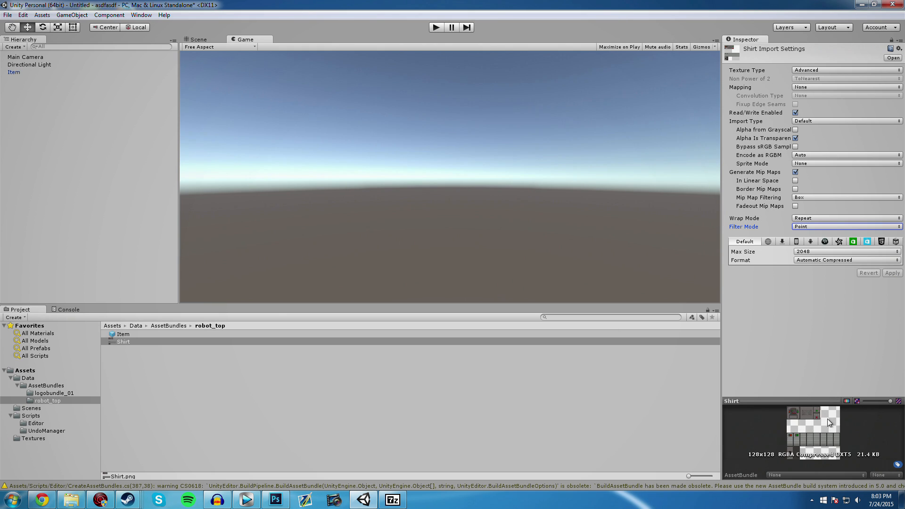
{"action": "mouse_move", "coordinate": [821, 434]}
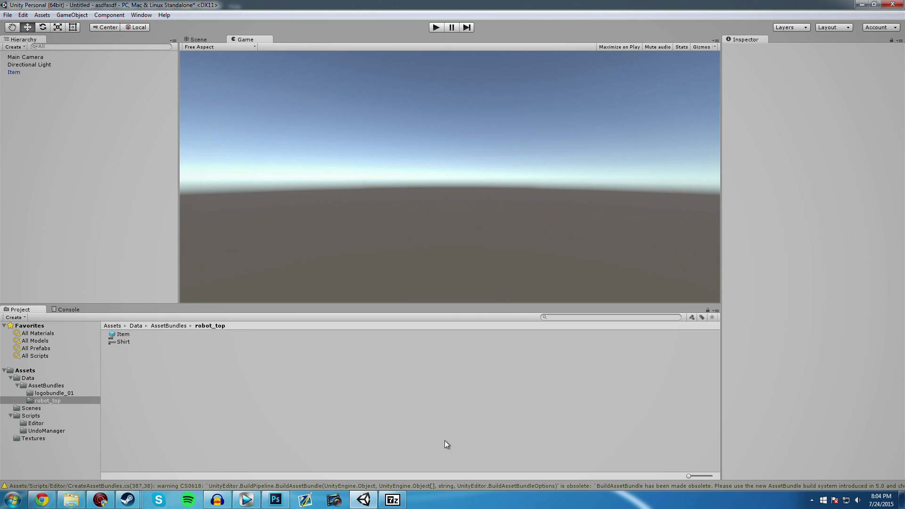
- Open robot_top's Asset Bundle Creator with CollectDependencies and UncompressedAssetBundle on, CompleteAssets off
{"action": "right_click", "coordinate": [38, 400]}
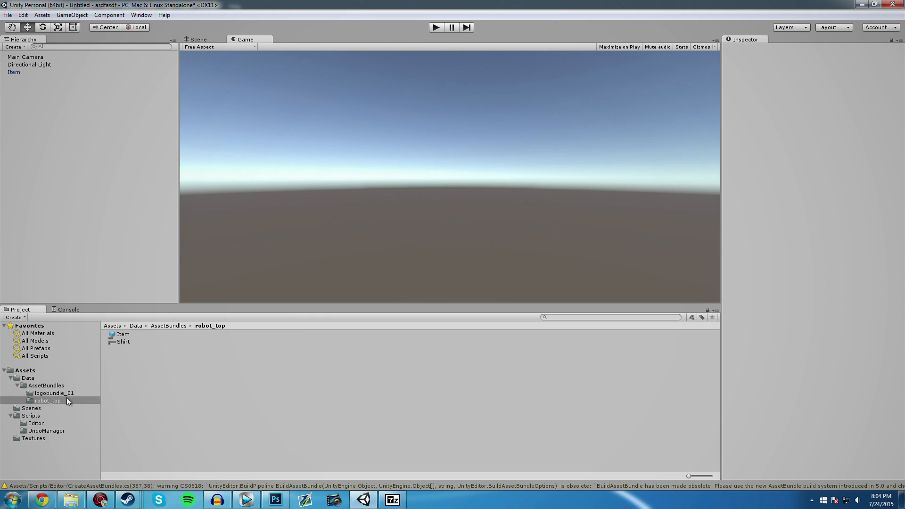
{"action": "right_click", "coordinate": [47, 400]}
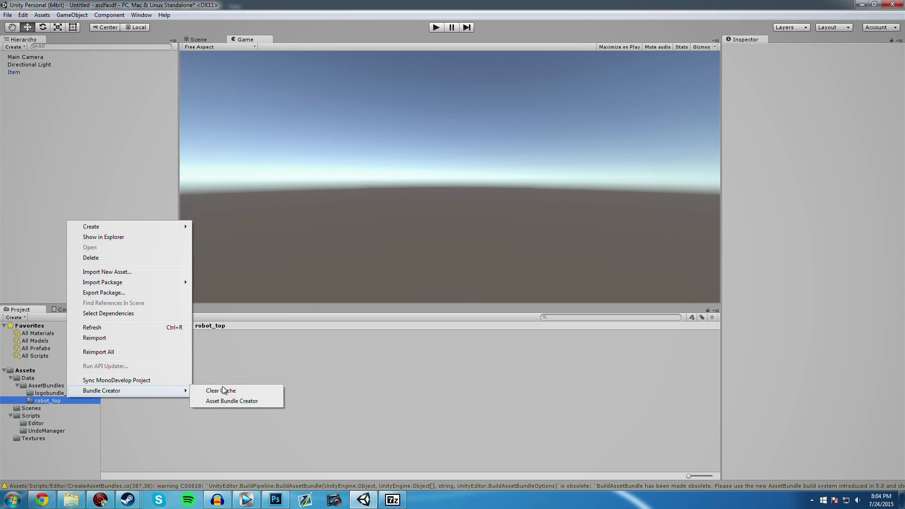
{"action": "left_click", "coordinate": [232, 401]}
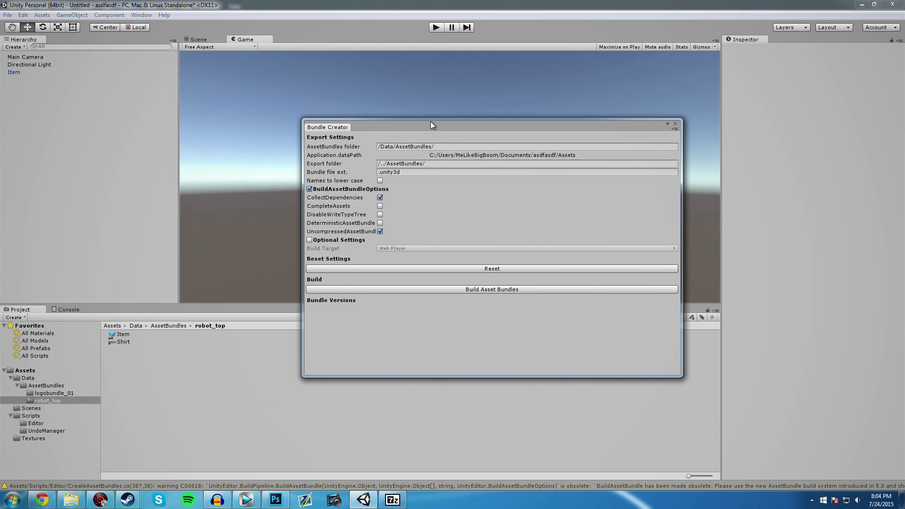
{"action": "left_click", "coordinate": [380, 232]}
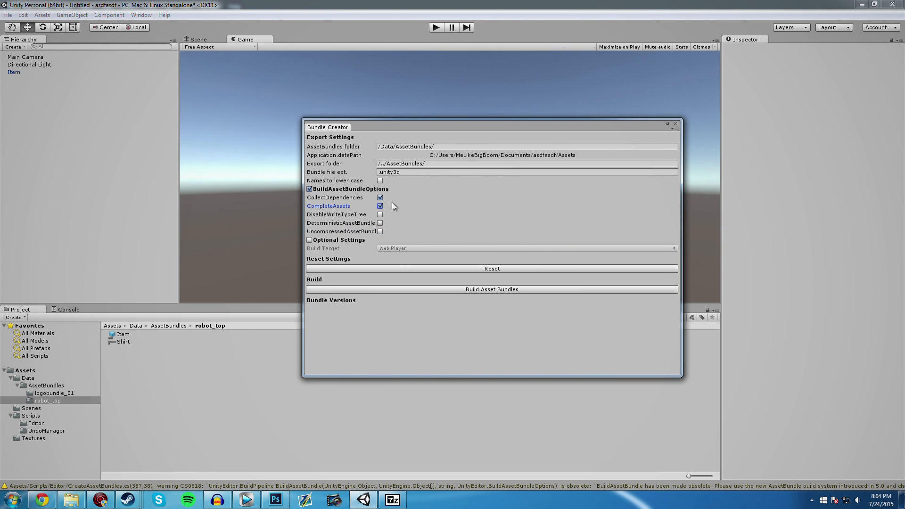
{"action": "left_click", "coordinate": [380, 206]}
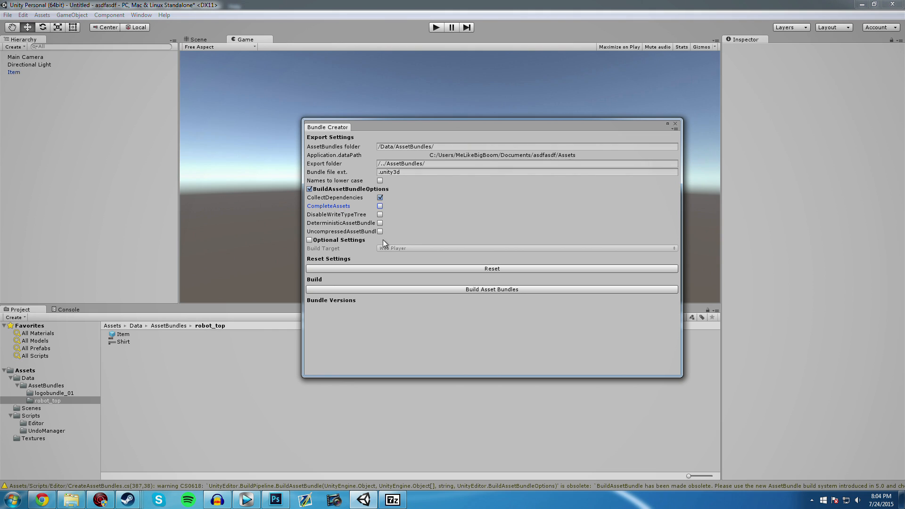
{"action": "left_click", "coordinate": [380, 232]}
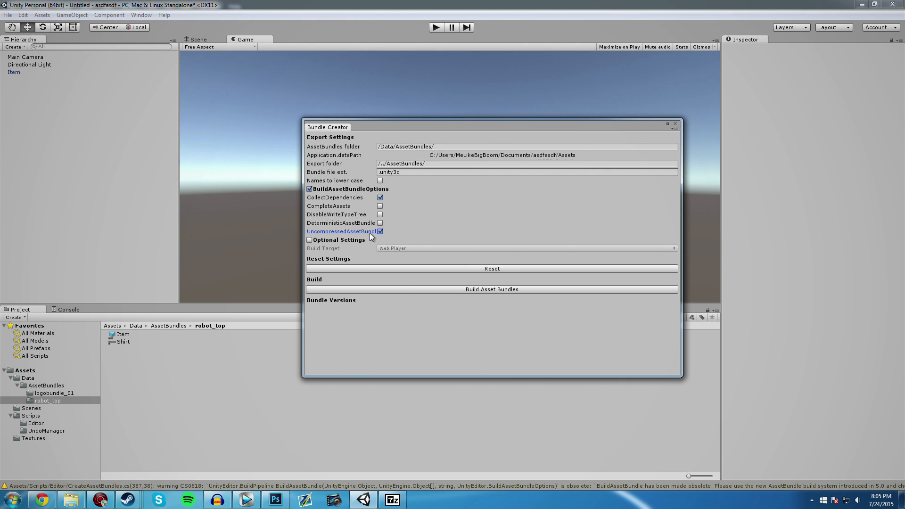
{"action": "mouse_move", "coordinate": [472, 291]}
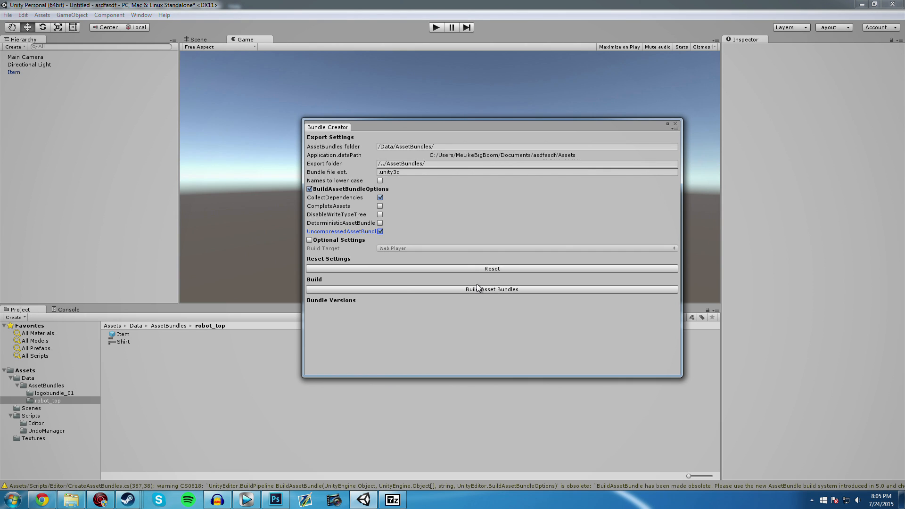
- Build the bundles and inspect robot_top.unity3d (25kb) containing Item.prefab and Shirt.png
{"action": "left_click", "coordinate": [492, 289]}
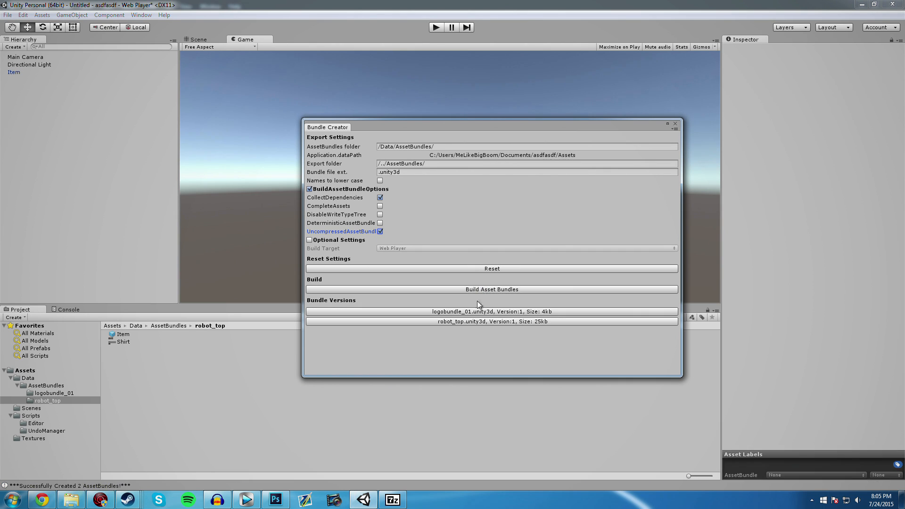
{"action": "mouse_move", "coordinate": [465, 327]}
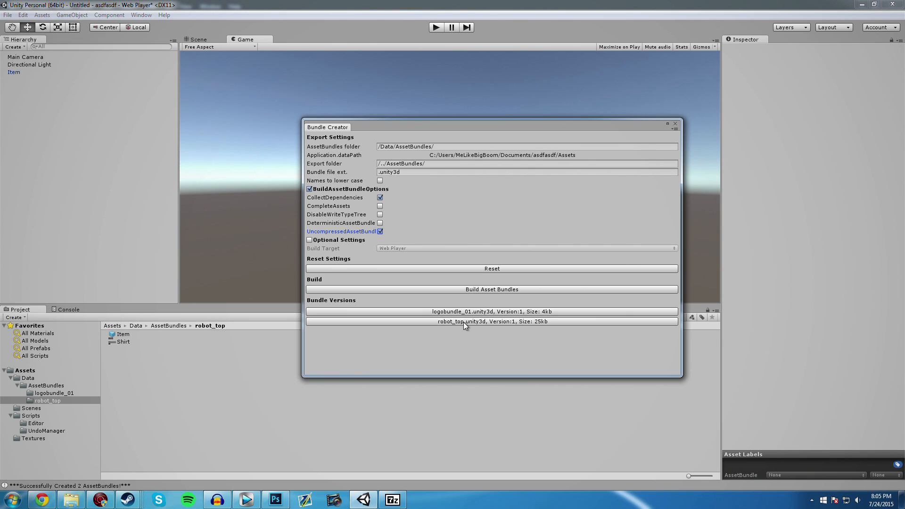
{"action": "mouse_move", "coordinate": [490, 329]}
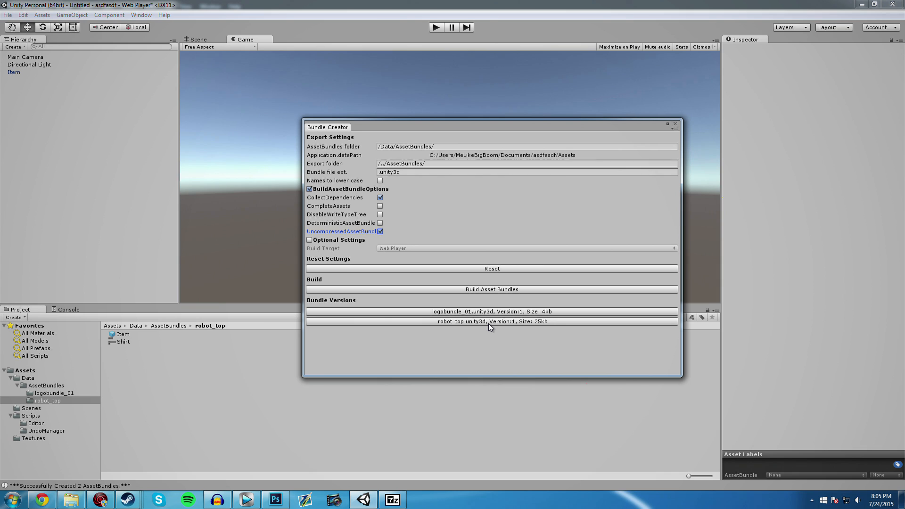
{"action": "mouse_move", "coordinate": [453, 322]}
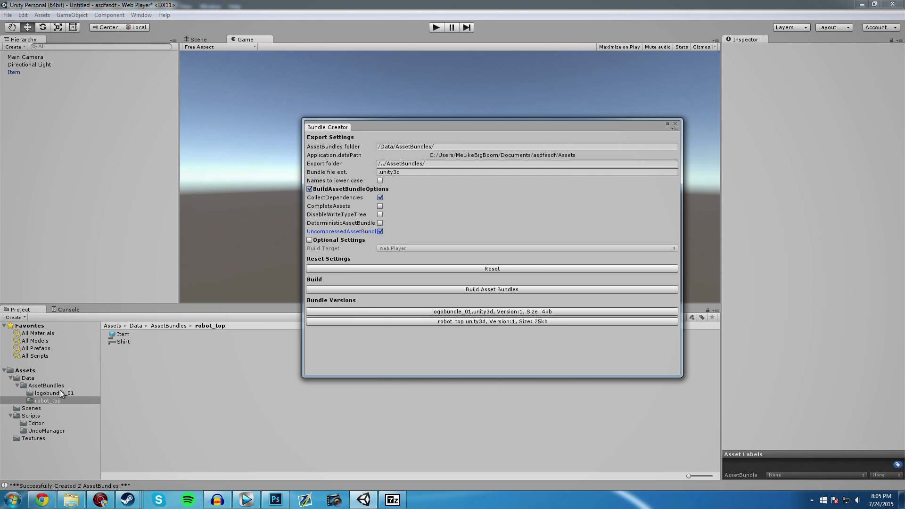
{"action": "mouse_move", "coordinate": [63, 399]}
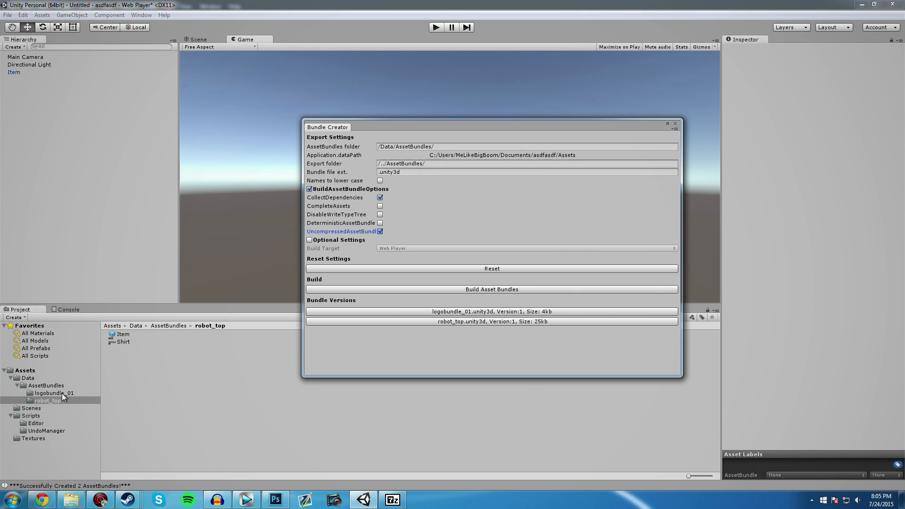
{"action": "left_click", "coordinate": [492, 321]}
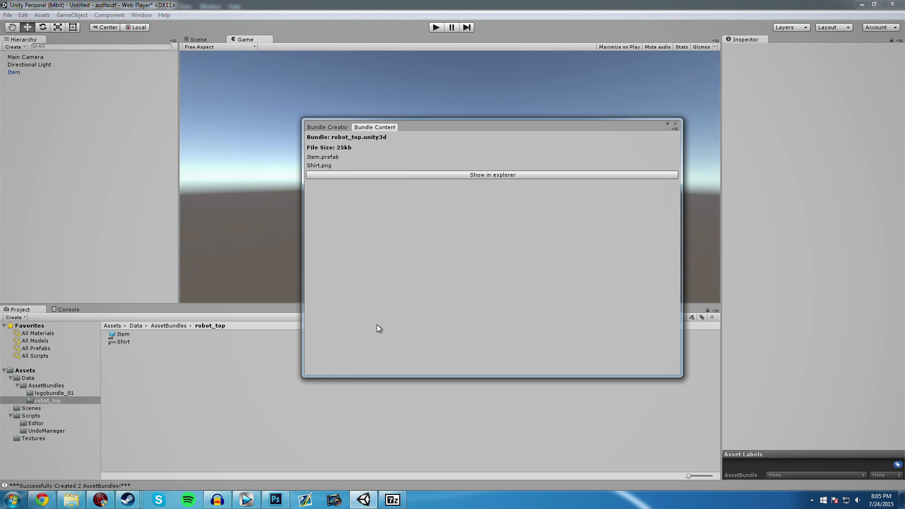
{"action": "mouse_move", "coordinate": [331, 163]}
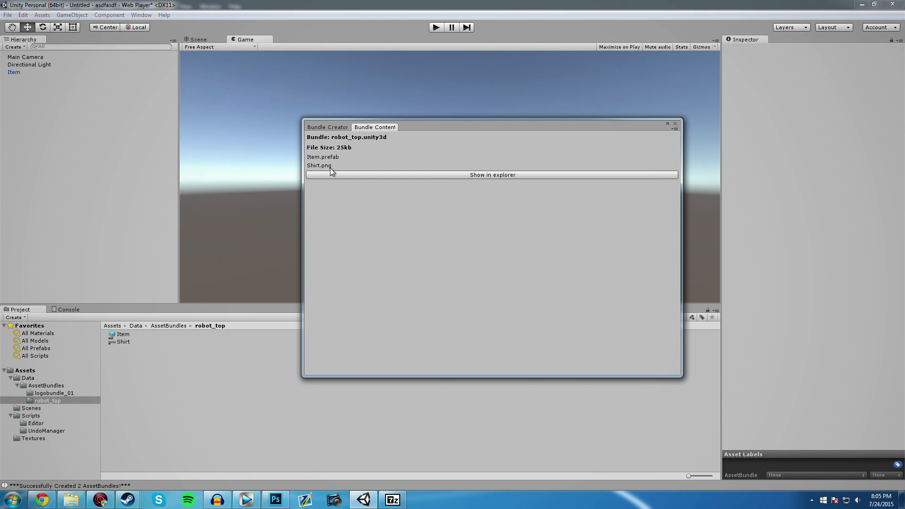
- Reveal the built robot_top bundle file in the AssetBundles folder in Explorer
{"action": "left_click", "coordinate": [493, 174]}
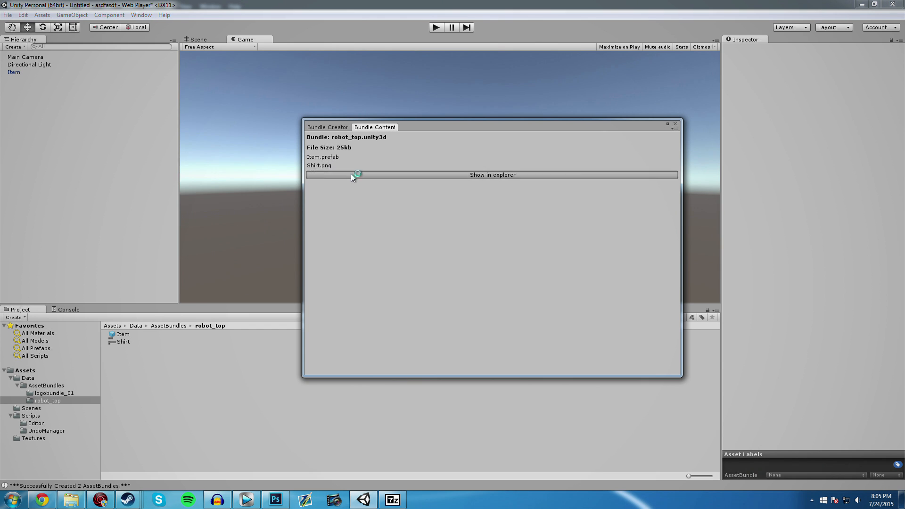
{"action": "left_click", "coordinate": [492, 174]}
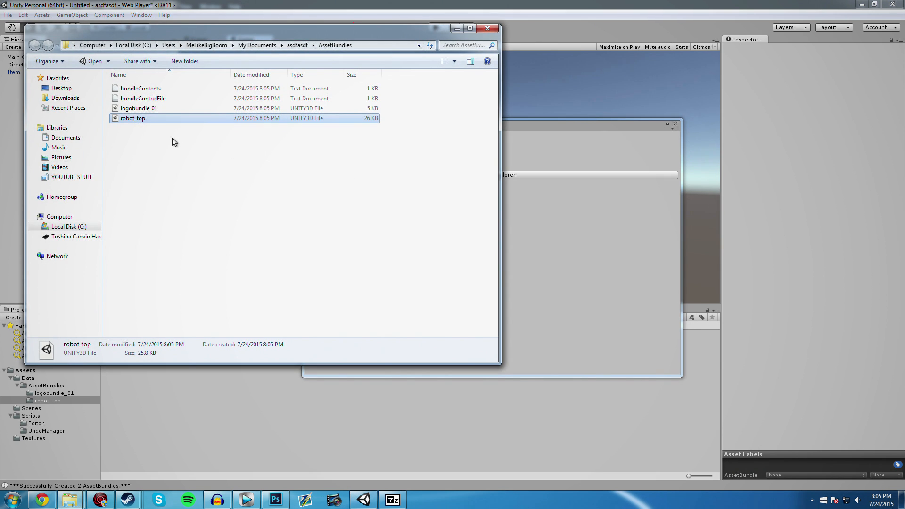
{"action": "mouse_move", "coordinate": [199, 180]}
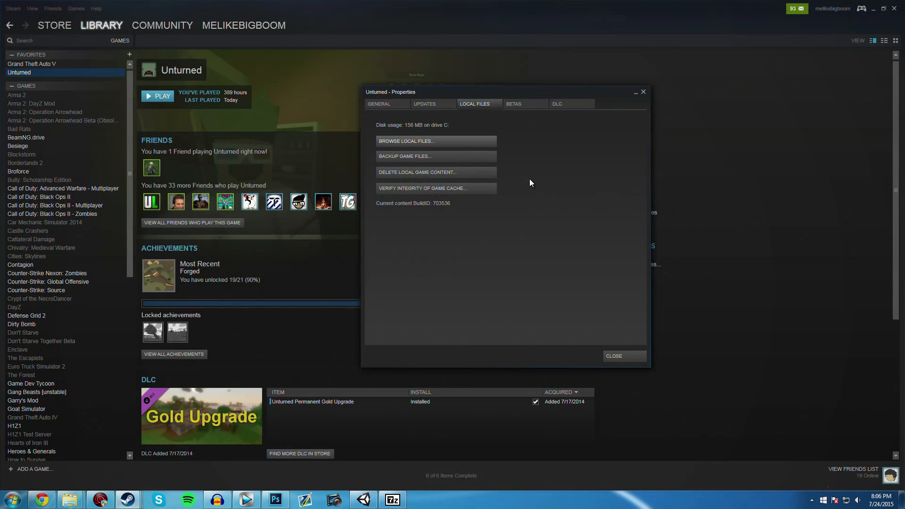
- Browse Unturned's local files to the Bundles/Items/Shirts folder
{"action": "left_click", "coordinate": [407, 141]}
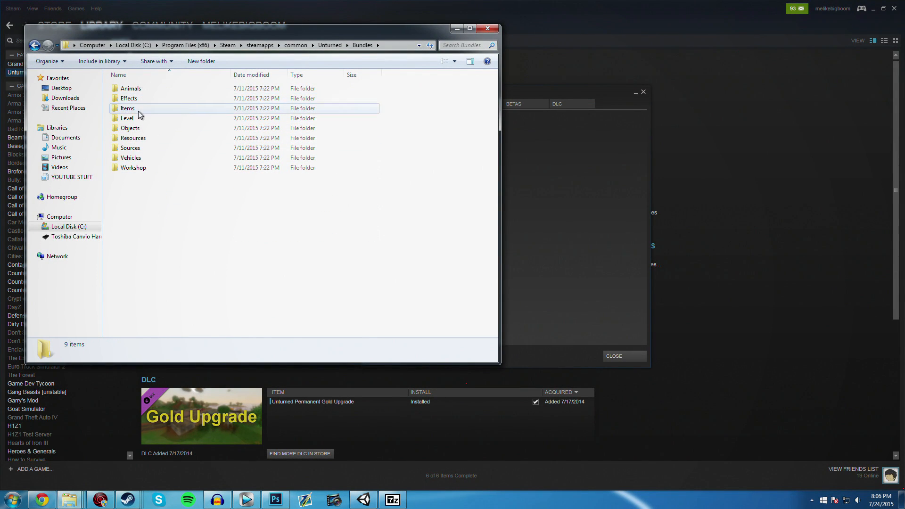
{"action": "double_click", "coordinate": [128, 107]}
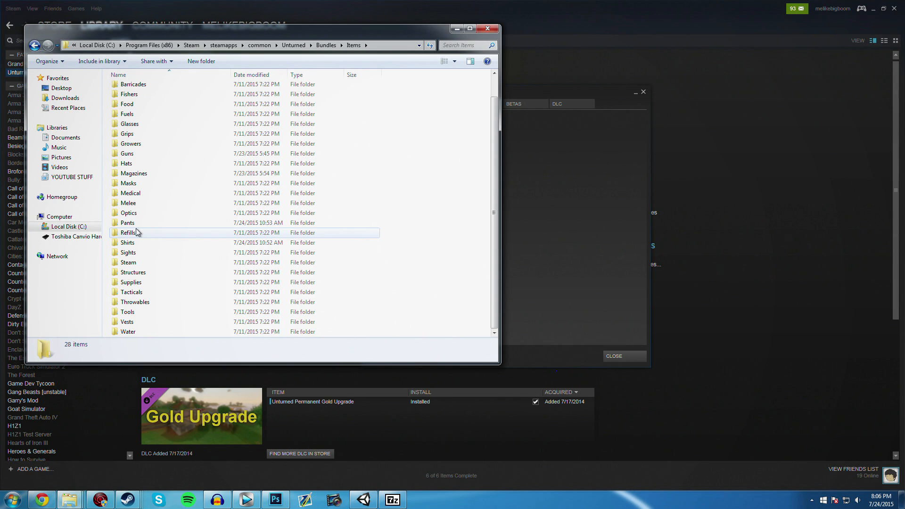
{"action": "double_click", "coordinate": [127, 242]}
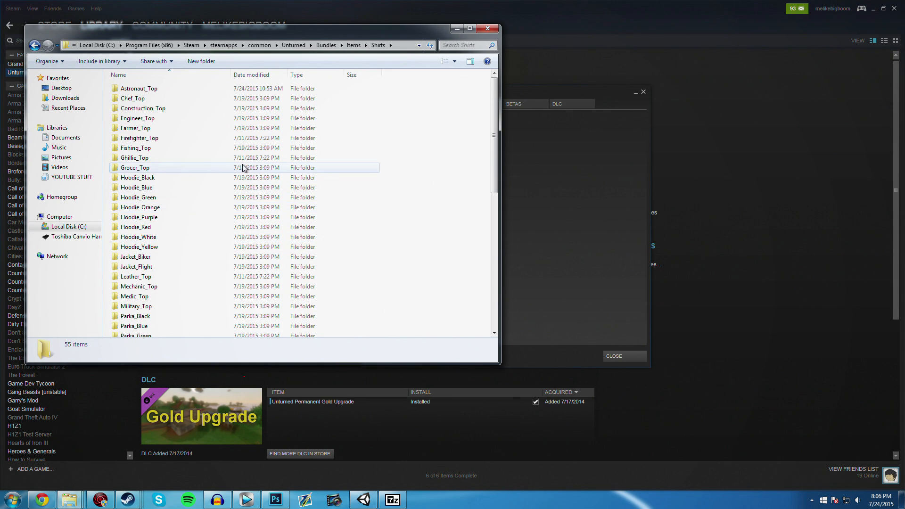
{"action": "mouse_move", "coordinate": [261, 176]}
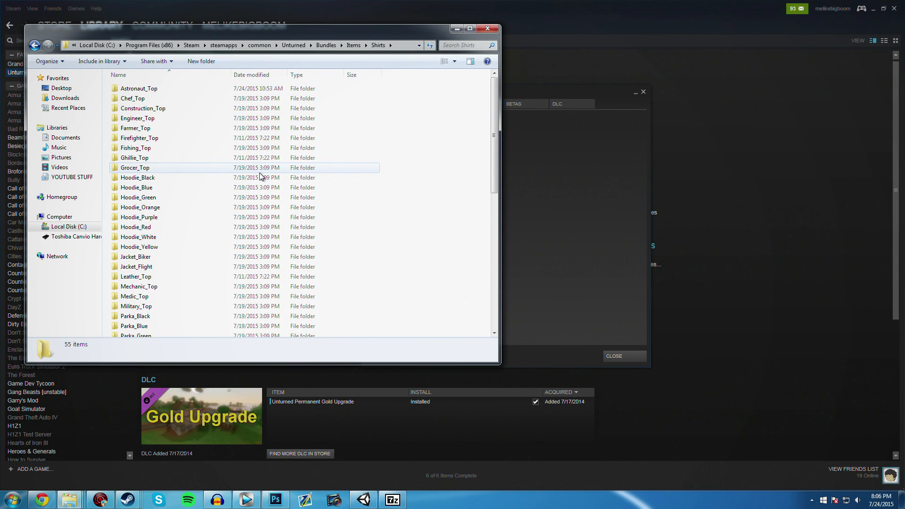
{"action": "scroll", "scroll_direction": "down", "scroll_amount": 3}
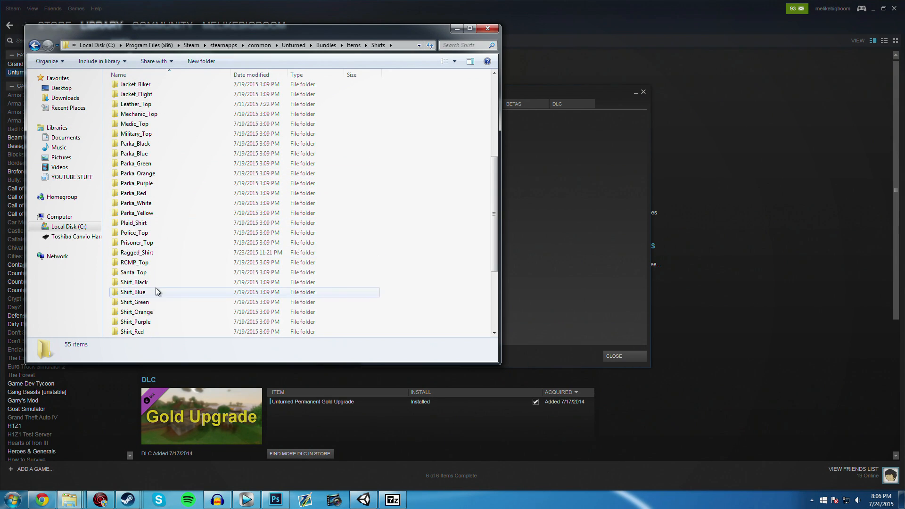
- Duplicate RCMP_Top, rename the copy Robot_Top, and open it
{"action": "double_click", "coordinate": [134, 262]}
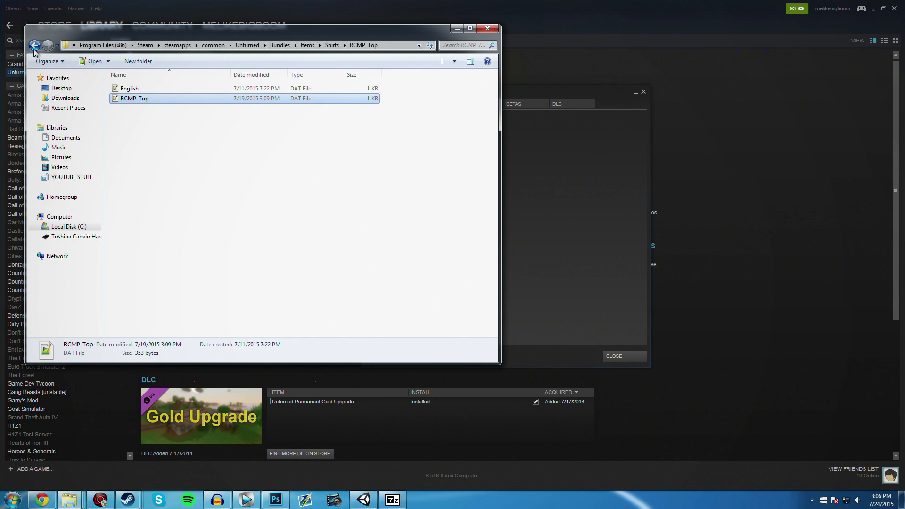
{"action": "left_click", "coordinate": [32, 45]}
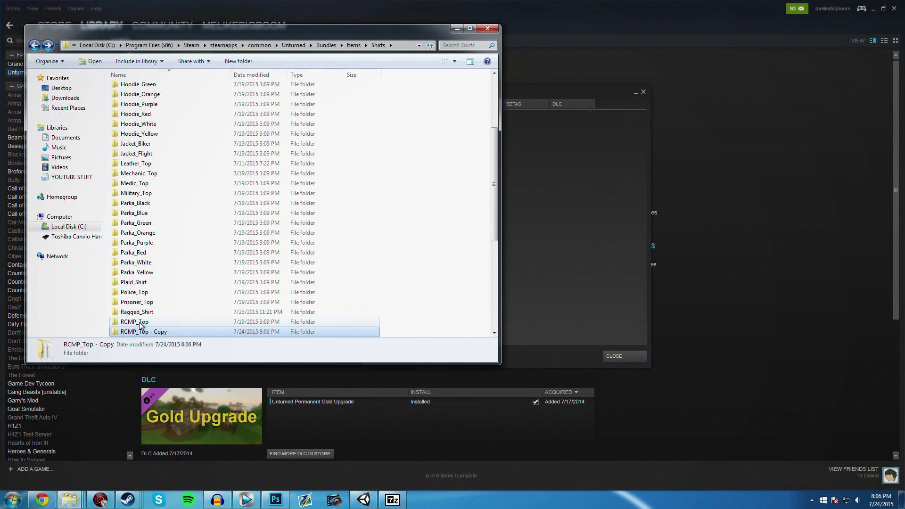
{"action": "left_click", "coordinate": [143, 331]}
{"action": "type", "text": "R"}
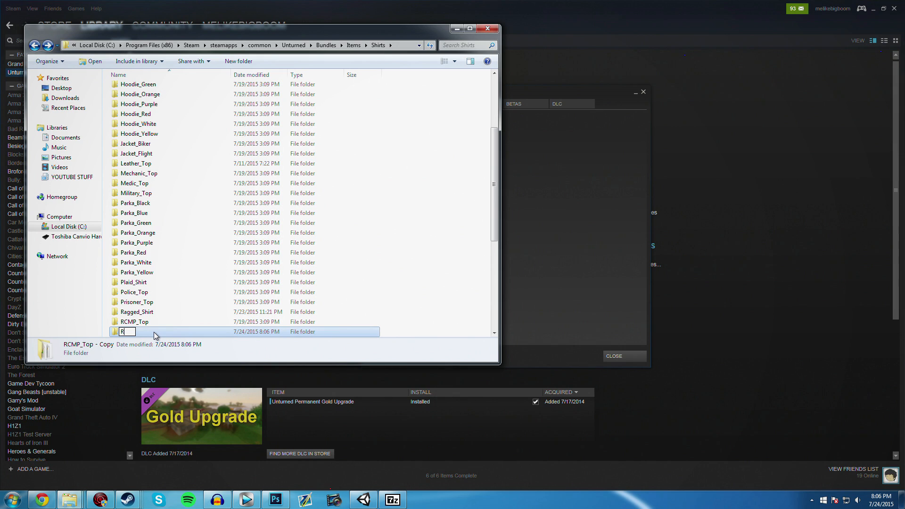
{"action": "type", "text": "obot_Top"}
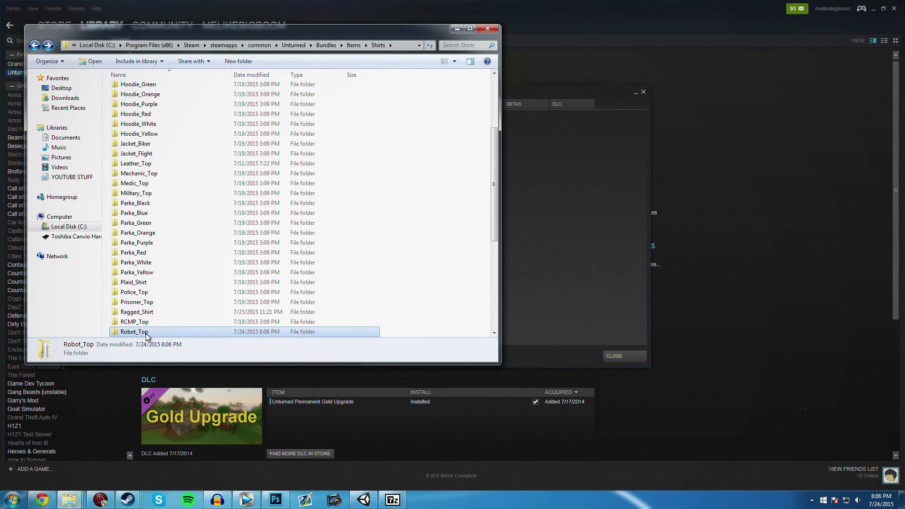
{"action": "double_click", "coordinate": [134, 332]}
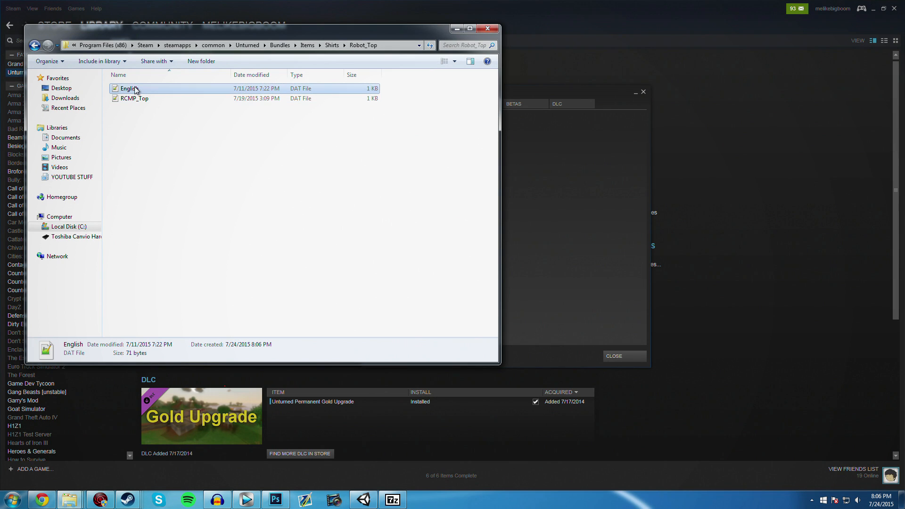
- Trim RCMP_Top.dat to its Type, ID and Size lines, keeping Type as Shirt
{"action": "key", "text": "Delete"}
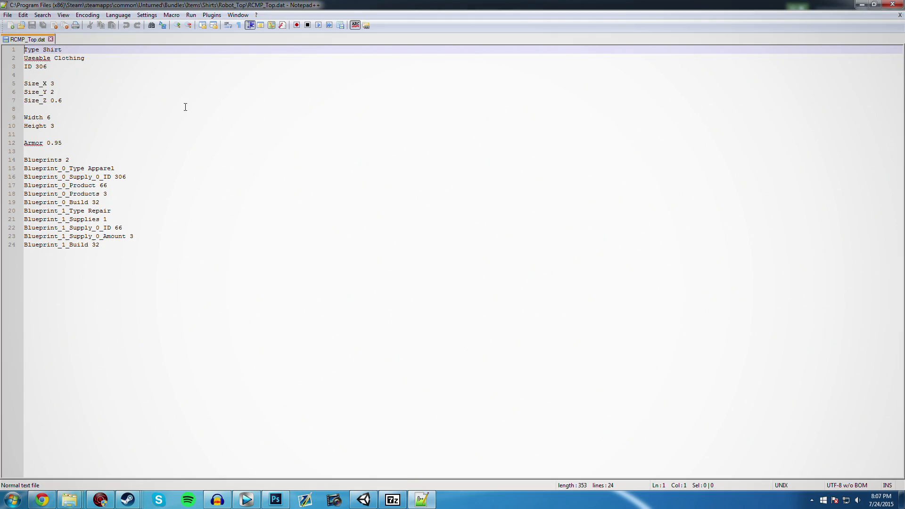
{"action": "mouse_move", "coordinate": [163, 265]}
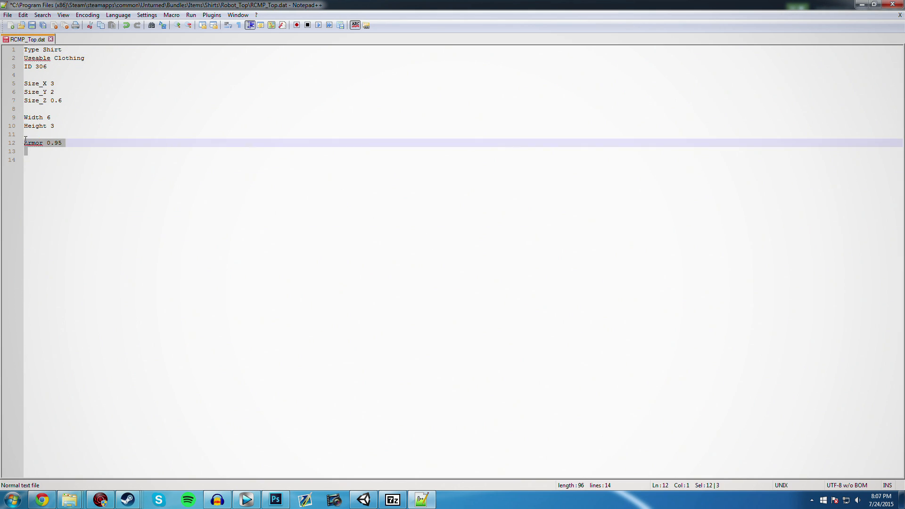
{"action": "key", "text": "Delete"}
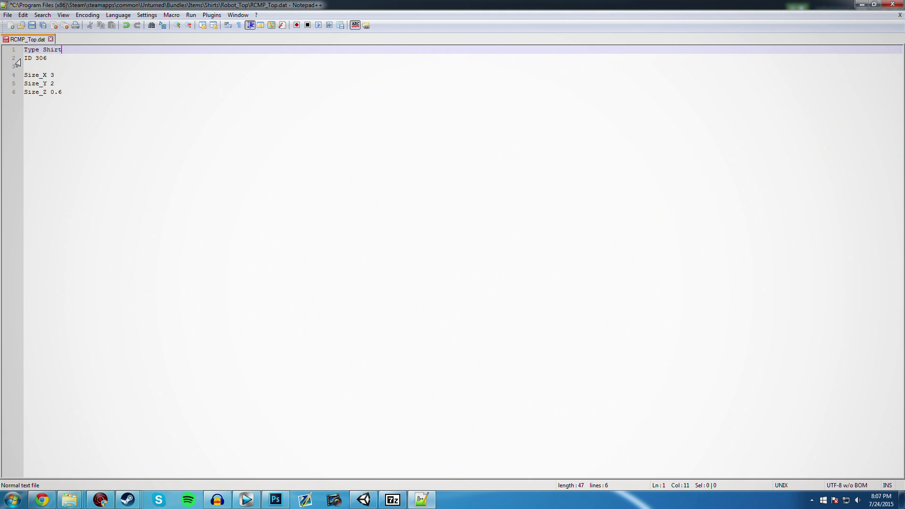
{"action": "double_click", "coordinate": [50, 50]}
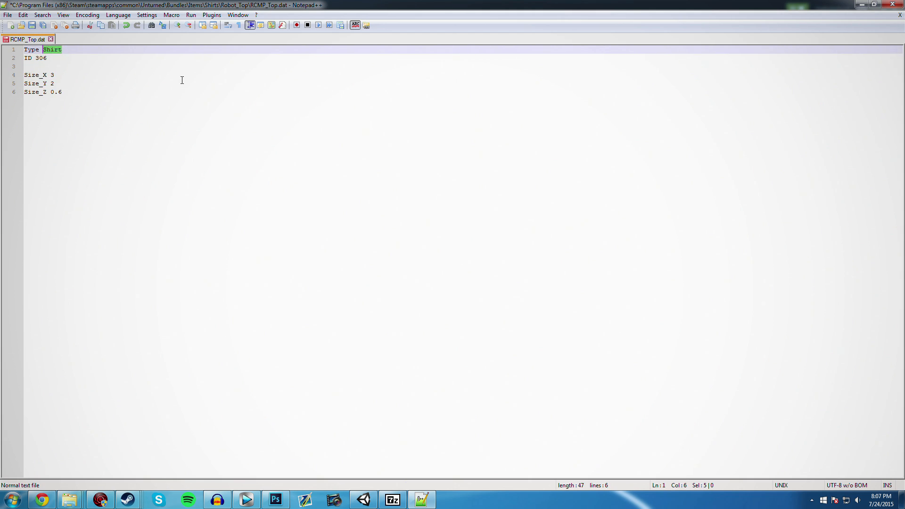
{"action": "type", "text": "Pants"}
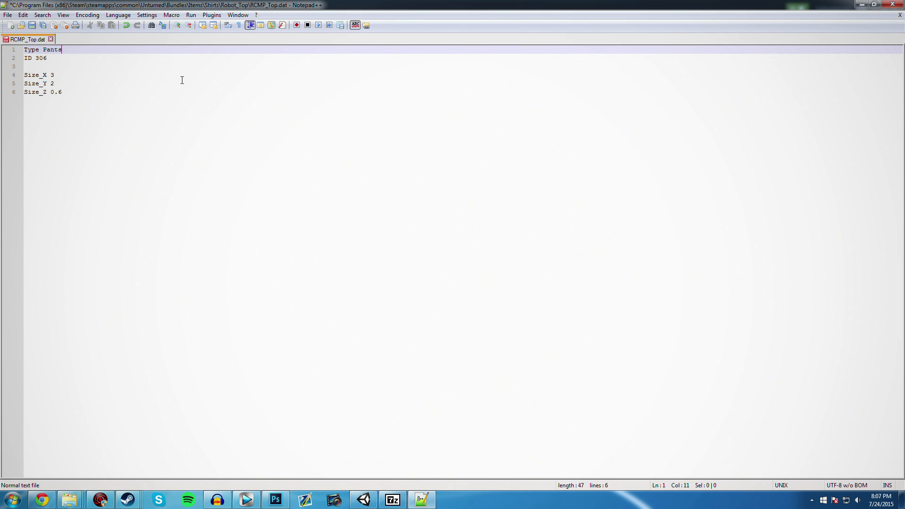
{"action": "type", "text": "Shirt"}
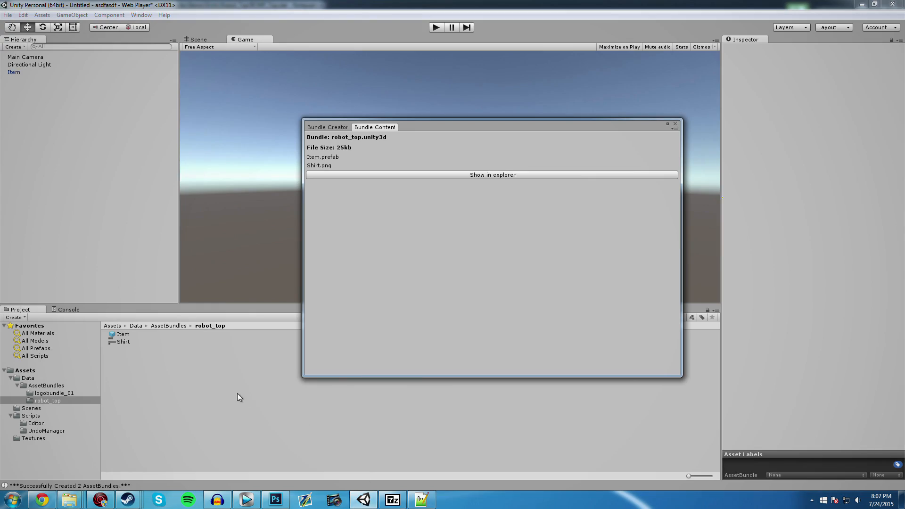
- Close the robot_top bundle contents, view the Shirt texture, and return to the ID line
{"action": "left_click", "coordinate": [674, 124]}
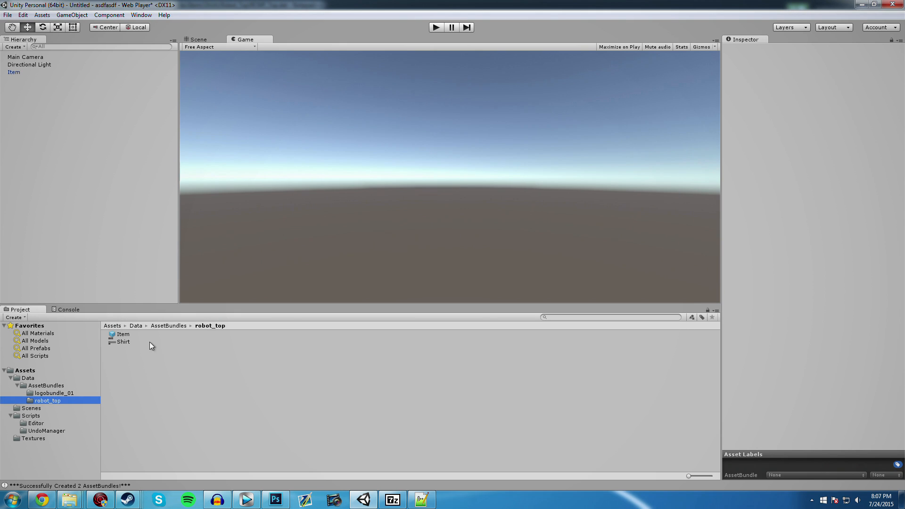
{"action": "left_click", "coordinate": [122, 342]}
{"action": "type", "text": "Pants"}
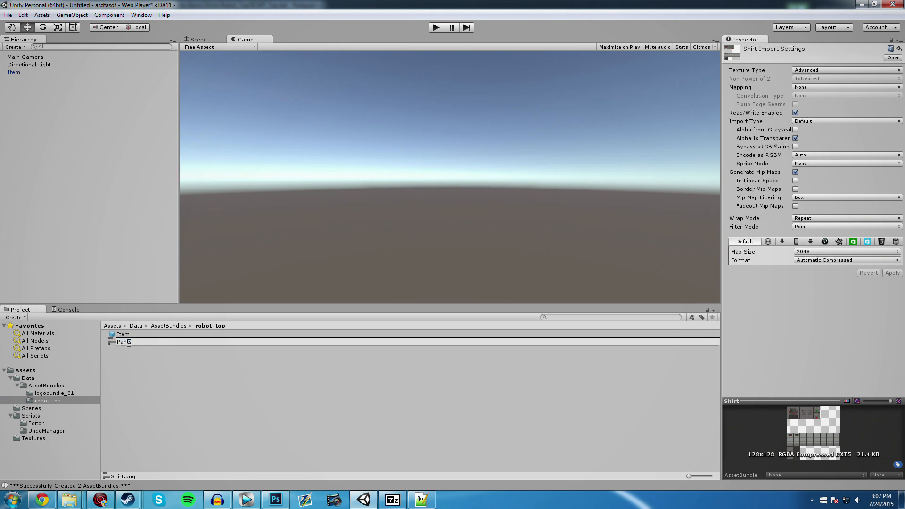
{"action": "left_click", "coordinate": [420, 500]}
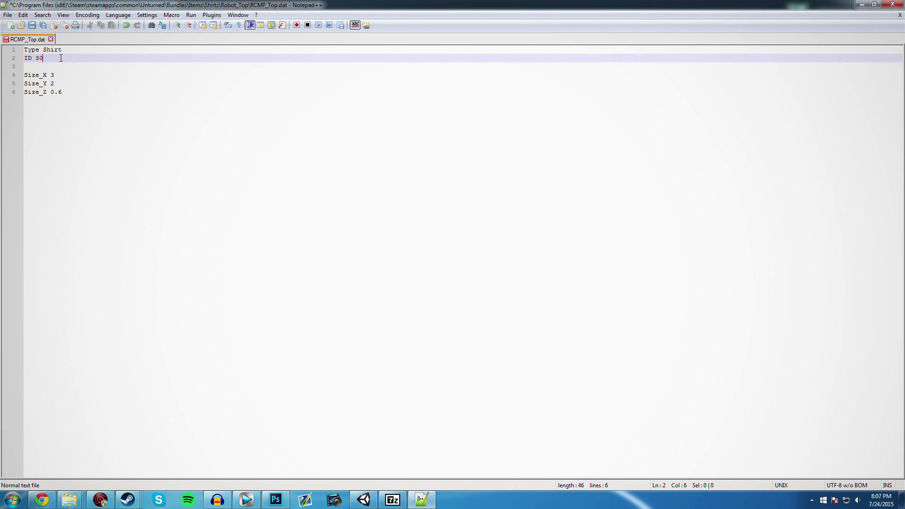
- Replace item ID 306 with 3000 in RCMP_Top.dat and save the file
{"action": "key", "text": "BackSpace"}
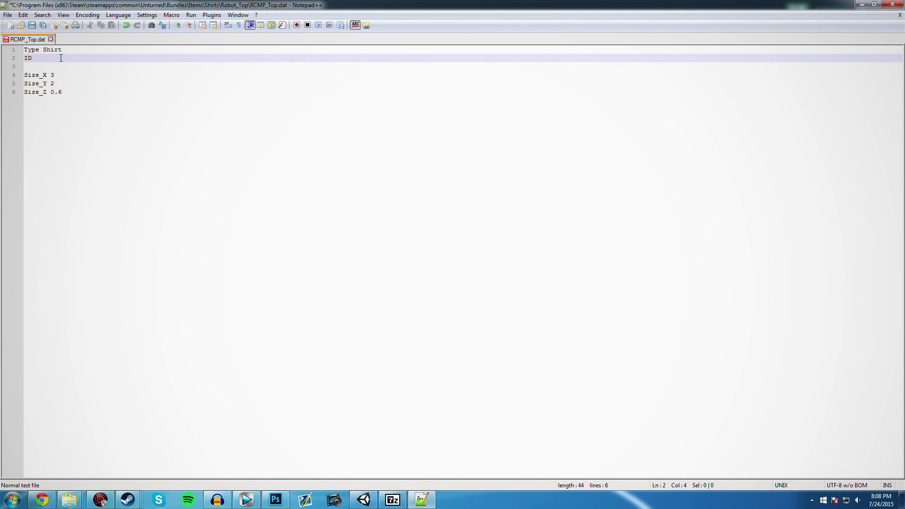
{"action": "type", "text": "3"}
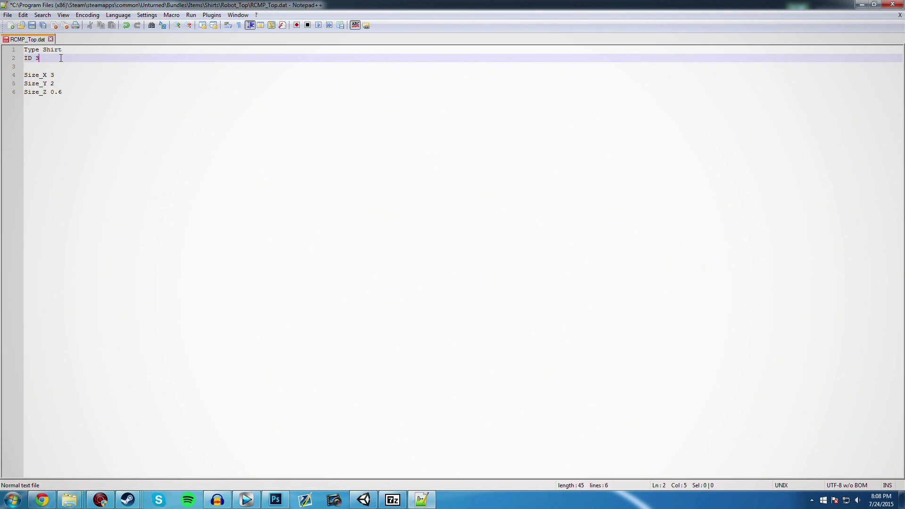
{"action": "type", "text": "000"}
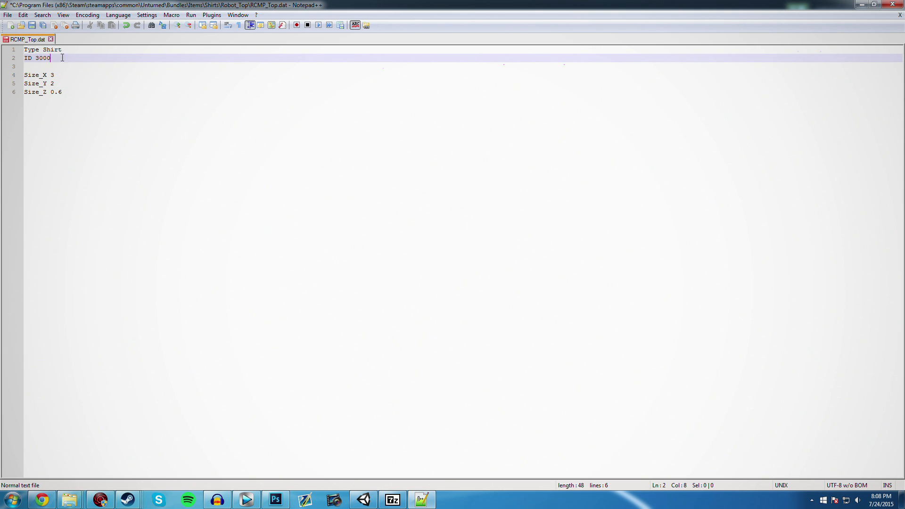
{"action": "left_click", "coordinate": [60, 91]}
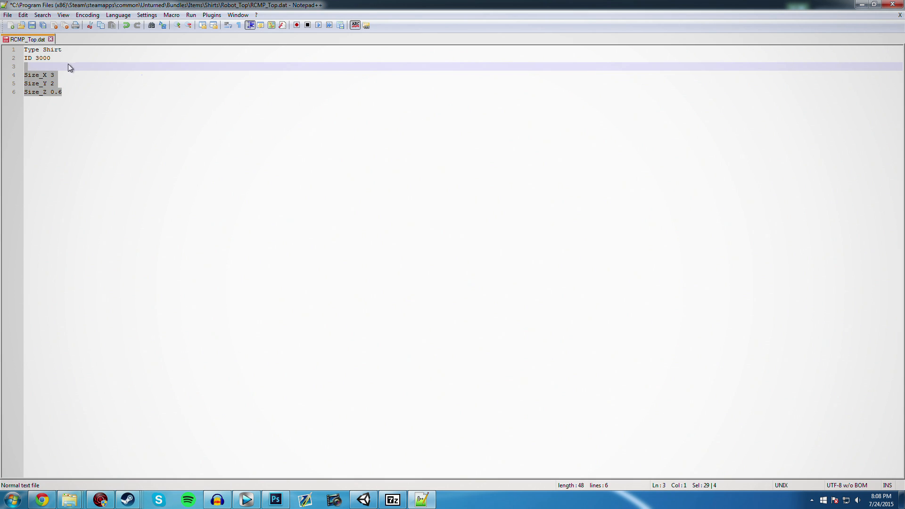
{"action": "left_click", "coordinate": [58, 58]}
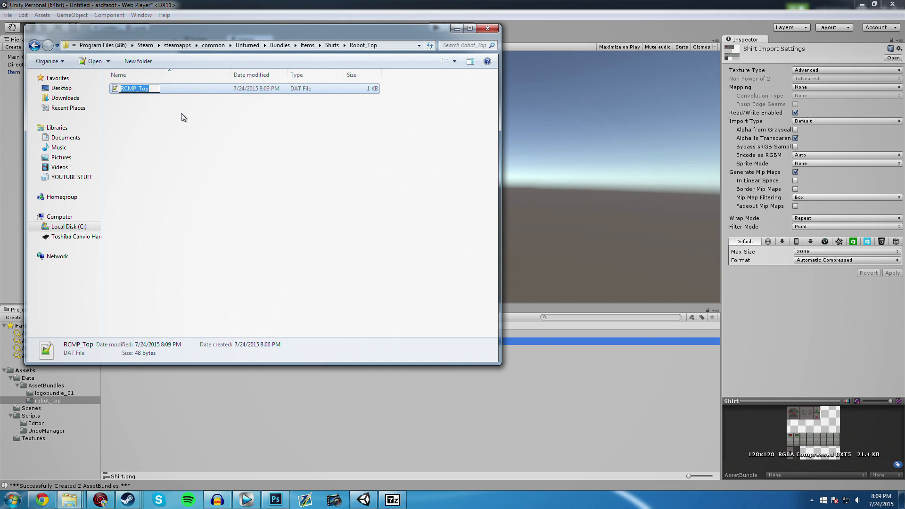
- Rename the .dat to Robot_Top and drag robot_top.unity3d into the Robot_Top folder
{"action": "type", "text": "Robot_"}
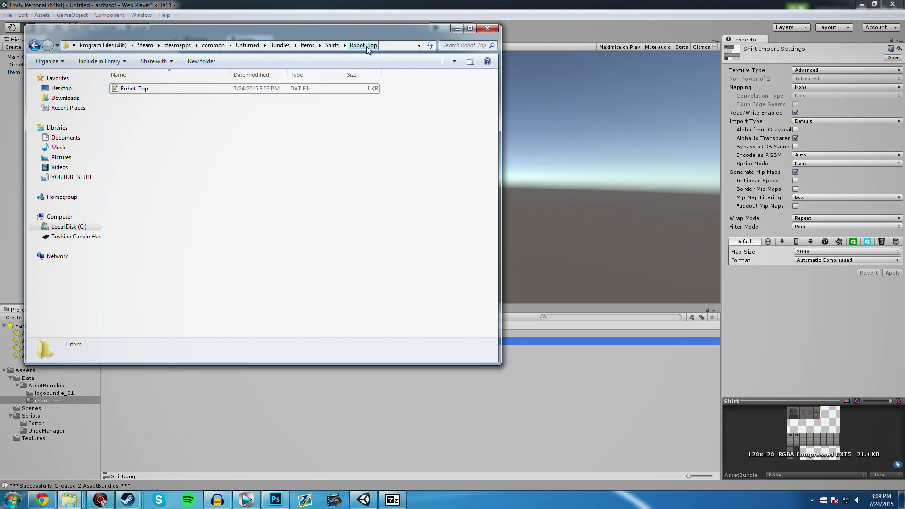
{"action": "mouse_move", "coordinate": [135, 96]}
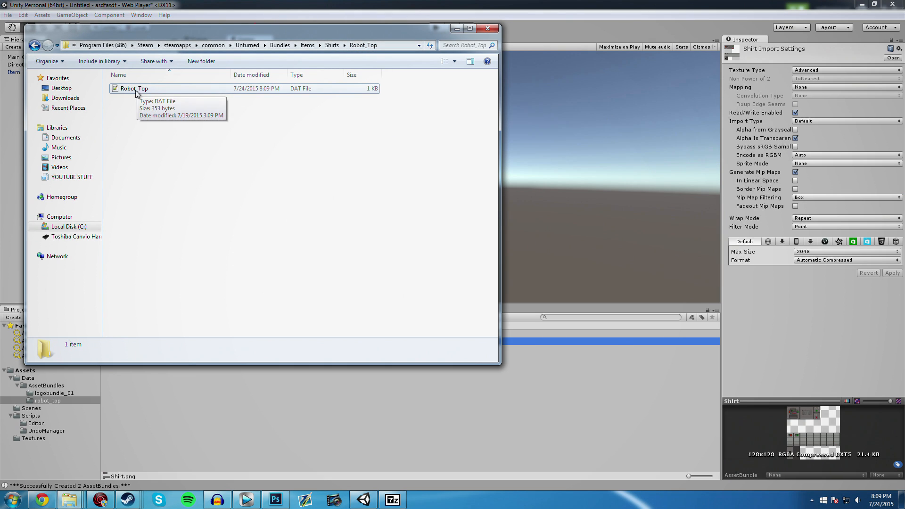
{"action": "mouse_move", "coordinate": [486, 403]}
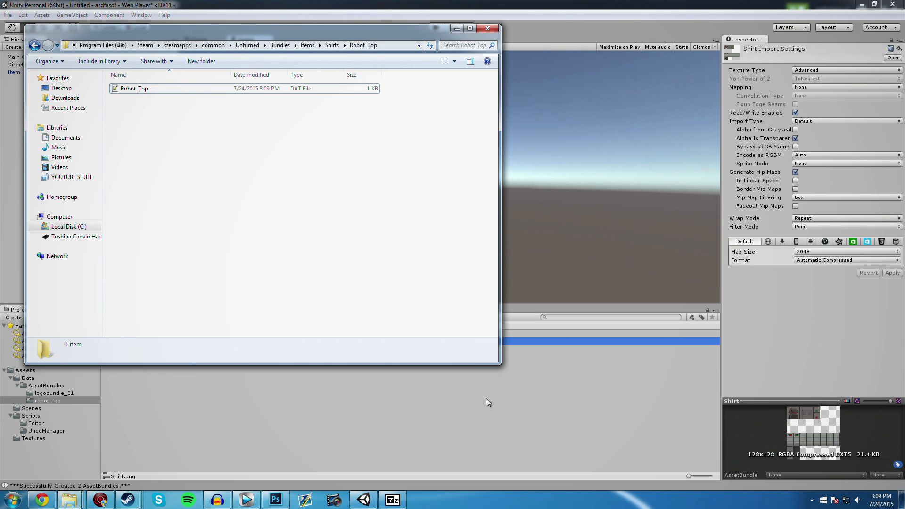
{"action": "left_click", "coordinate": [487, 28]}
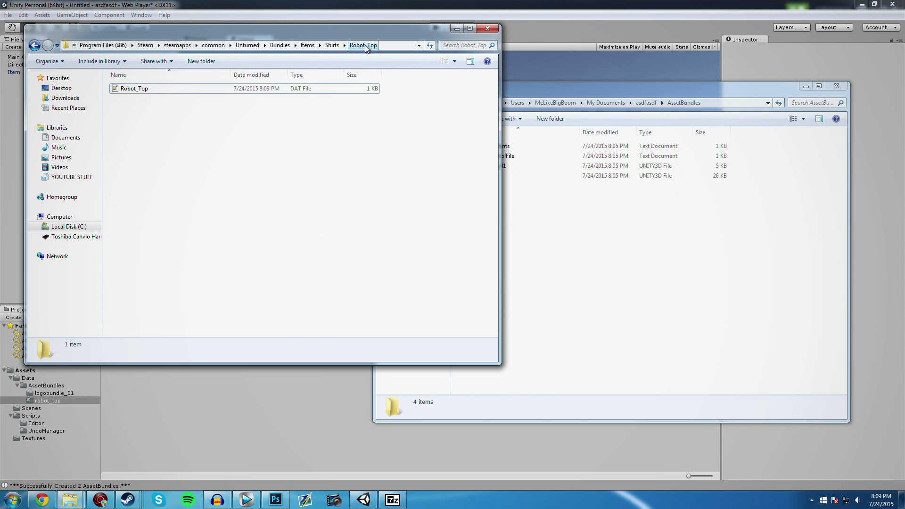
{"action": "mouse_move", "coordinate": [284, 91]}
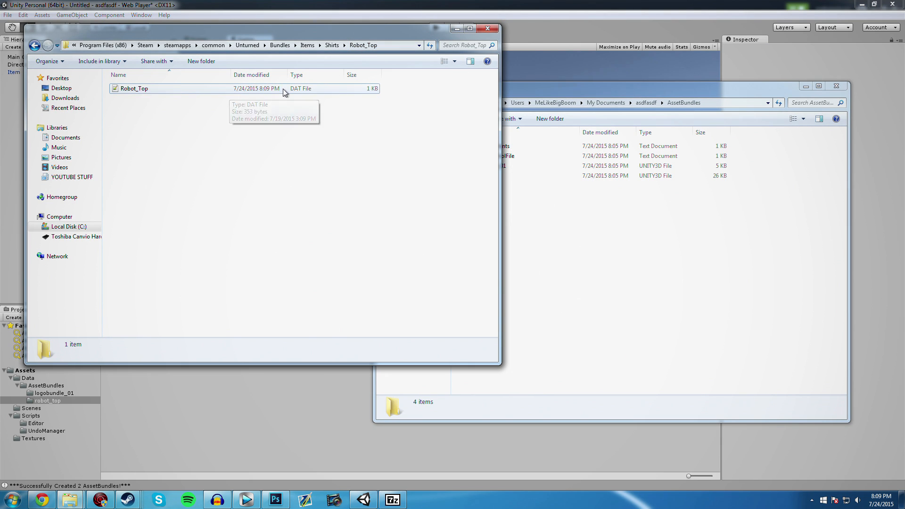
{"action": "left_click_drag", "start_coordinate": [481, 175], "coordinate": [265, 133]}
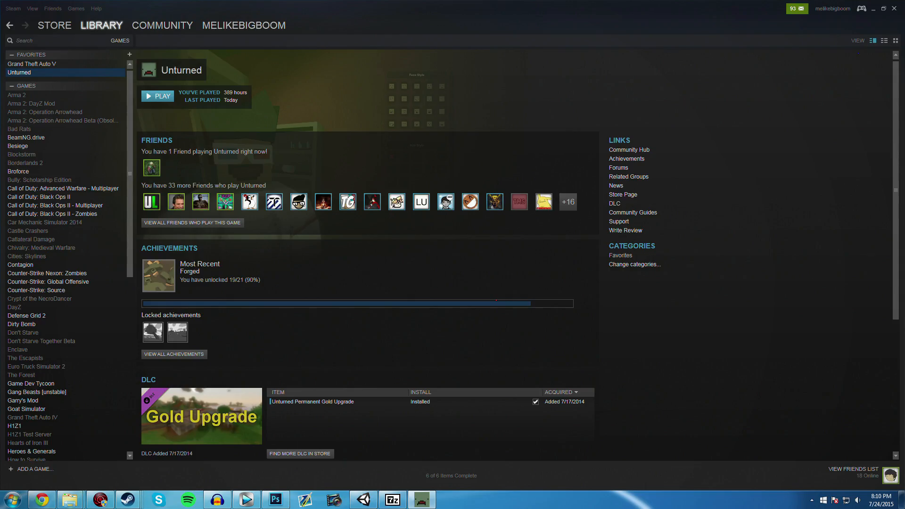
- Launch Unturned from Steam and start a Singleplayer game on the PEI map
{"action": "left_click", "coordinate": [157, 96]}
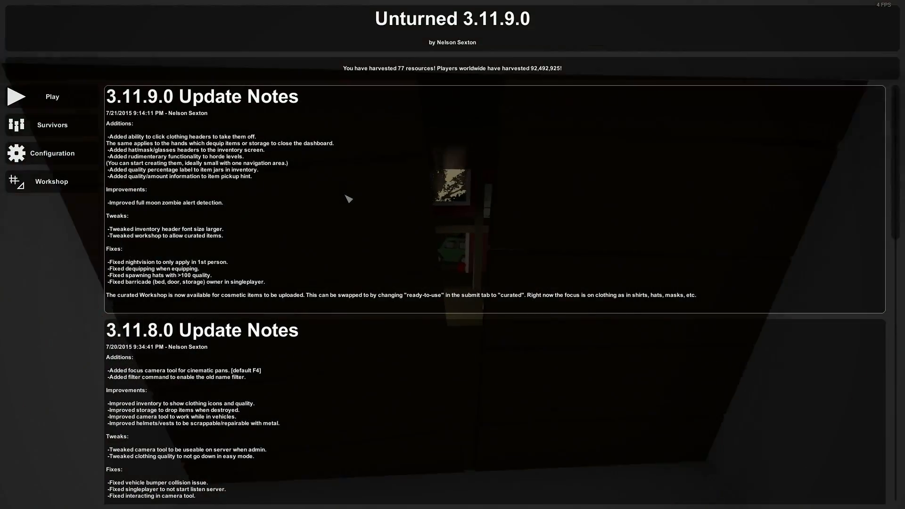
{"action": "left_click", "coordinate": [52, 97]}
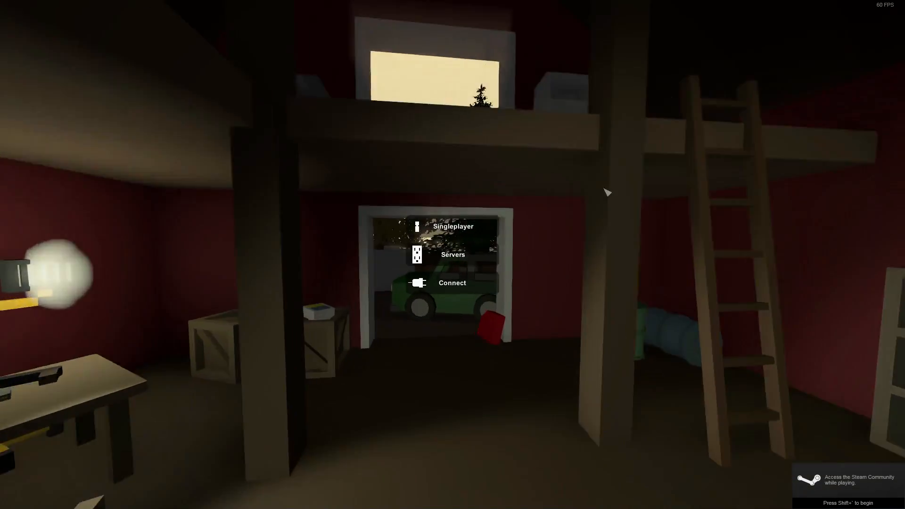
{"action": "left_click", "coordinate": [450, 227]}
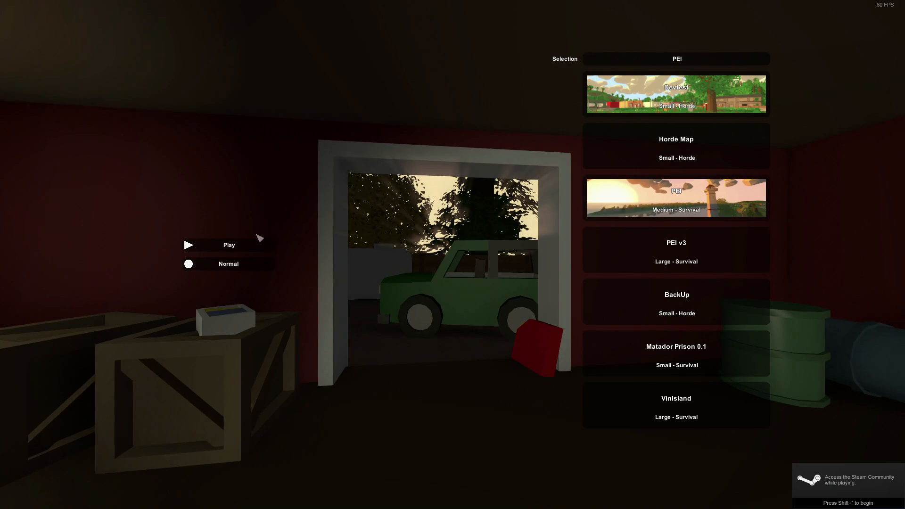
{"action": "left_click", "coordinate": [230, 244]}
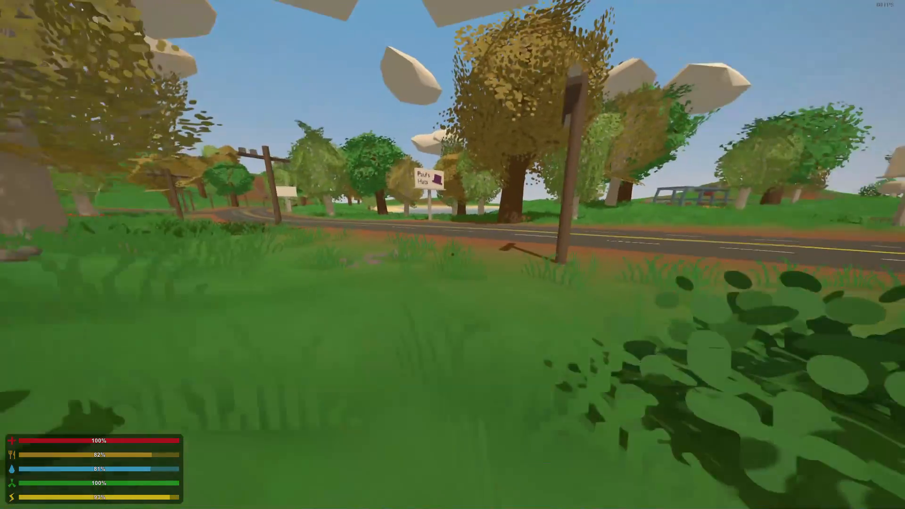
{"action": "key", "text": "g"}
{"action": "type", "text": "@give"}
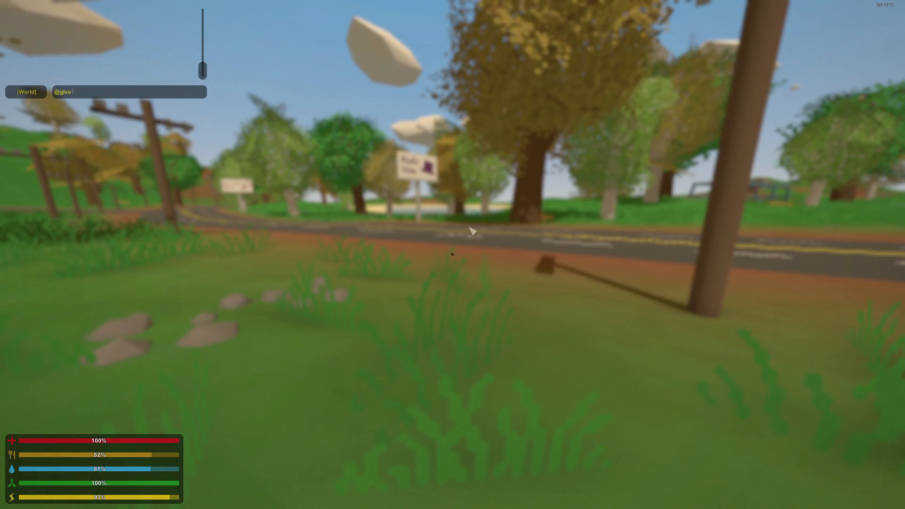
{"action": "type", "text": "melike/"}
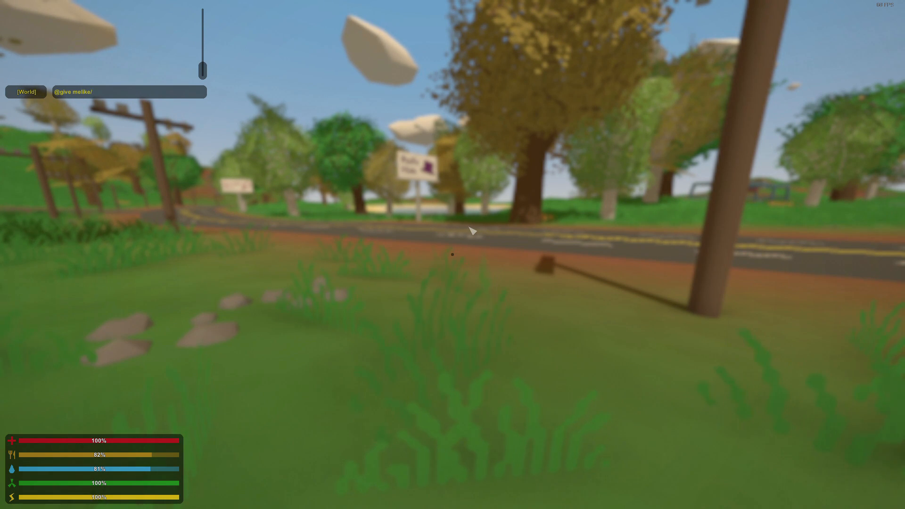
{"action": "type", "text": "3000"}
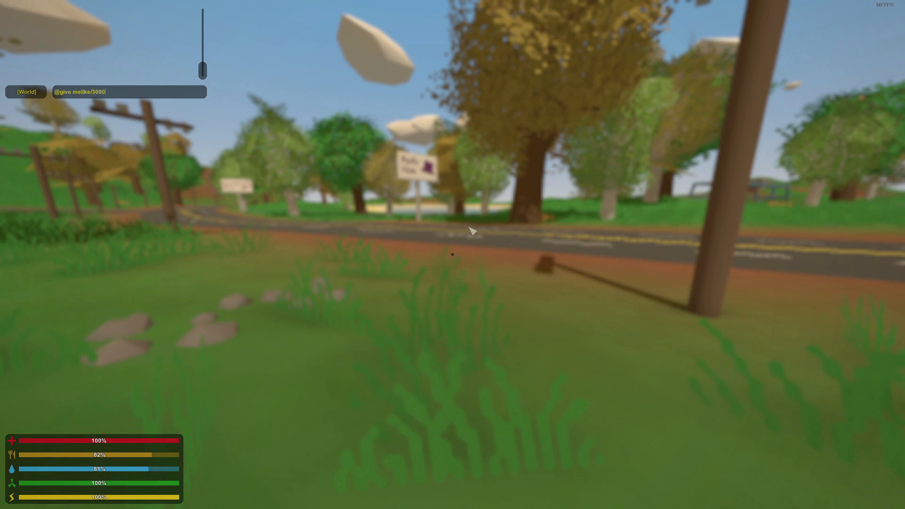
{"action": "key", "text": "g"}
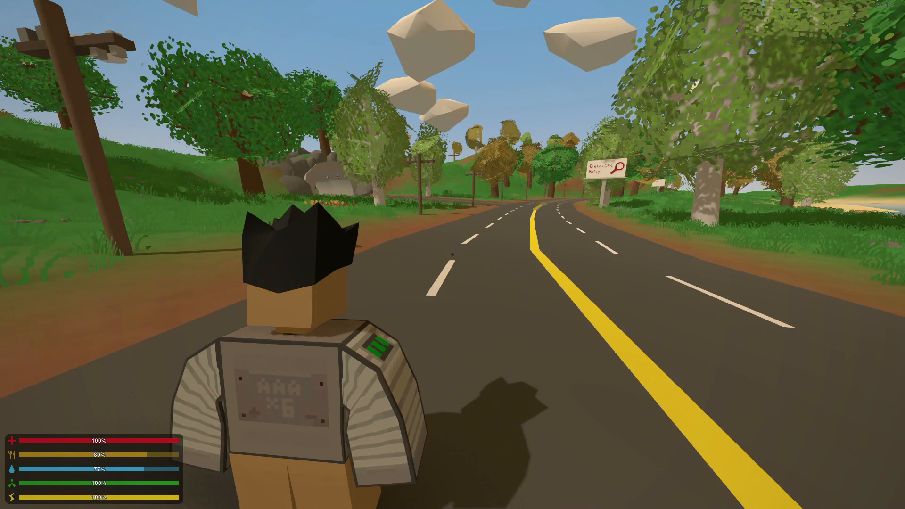
- Run the robot-shirted character down the road to show the shirt in-game
{"action": "key", "text": "w"}
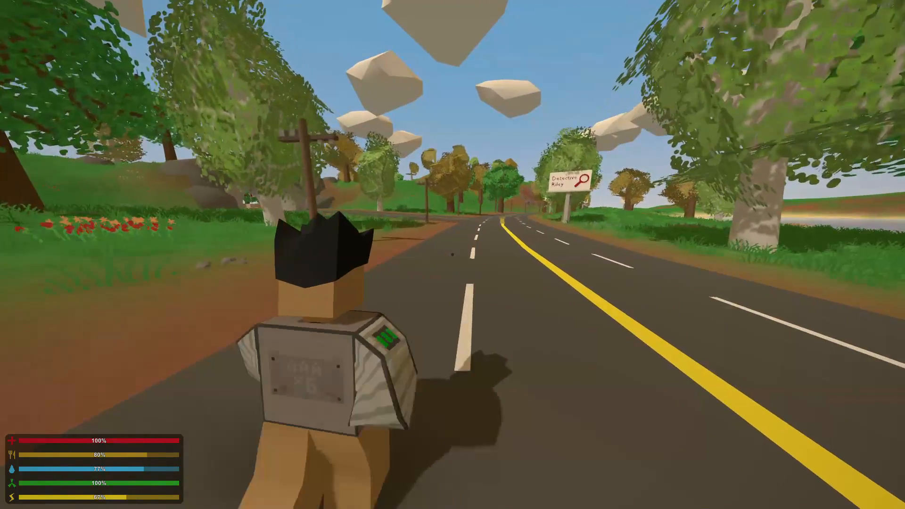
{"action": "key", "text": "w"}
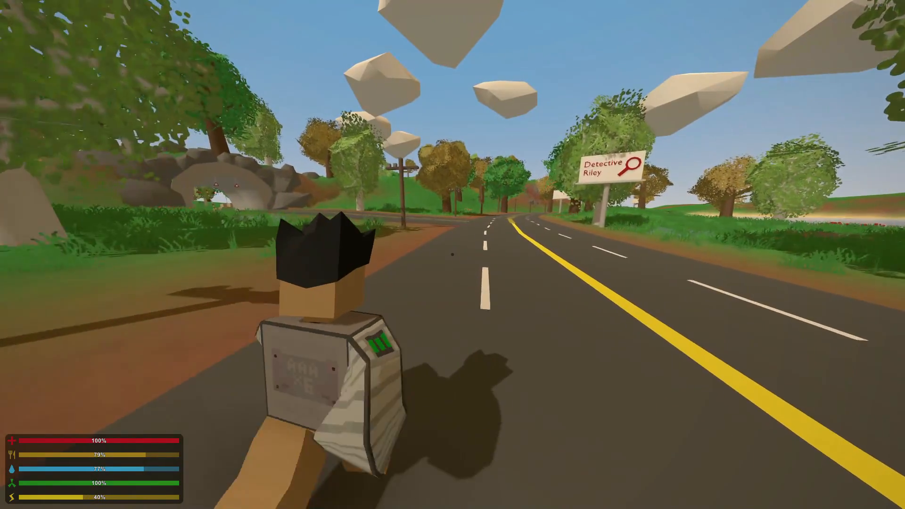